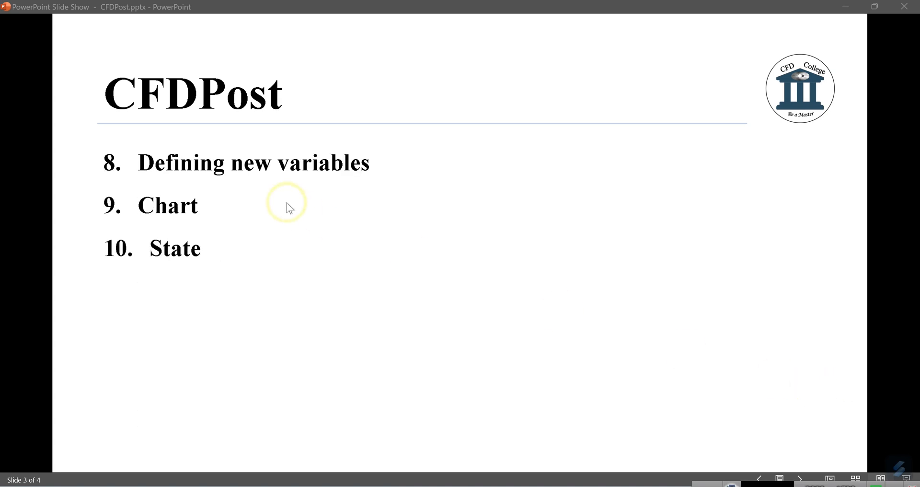
pyautogui.moveTo(213, 172)
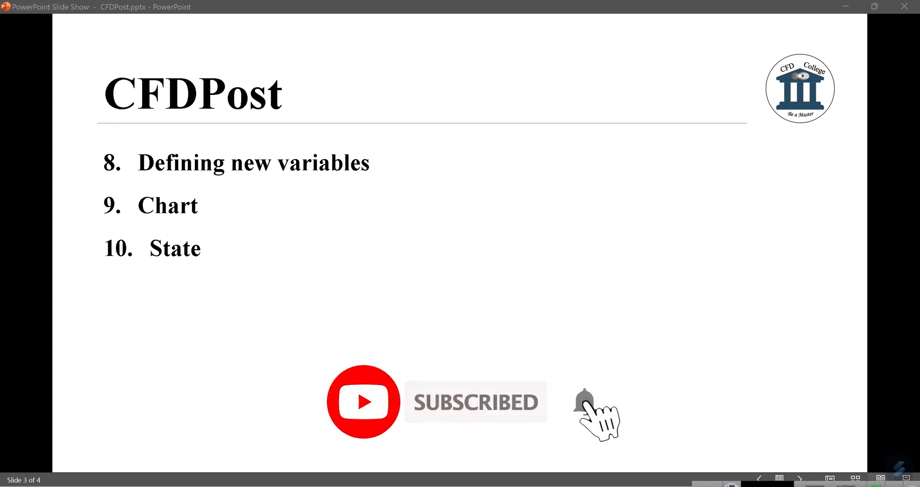
# Orient the 3D view to look straight down the -Z axis at the flow domain.
pyautogui.click(583, 403)
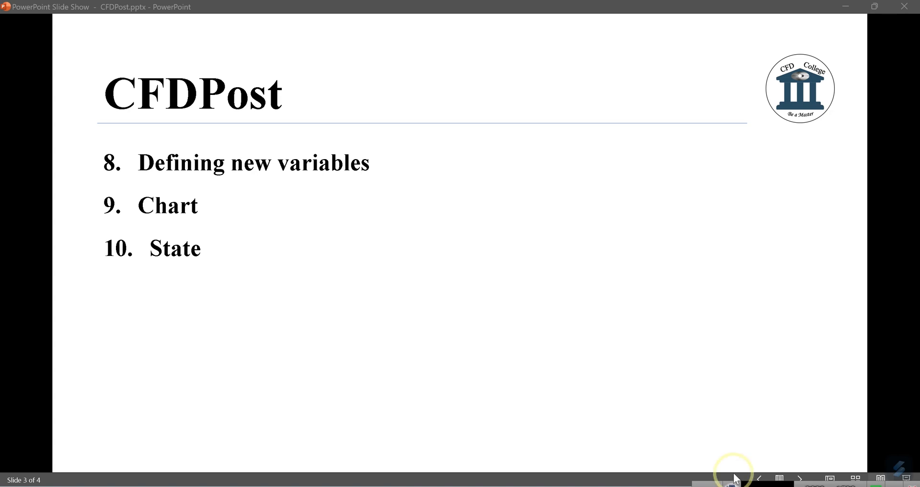
pyautogui.moveTo(636, 480)
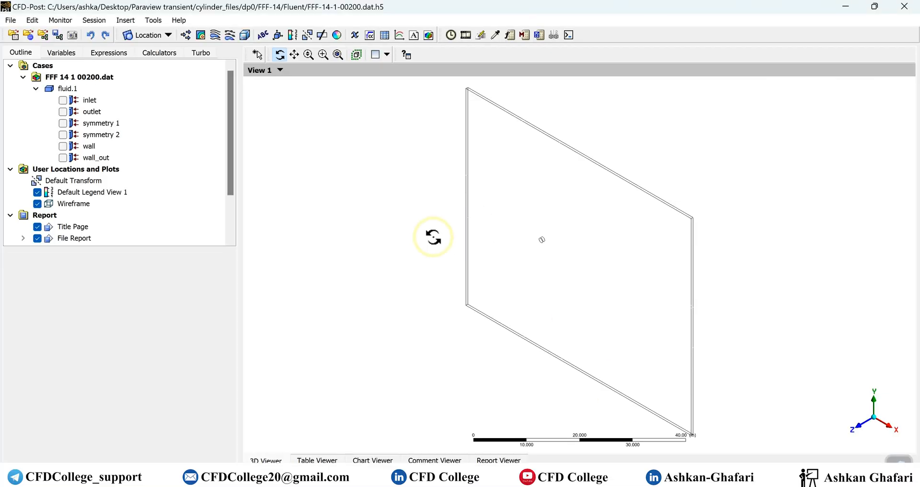
pyautogui.moveTo(522, 273)
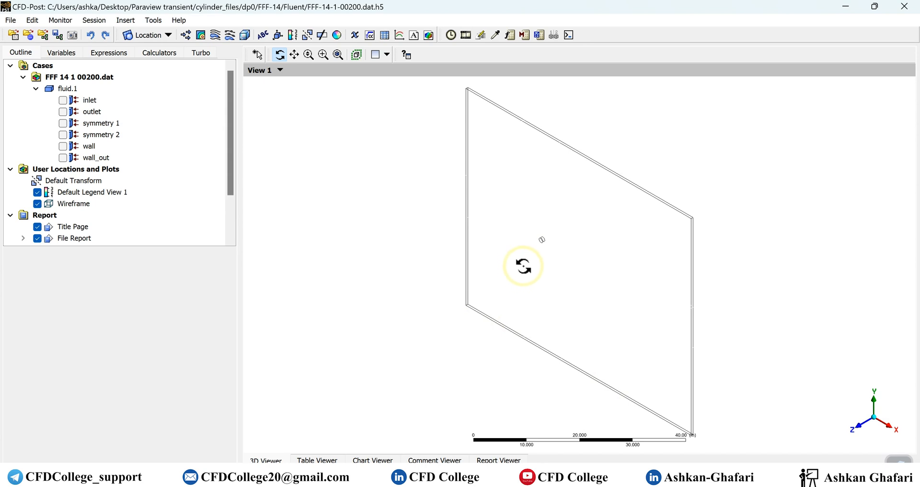
pyautogui.moveTo(557, 263)
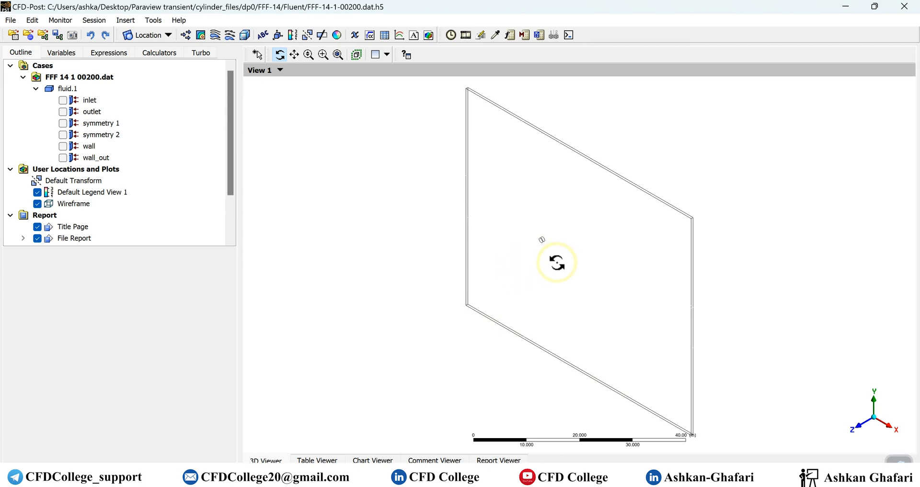
pyautogui.moveTo(491, 226)
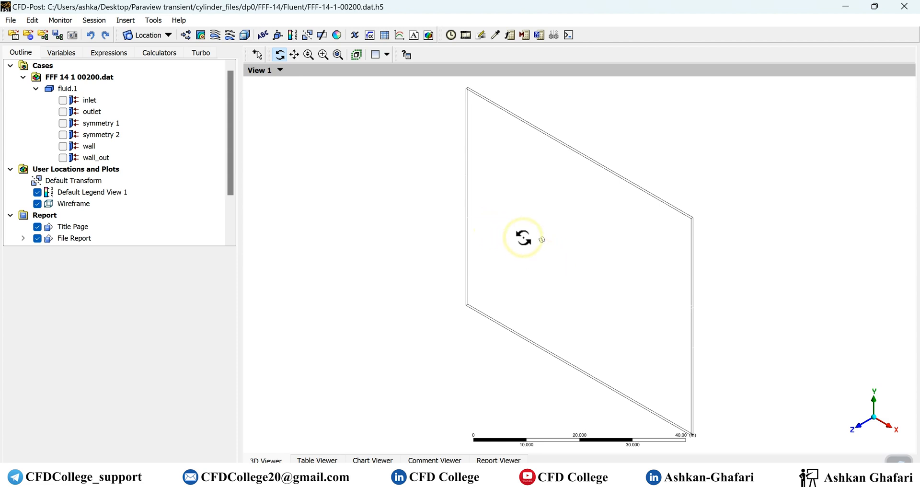
pyautogui.moveTo(860, 430)
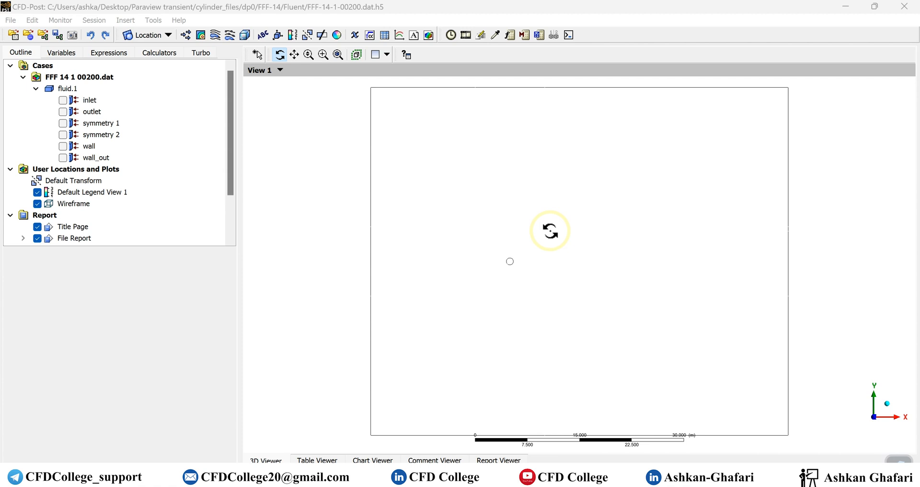
pyautogui.moveTo(528, 295)
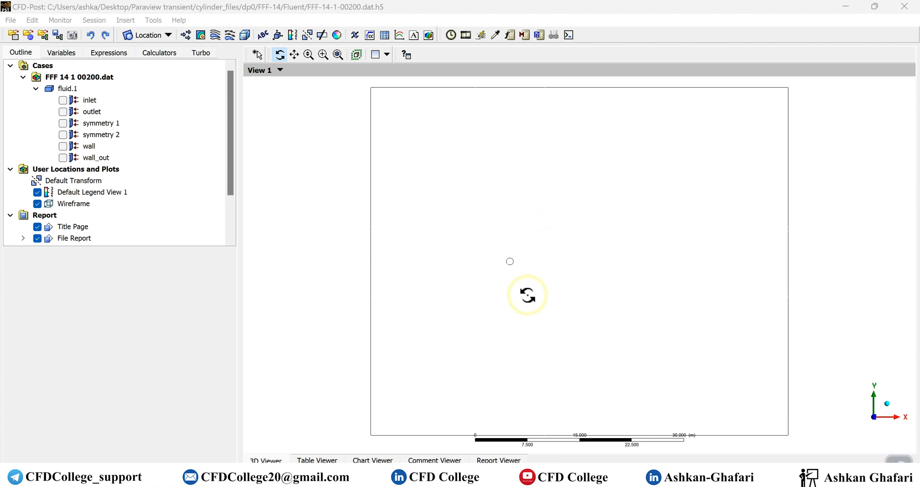
# Show the Variables list with the Solution group (Density, Pressure, Velocity).
pyautogui.click(61, 52)
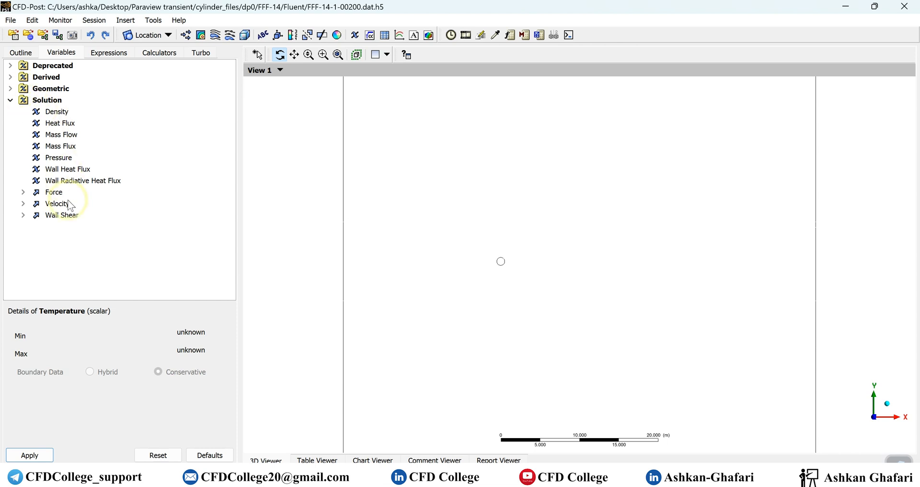
pyautogui.moveTo(54, 223)
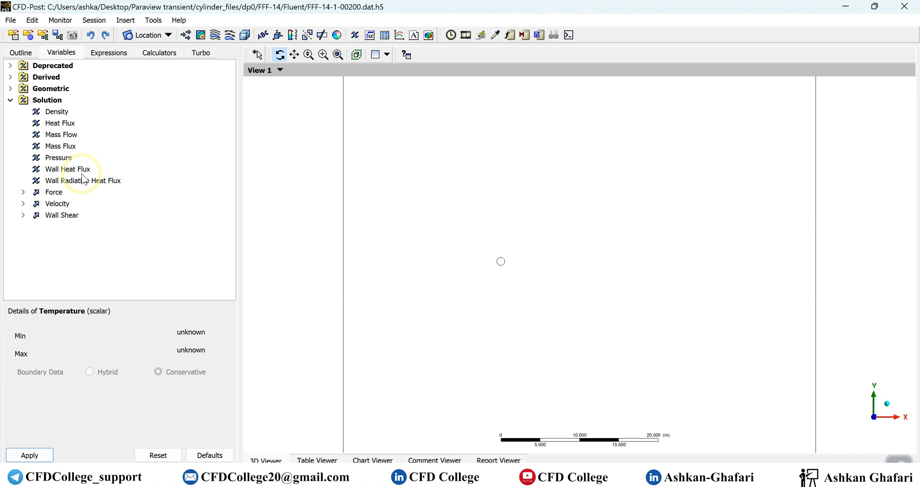
pyautogui.moveTo(111, 66)
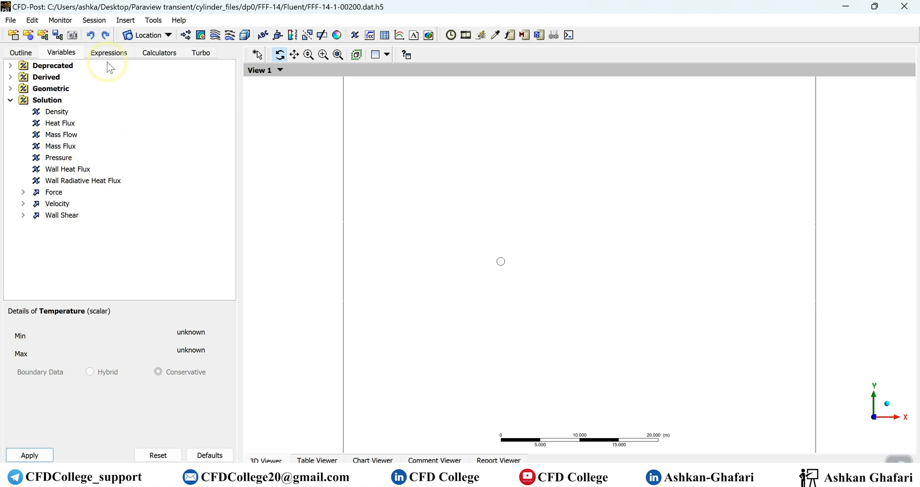
# Delete the custom expressions, such as Reynolds Number and inlet pressure, keeping only Time and step entries.
pyautogui.click(108, 52)
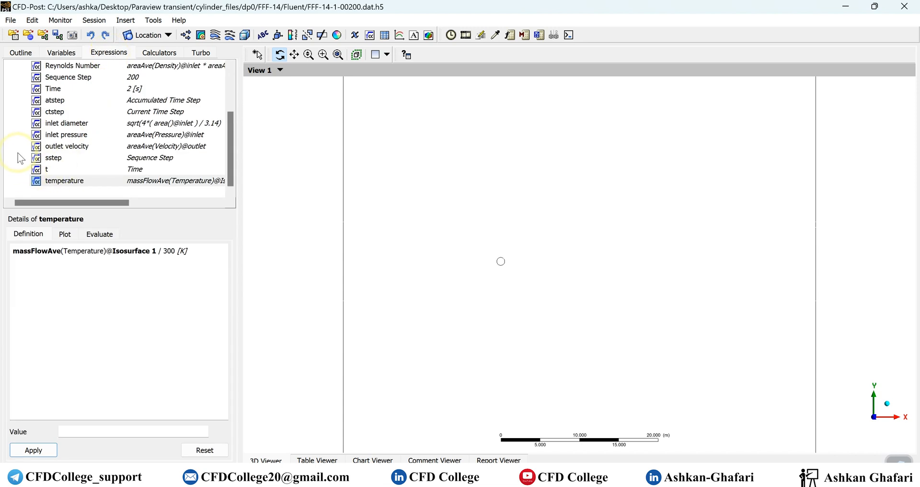
pyautogui.click(65, 181)
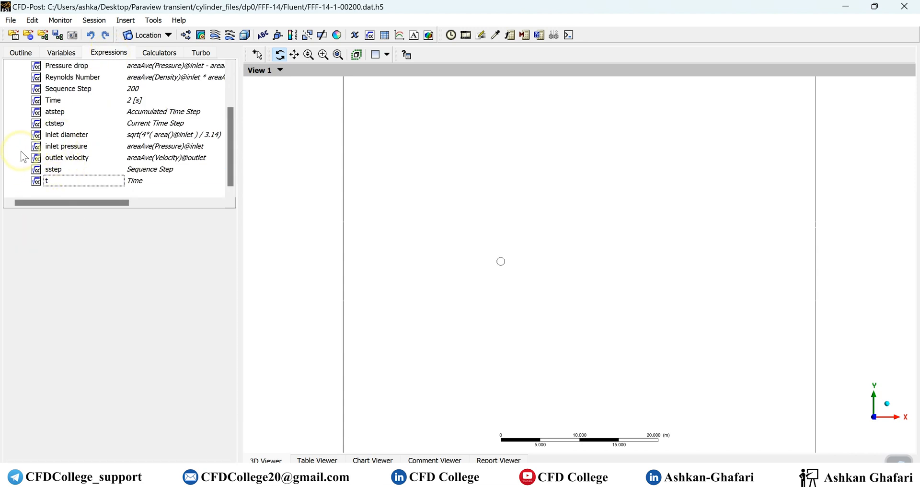
pyautogui.click(67, 158)
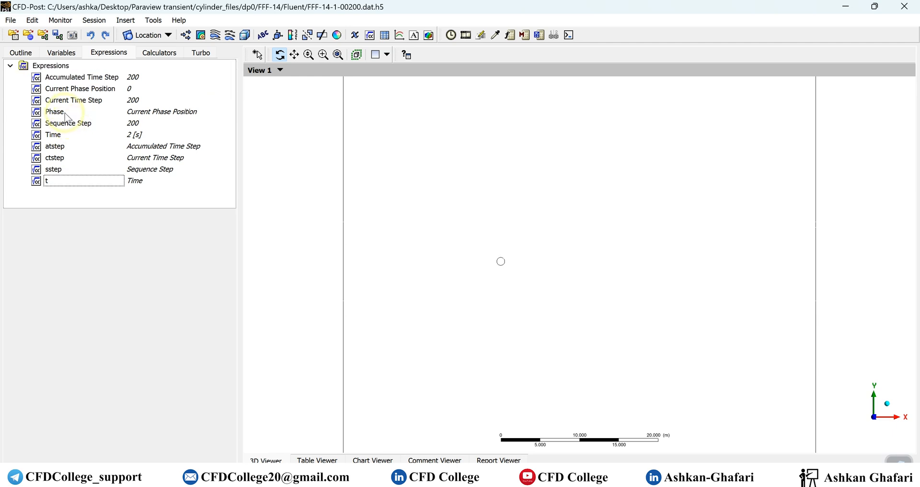
pyautogui.moveTo(12, 152)
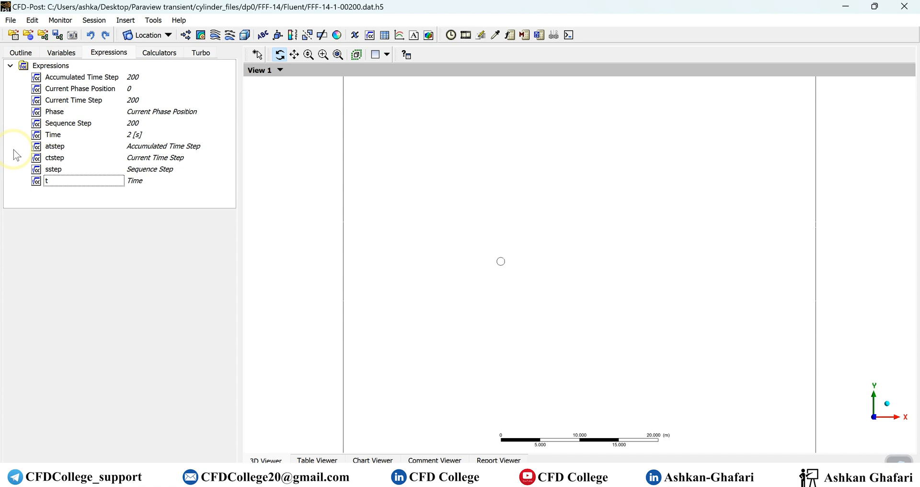
# Add a new blank expression named 'vorticity exp'.
pyautogui.rightClick(53, 146)
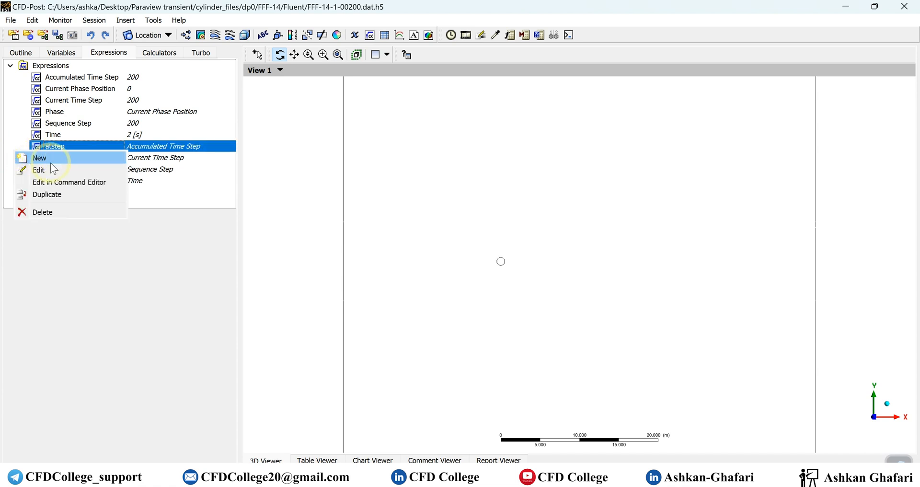
pyautogui.click(40, 158)
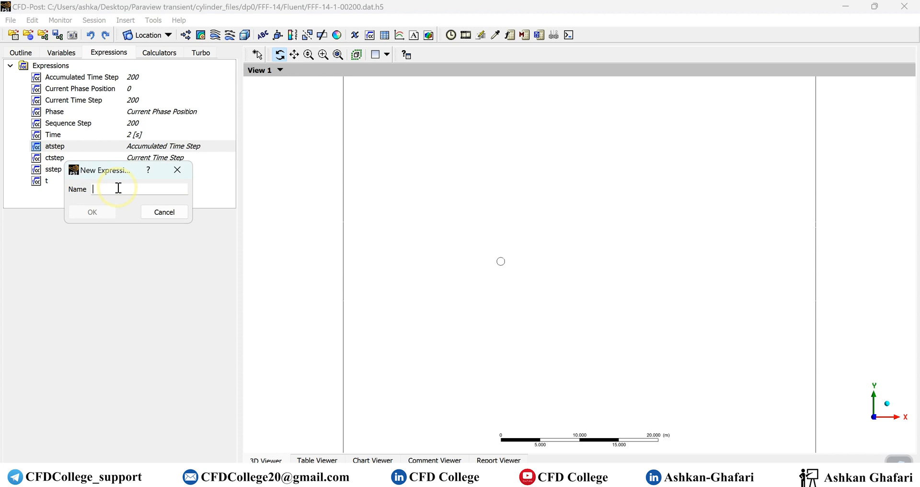
pyautogui.write('v')
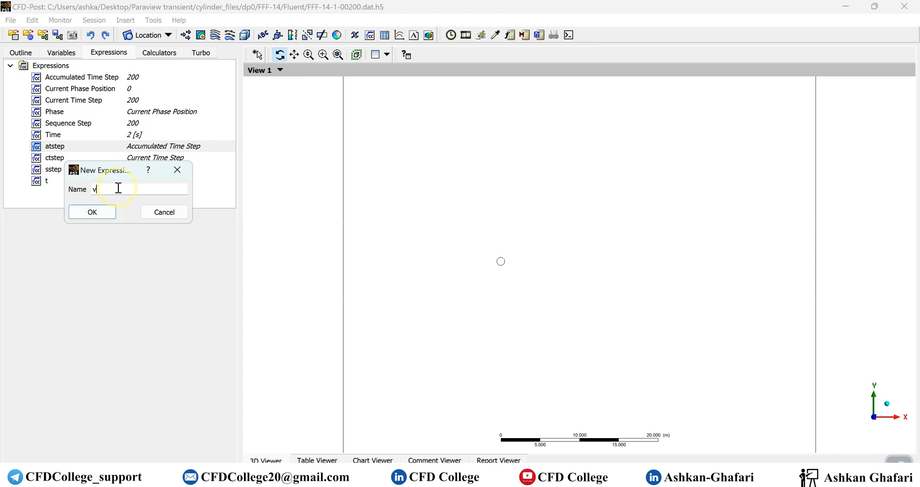
pyautogui.write('orticity exp')
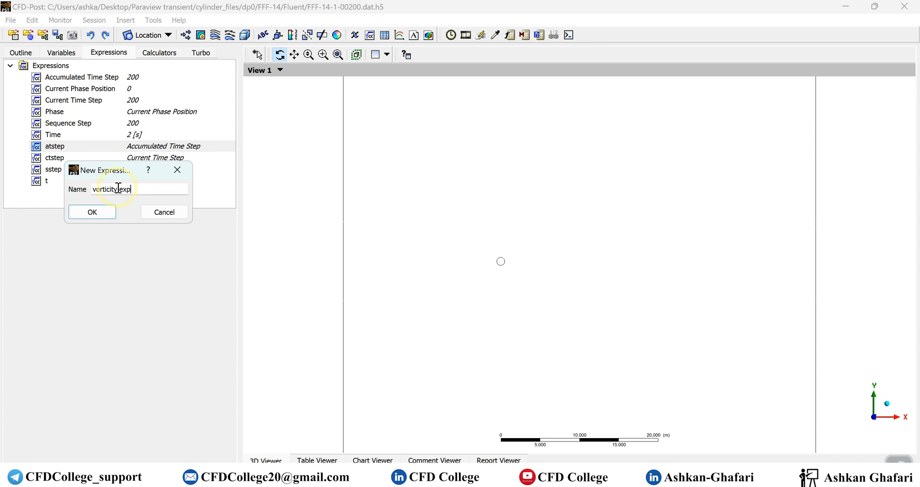
pyautogui.click(91, 212)
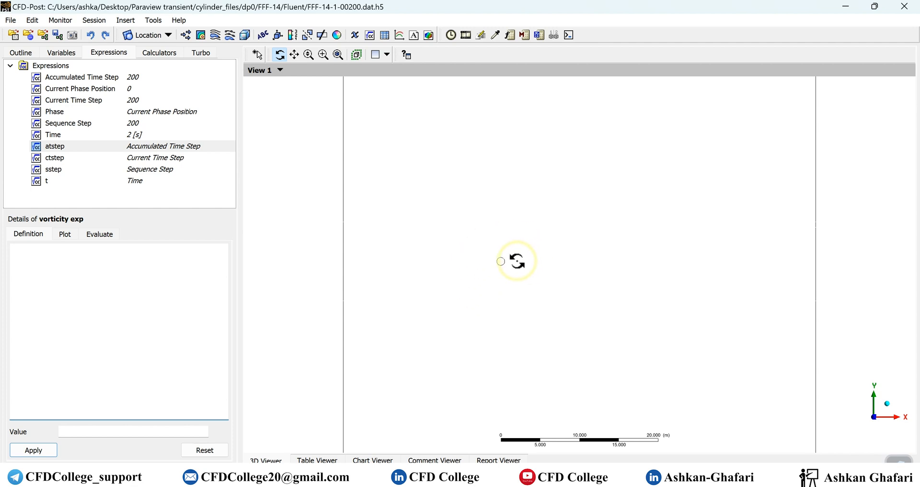
pyautogui.moveTo(735, 374)
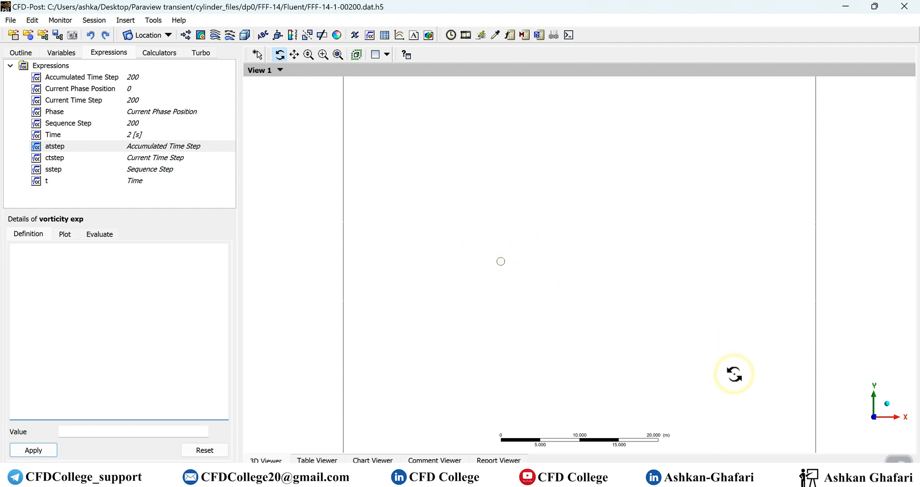
pyautogui.moveTo(46, 305)
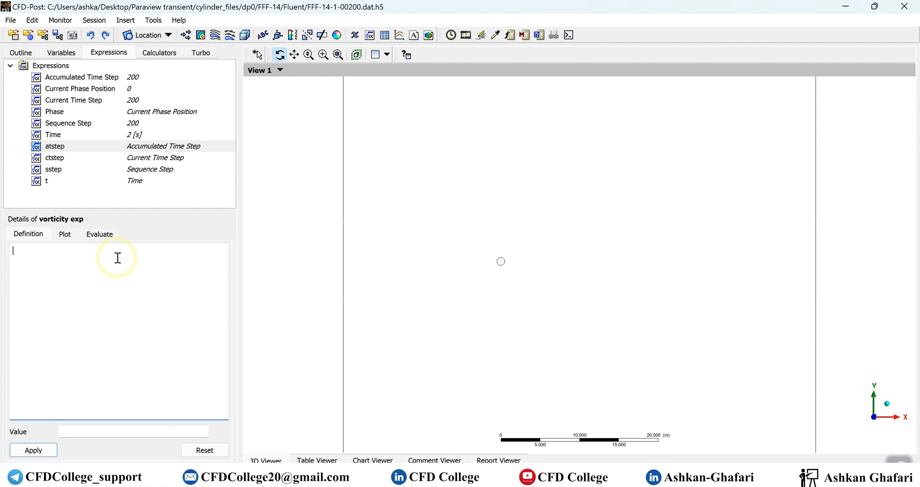
pyautogui.moveTo(135, 281)
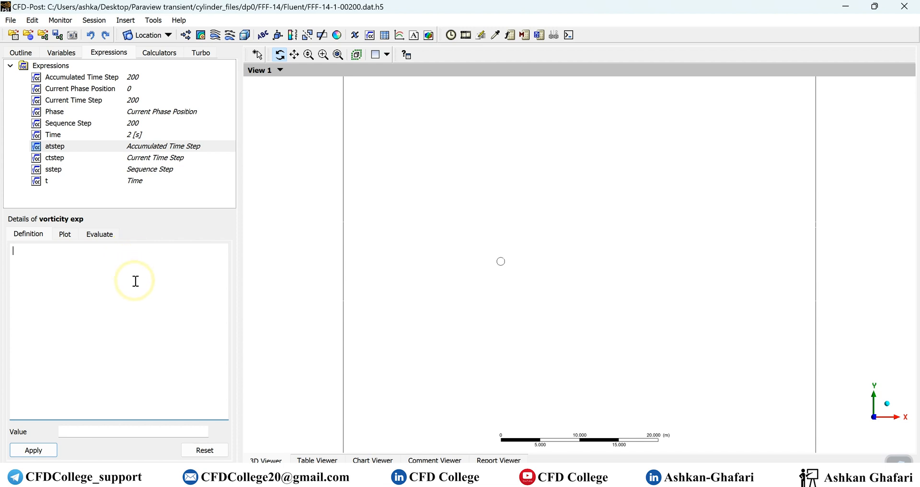
pyautogui.moveTo(155, 251)
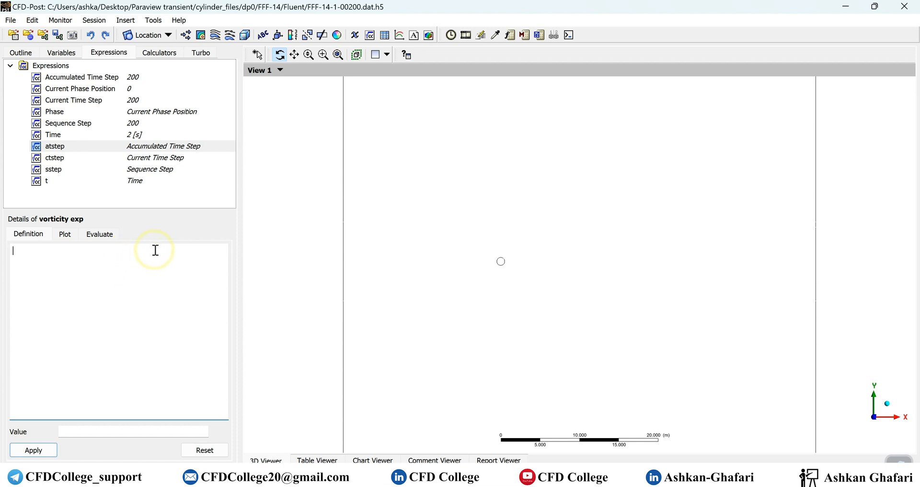
pyautogui.moveTo(162, 296)
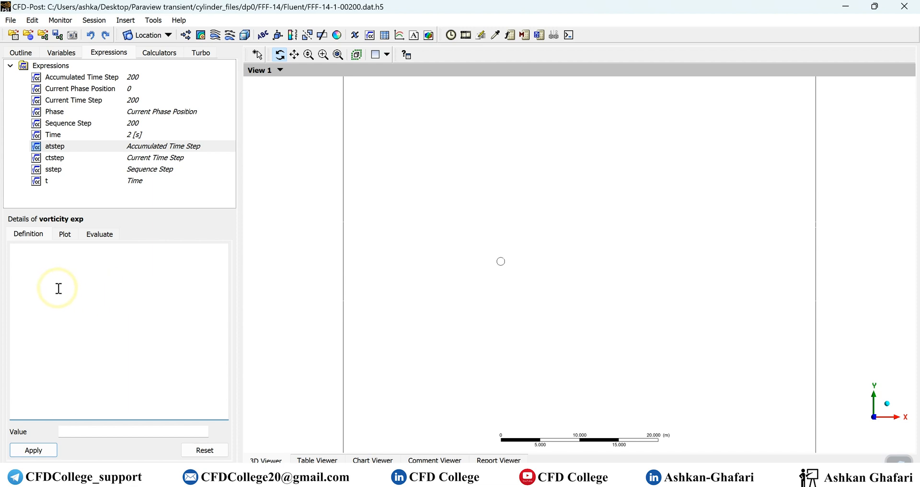
pyautogui.moveTo(70, 273)
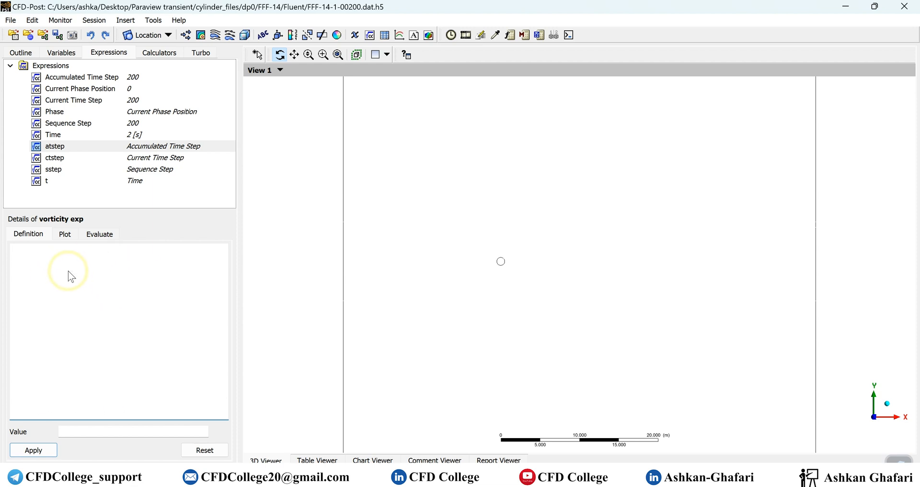
# Insert the Derived variable Velocity u.Gradient Y into the vorticity exp definition.
pyautogui.rightClick(69, 274)
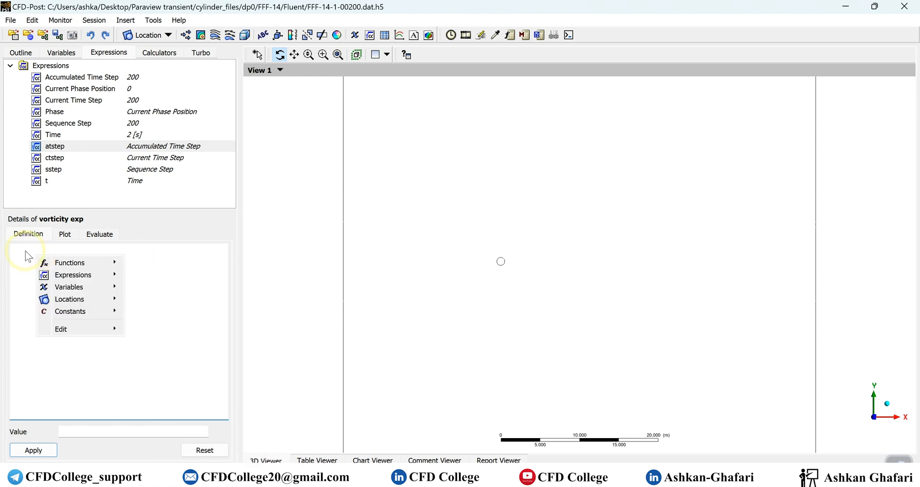
pyautogui.click(68, 286)
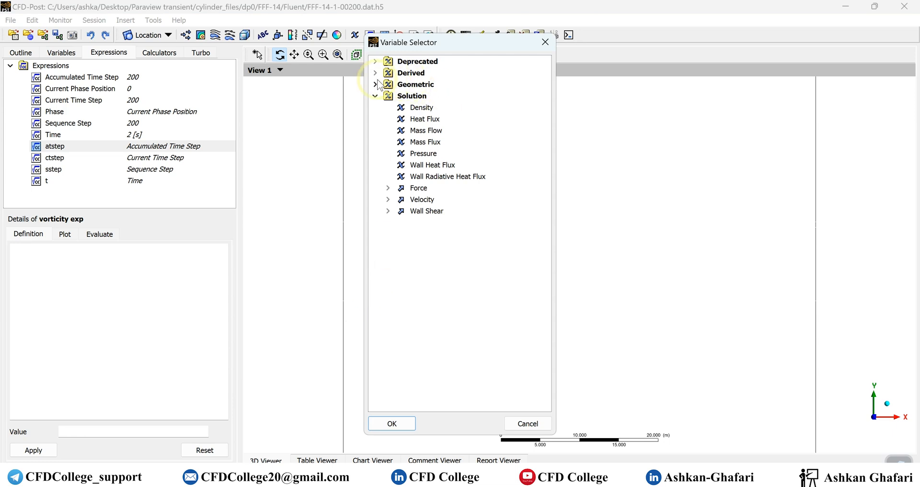
pyautogui.click(375, 73)
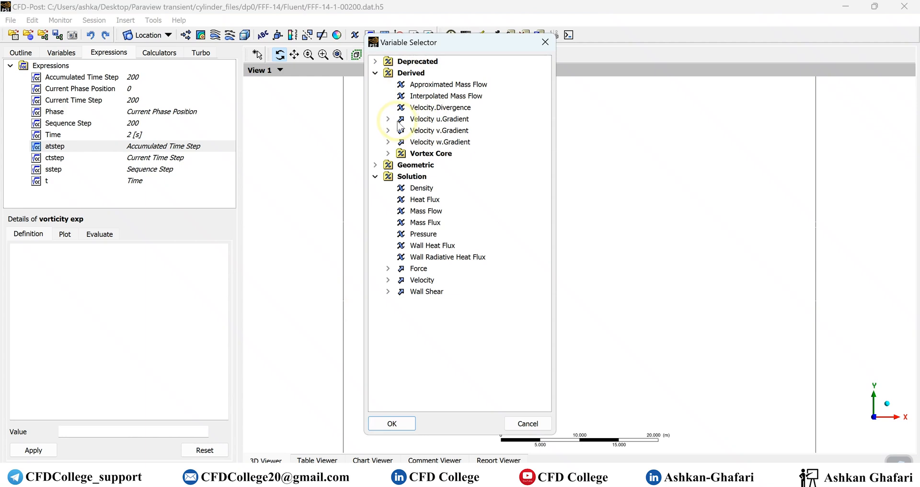
pyautogui.moveTo(435, 139)
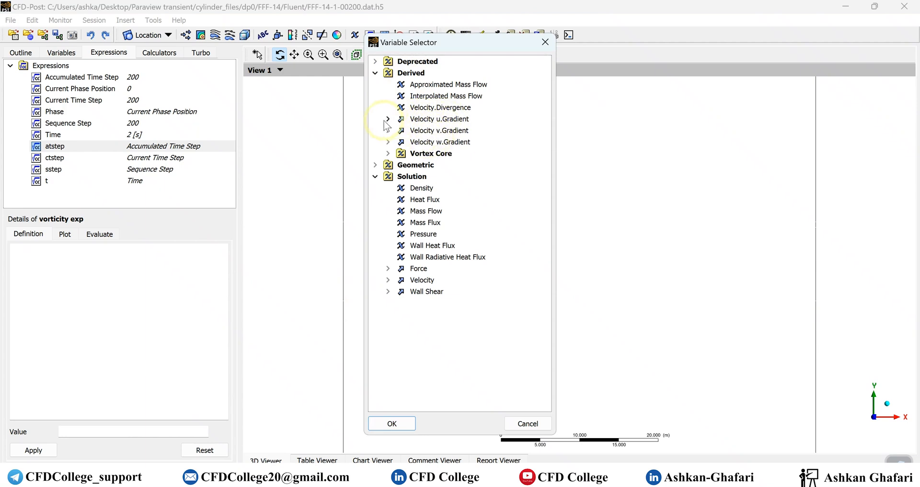
pyautogui.click(388, 119)
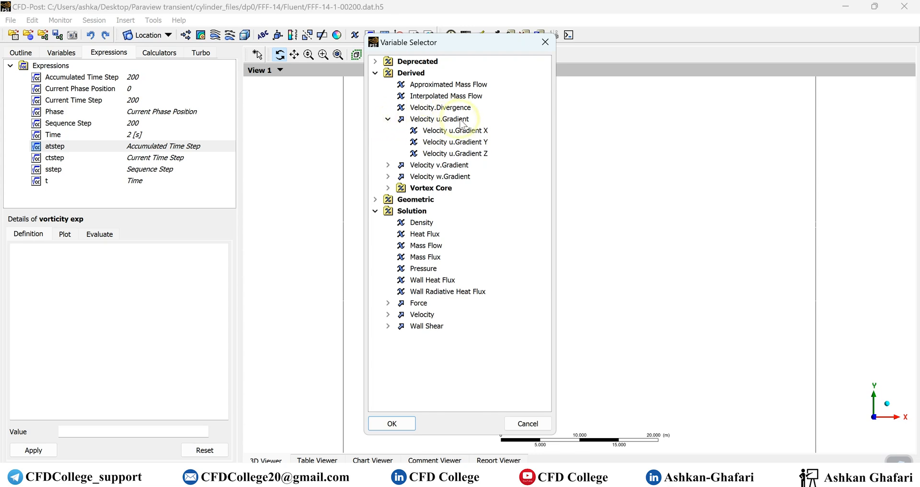
pyautogui.moveTo(432, 124)
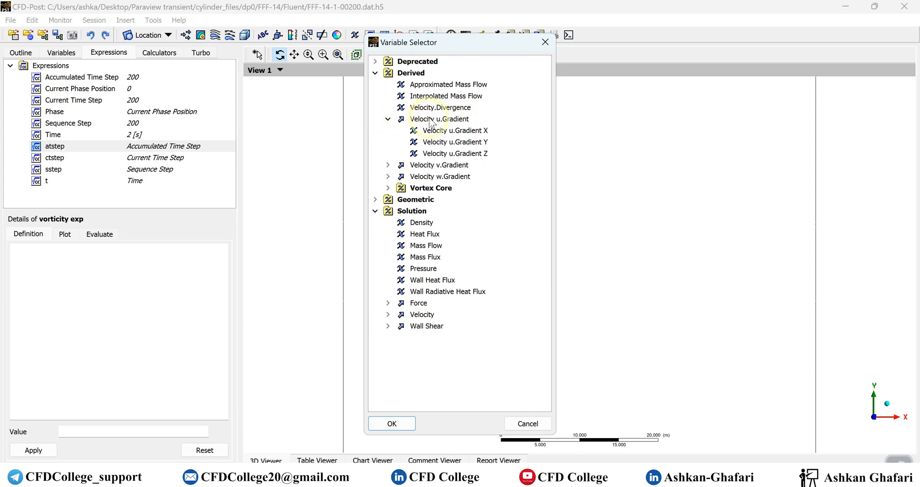
pyautogui.moveTo(429, 149)
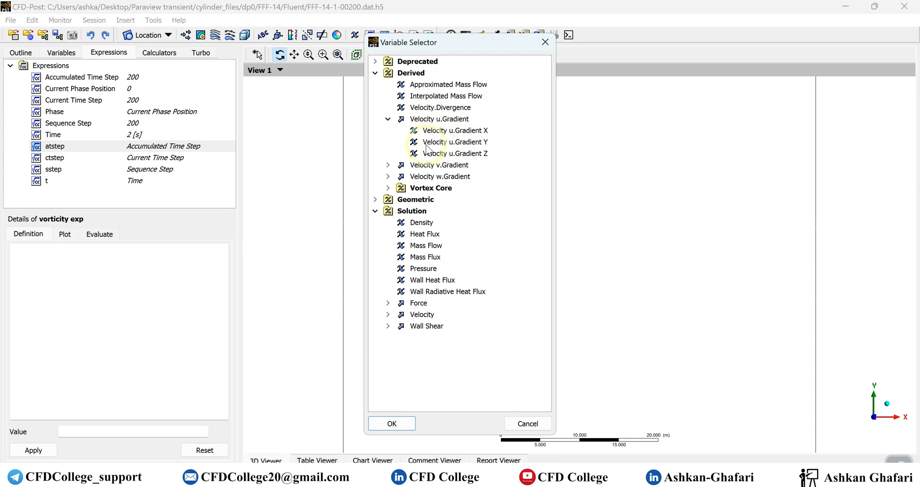
pyautogui.moveTo(456, 148)
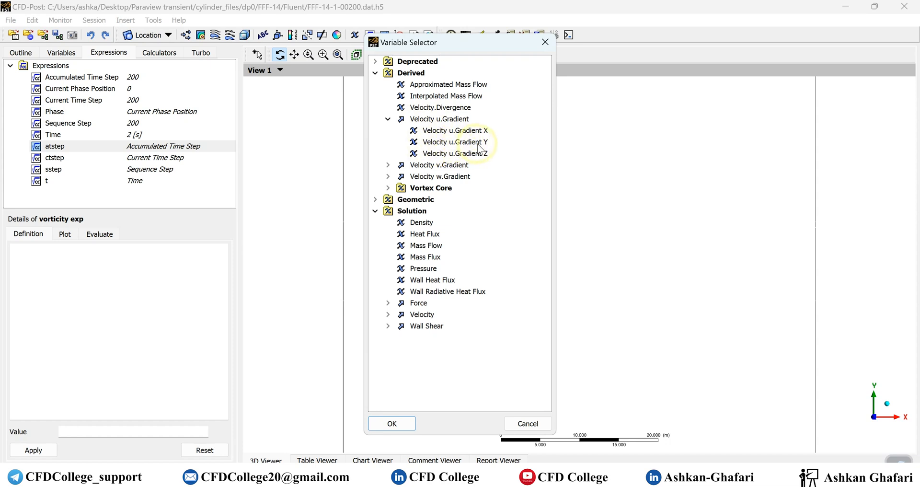
pyautogui.moveTo(447, 151)
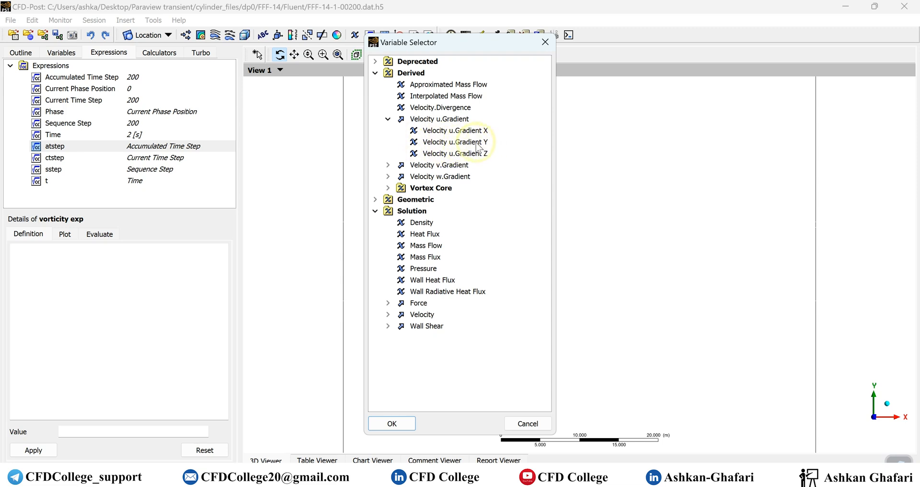
pyautogui.click(456, 142)
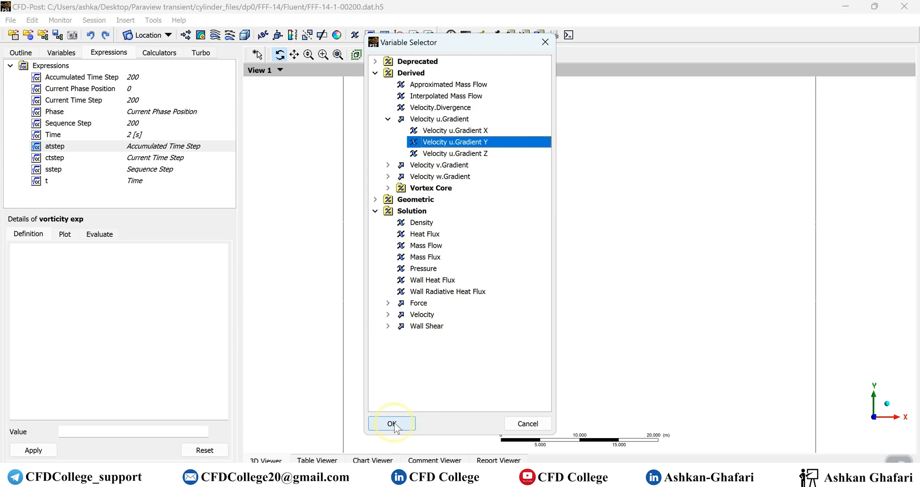
pyautogui.click(392, 424)
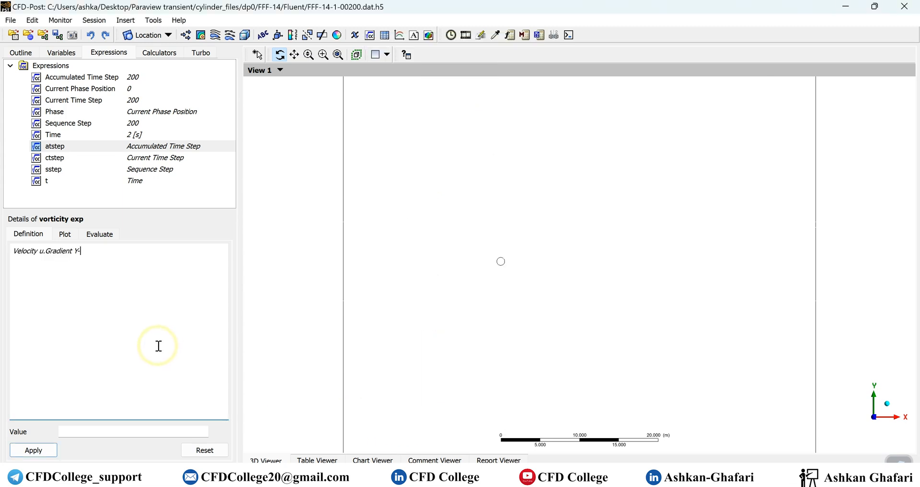
# Subtract Velocity v.Gradient X in the definition and apply the expression.
pyautogui.rightClick(158, 345)
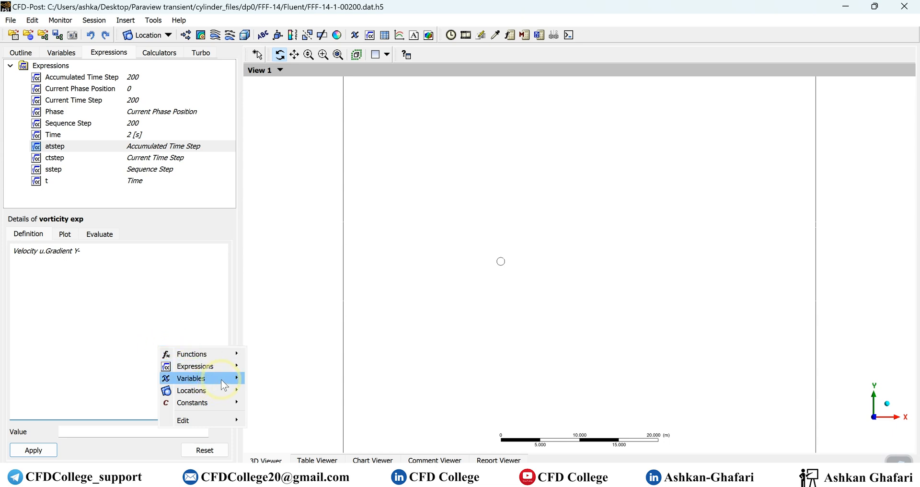
pyautogui.click(191, 378)
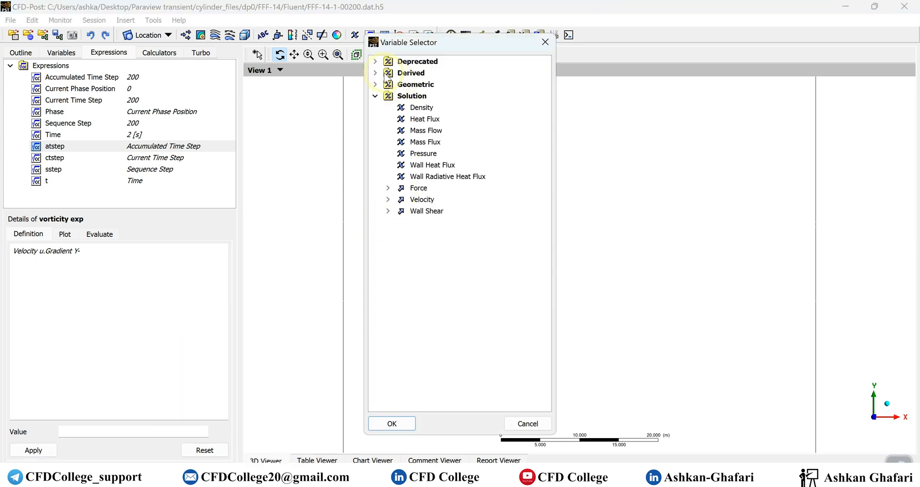
pyautogui.click(375, 72)
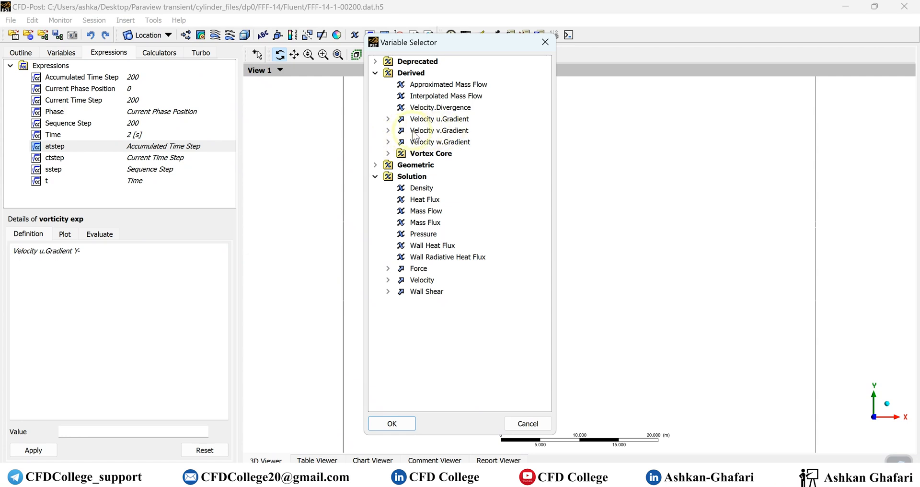
pyautogui.click(388, 131)
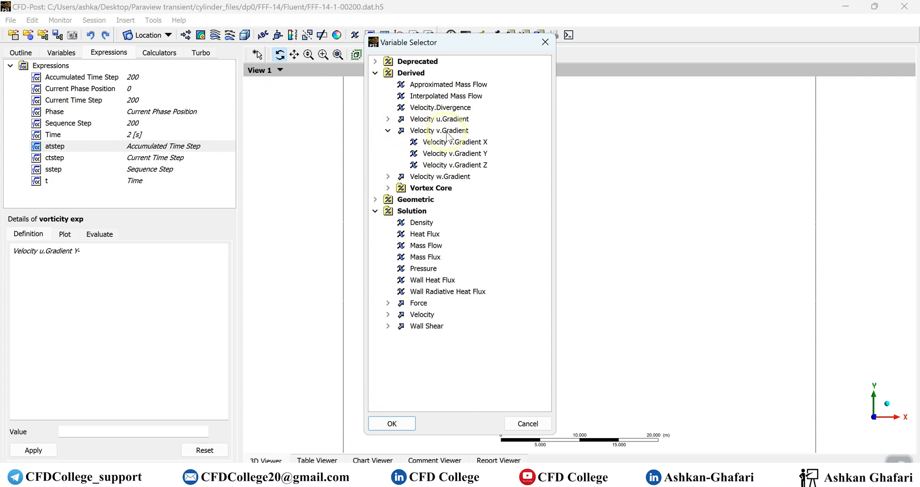
pyautogui.moveTo(435, 156)
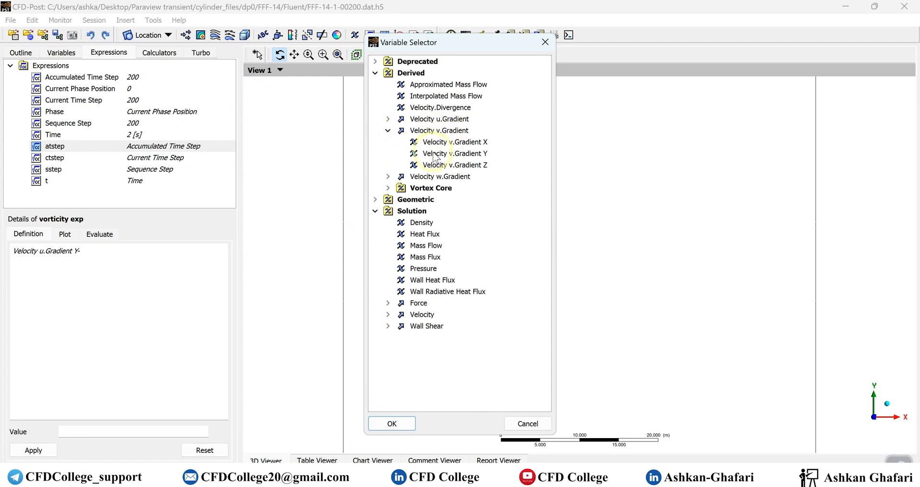
pyautogui.moveTo(481, 147)
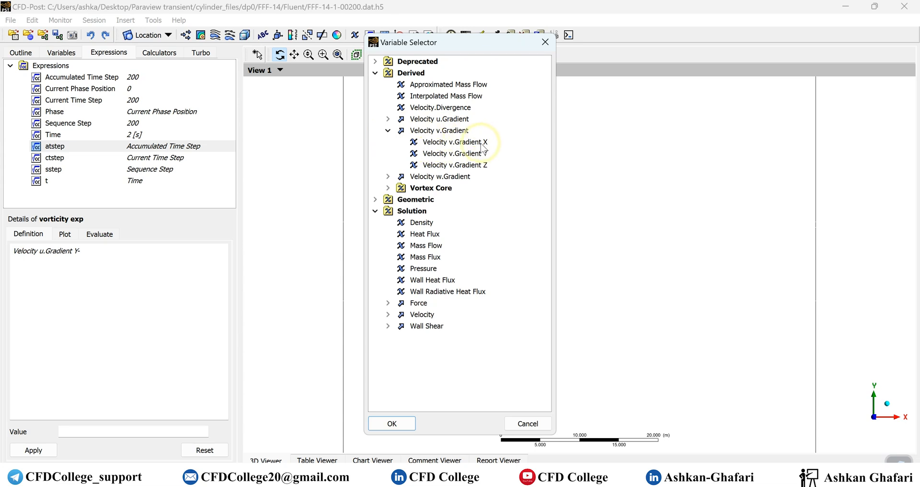
pyautogui.moveTo(463, 152)
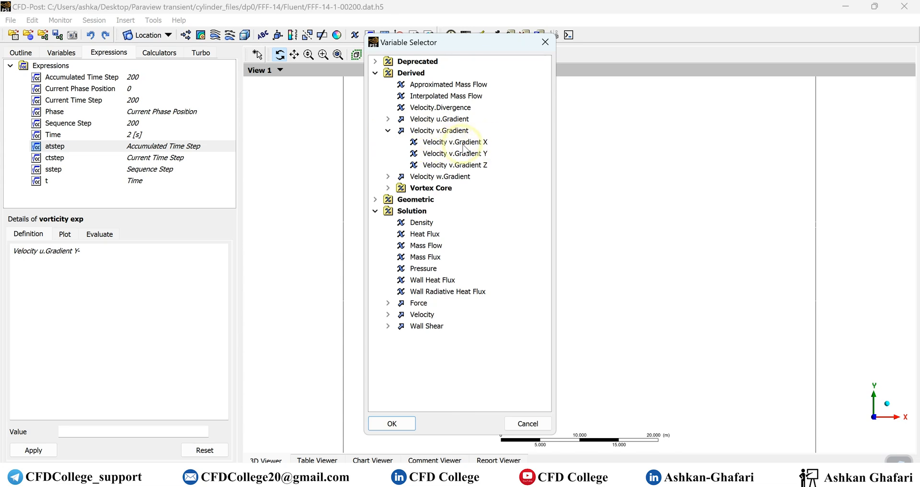
pyautogui.click(455, 141)
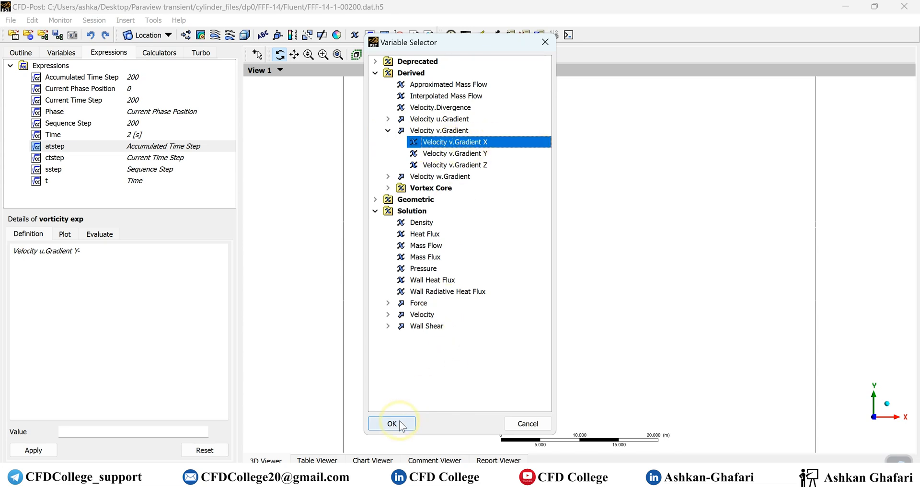
pyautogui.click(392, 424)
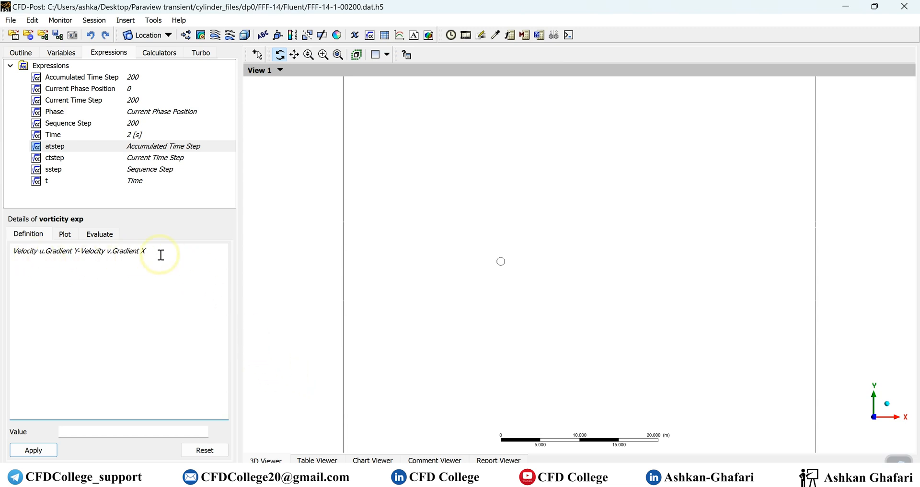
pyautogui.moveTo(117, 270)
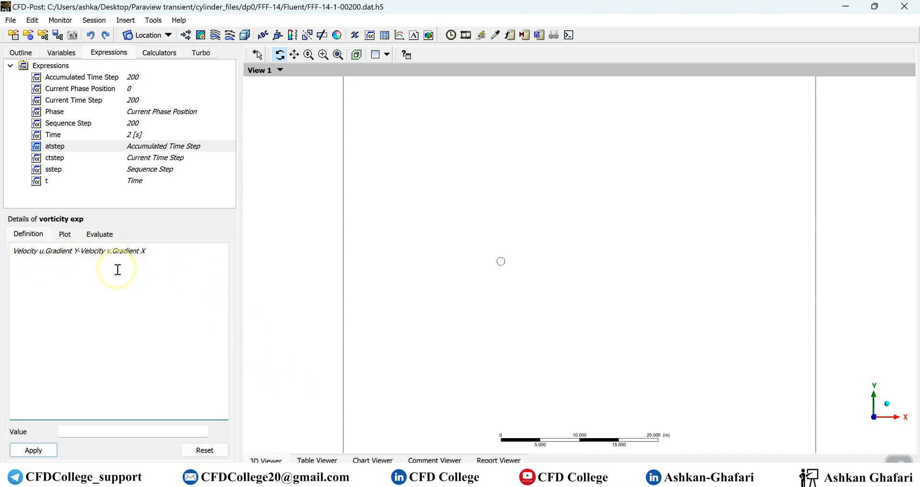
pyautogui.click(33, 450)
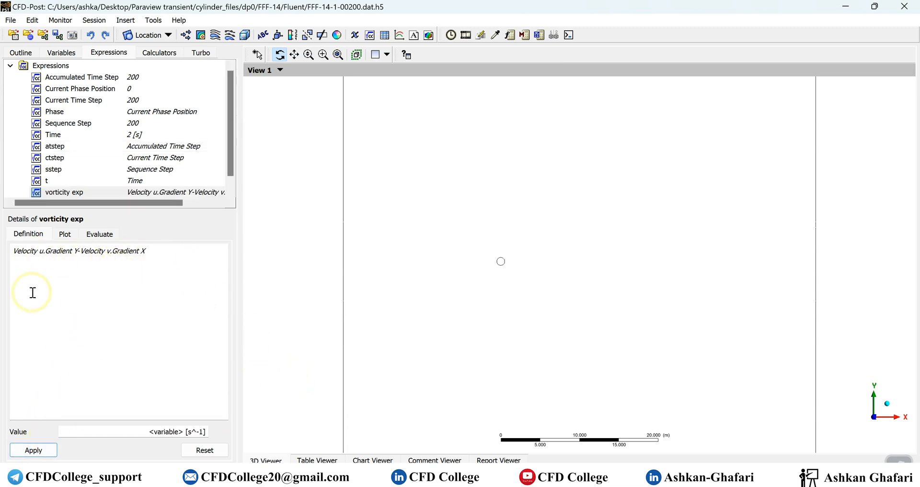
pyautogui.moveTo(31, 433)
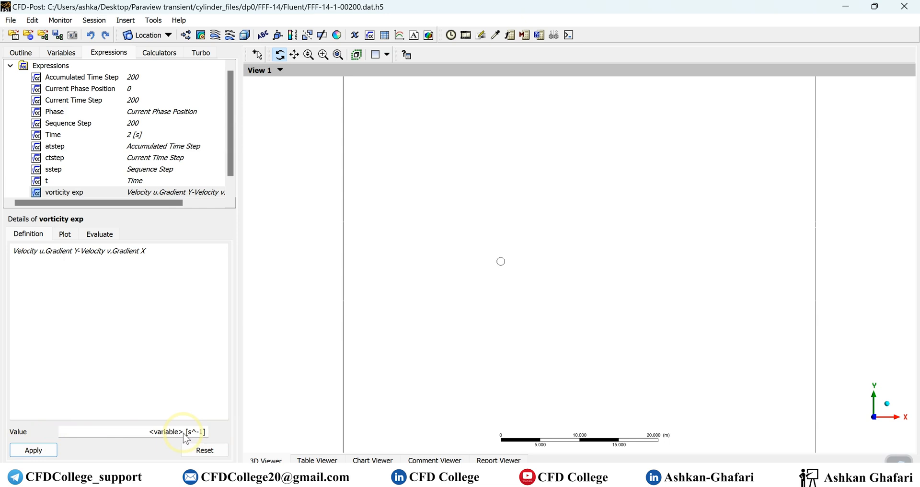
pyautogui.click(187, 450)
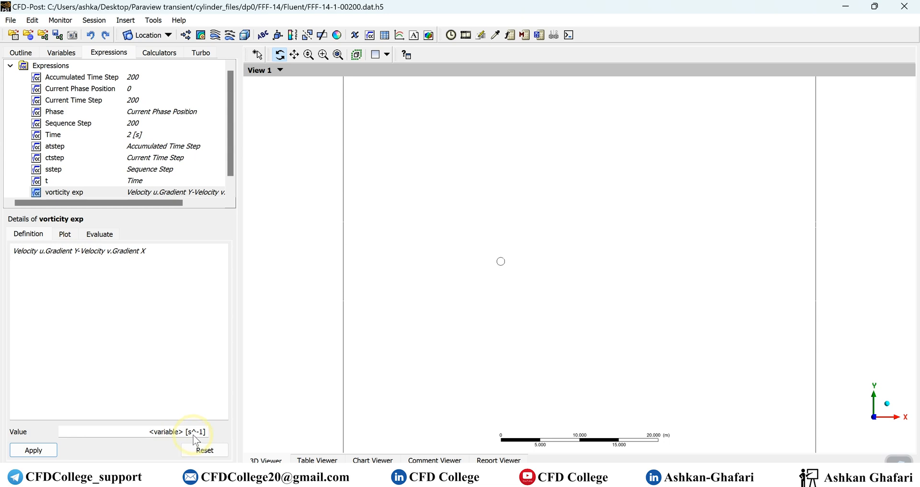
pyautogui.click(61, 53)
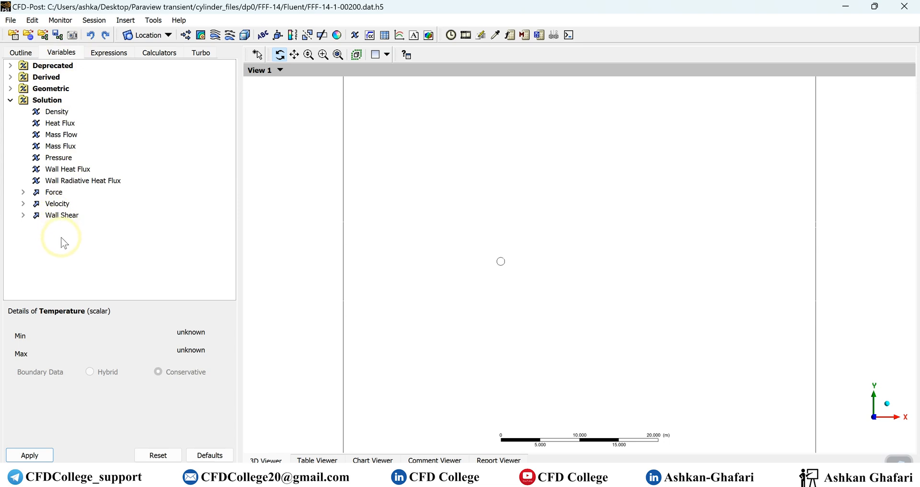
pyautogui.moveTo(52, 242)
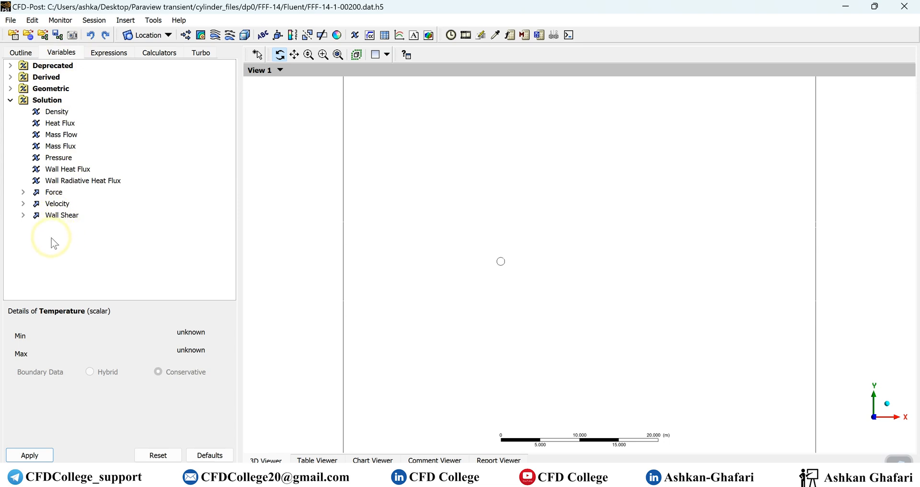
# Create user variable 'Vorticity' using the Expression method with vorticity exp.
pyautogui.rightClick(53, 241)
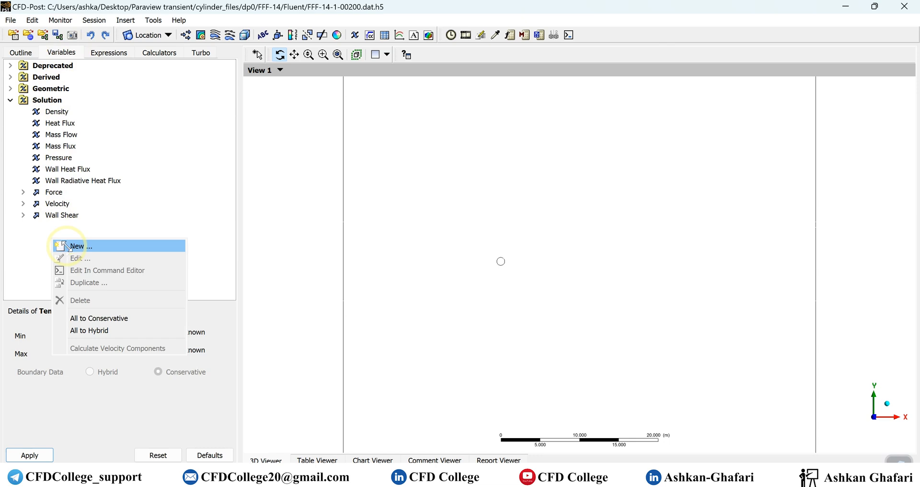
pyautogui.click(81, 246)
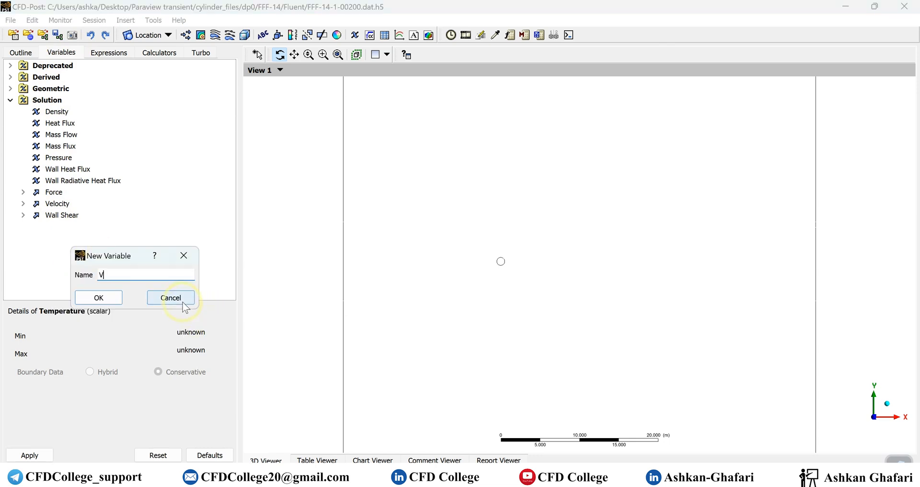
pyautogui.write('orcity')
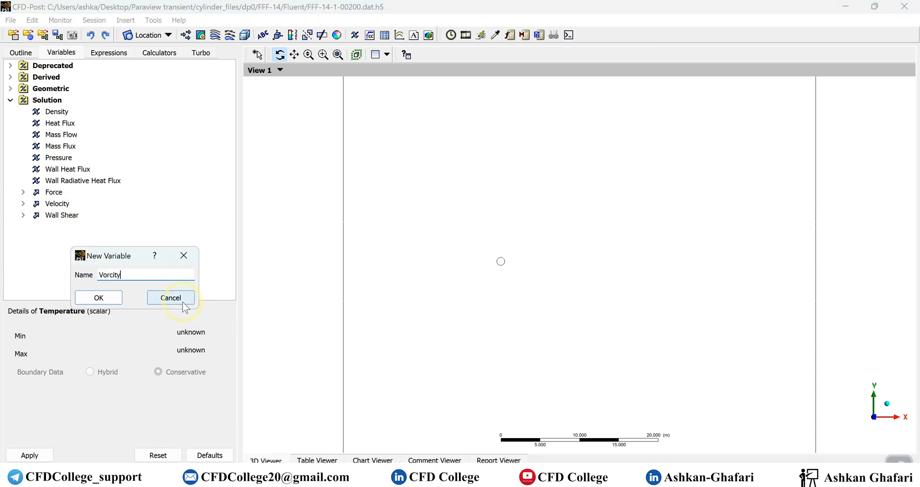
pyautogui.press('Backspace')
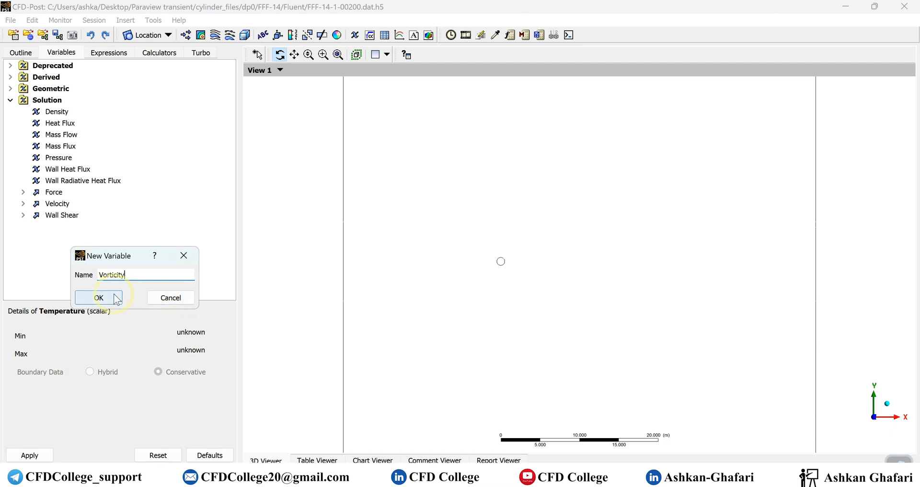
pyautogui.click(99, 298)
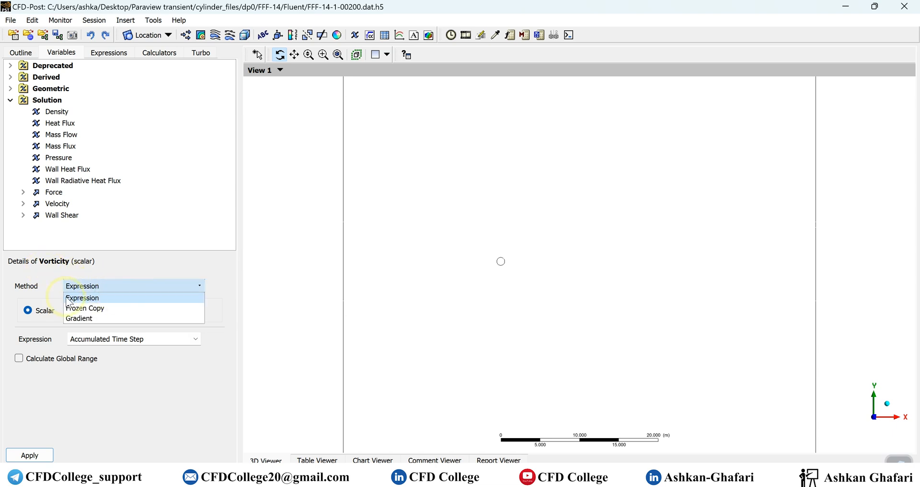
pyautogui.click(82, 297)
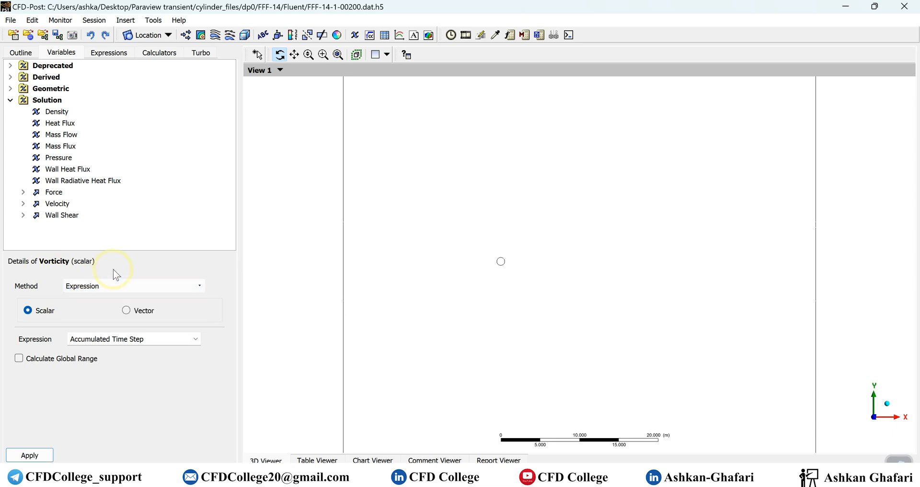
pyautogui.moveTo(119, 169)
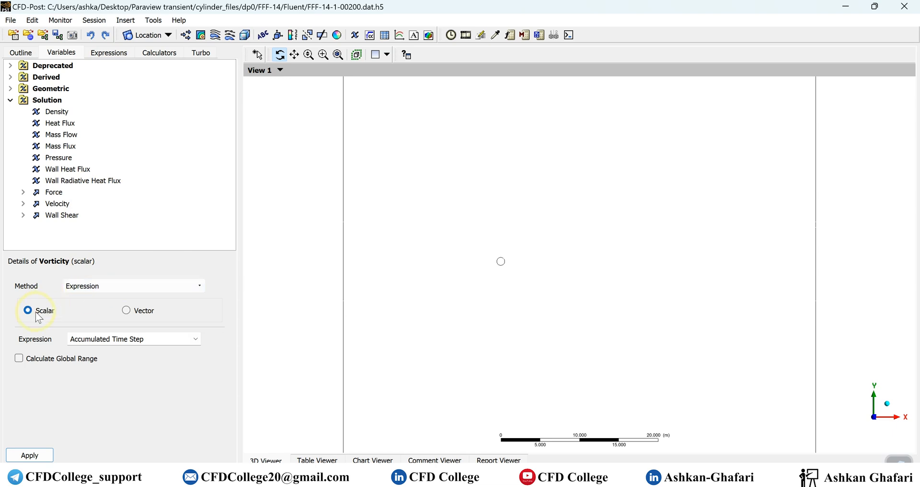
pyautogui.moveTo(137, 316)
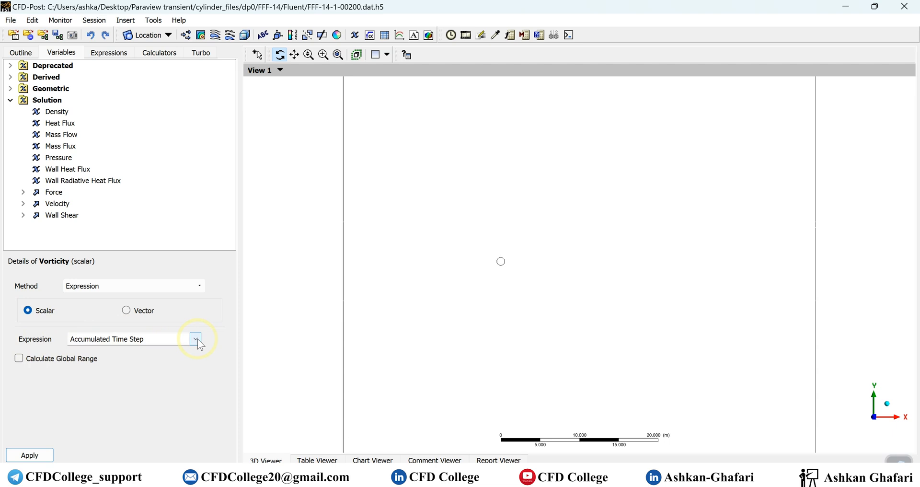
pyautogui.click(196, 339)
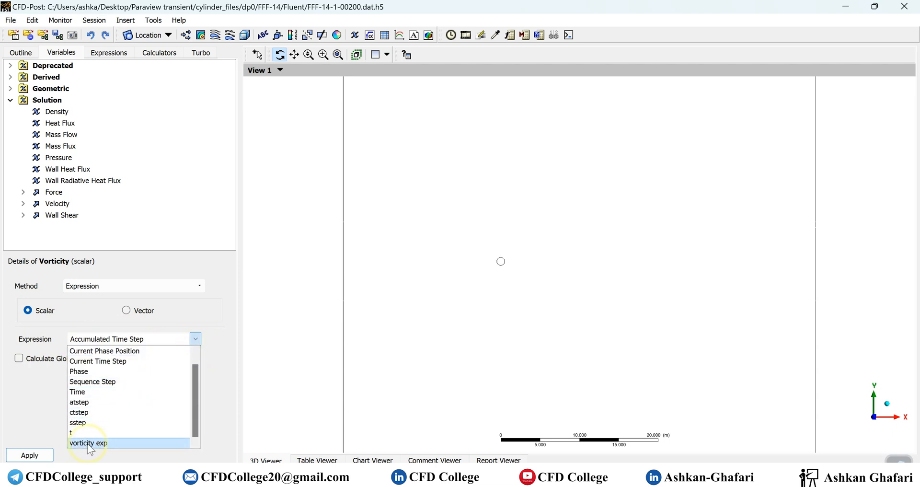
pyautogui.click(88, 443)
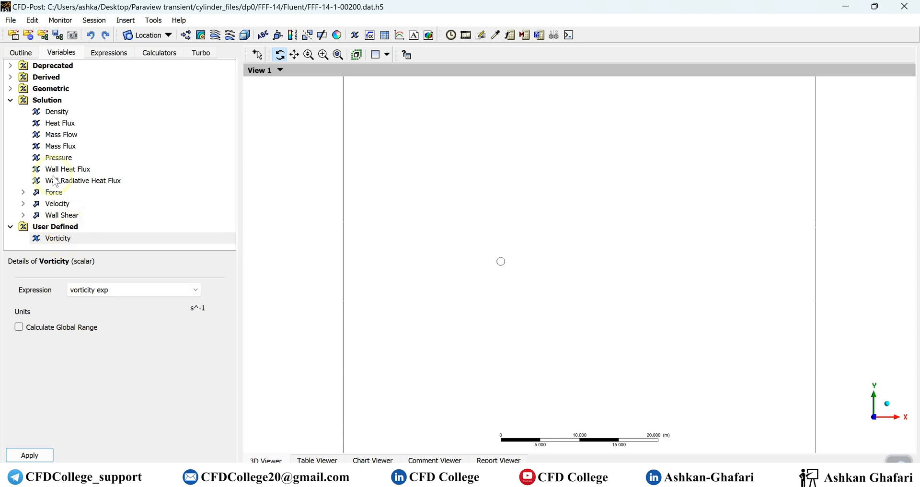
pyautogui.click(21, 52)
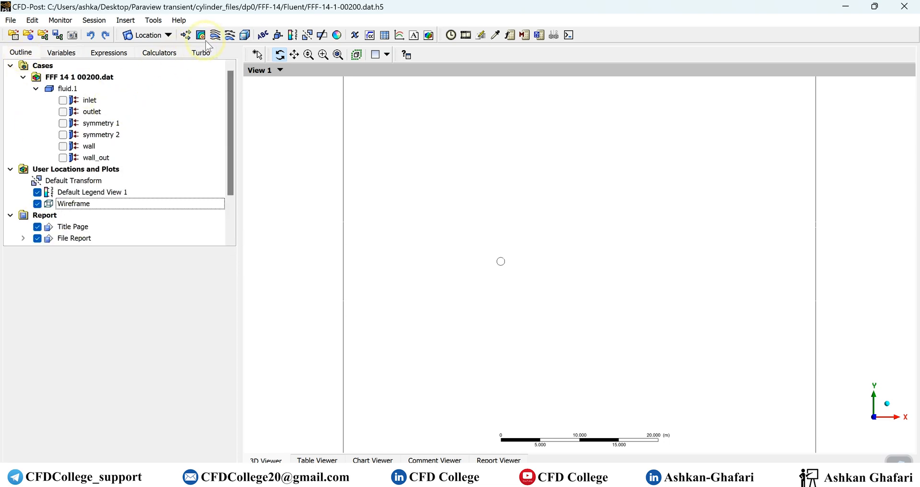
# Insert Contour 1 on symmetry 1 coloured by Vorticity with 110 levels.
pyautogui.click(200, 35)
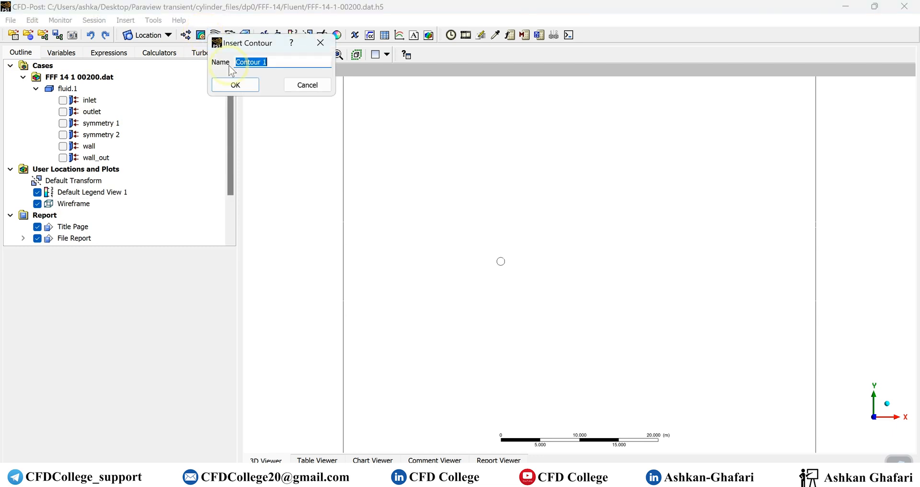
pyautogui.click(235, 85)
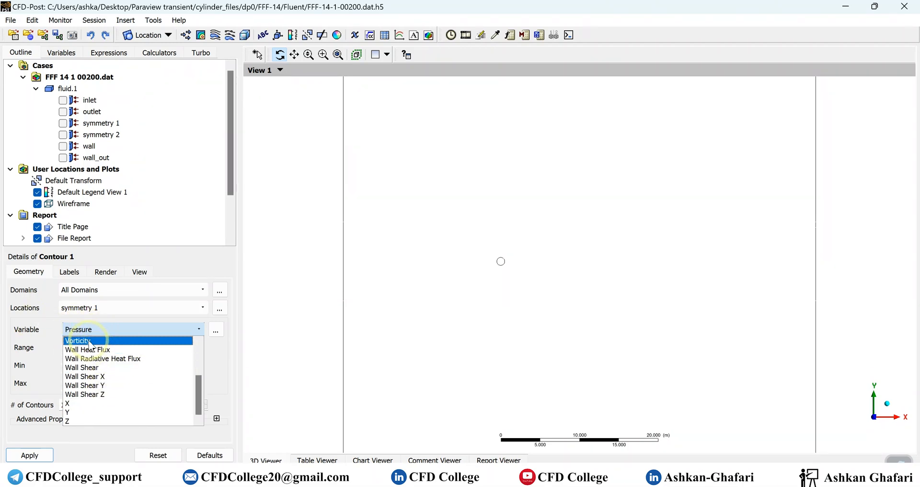
pyautogui.click(79, 340)
pyautogui.write('0')
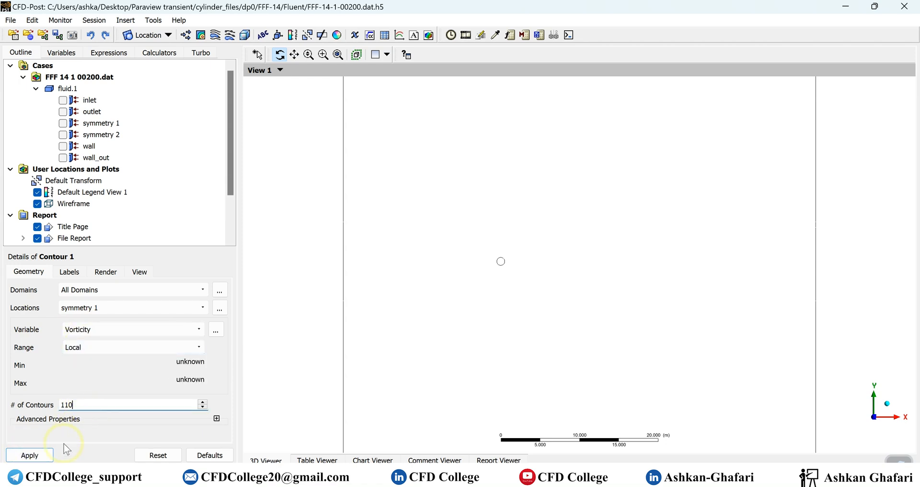
pyautogui.click(29, 455)
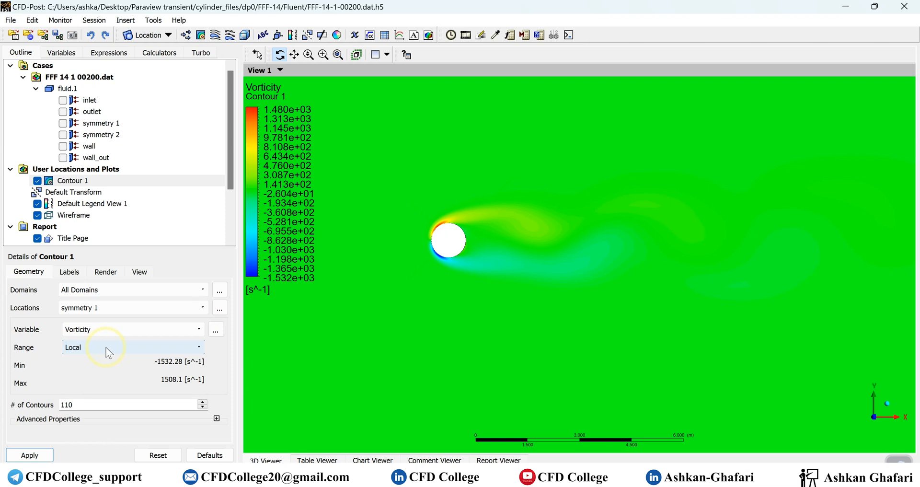
pyautogui.moveTo(85, 345)
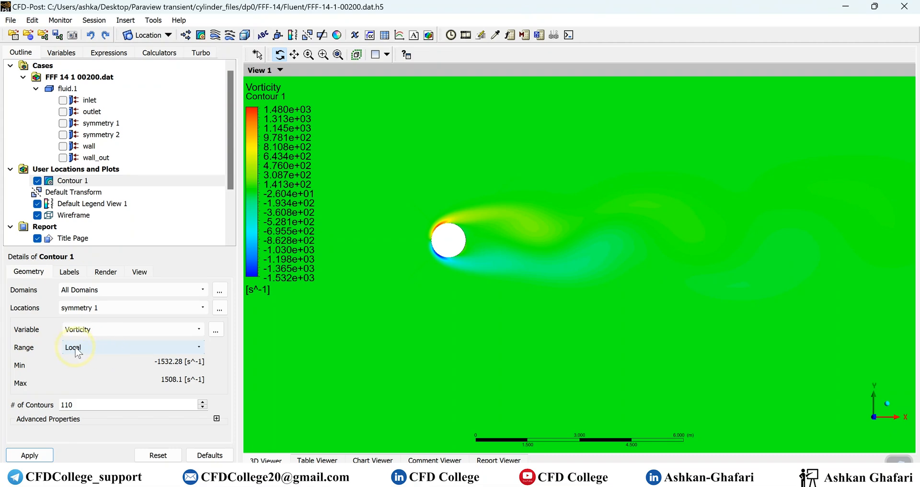
# Set Contour 1 to a user-specified range of −100 to 100 and frame the wake.
pyautogui.click(132, 347)
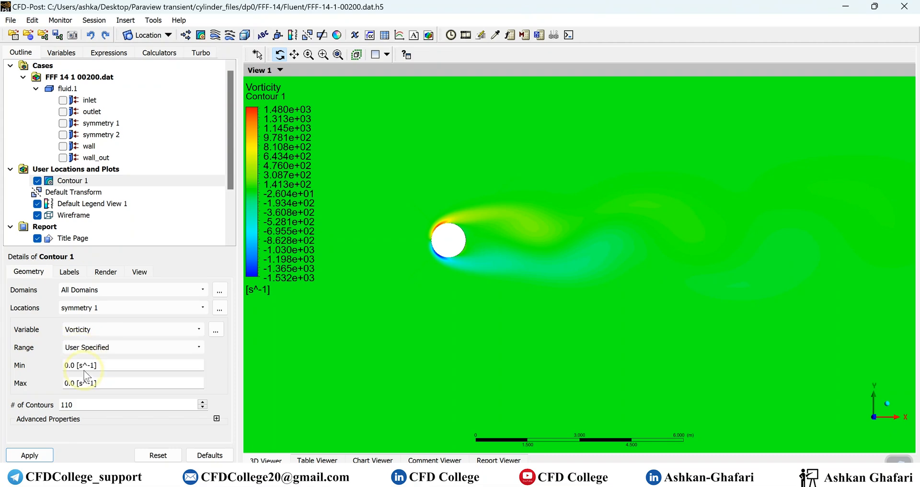
pyautogui.write('-100')
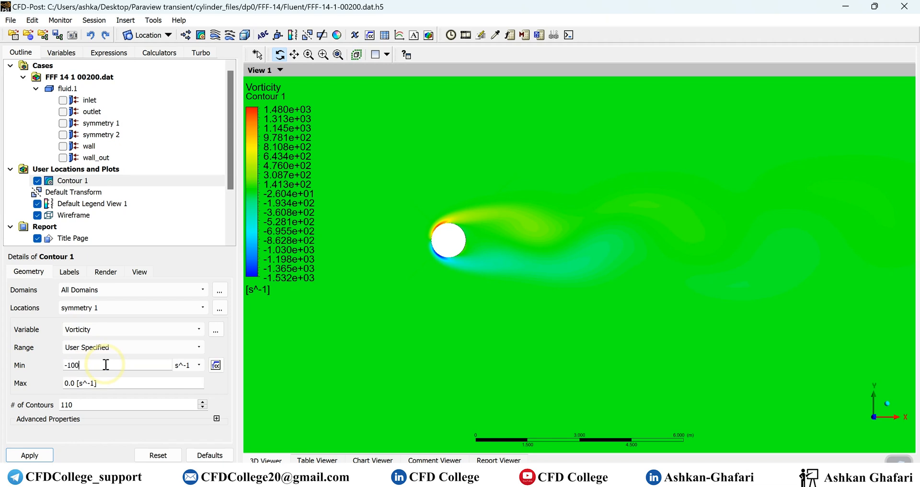
pyautogui.click(120, 383)
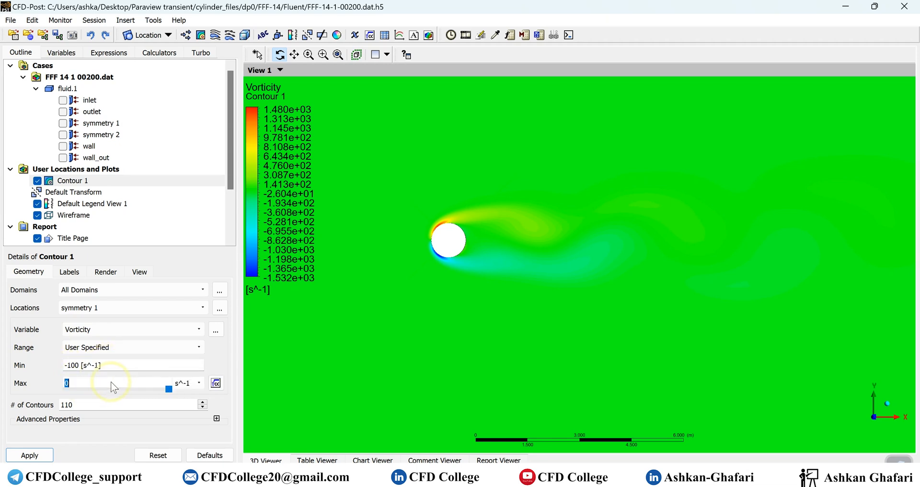
pyautogui.write('100')
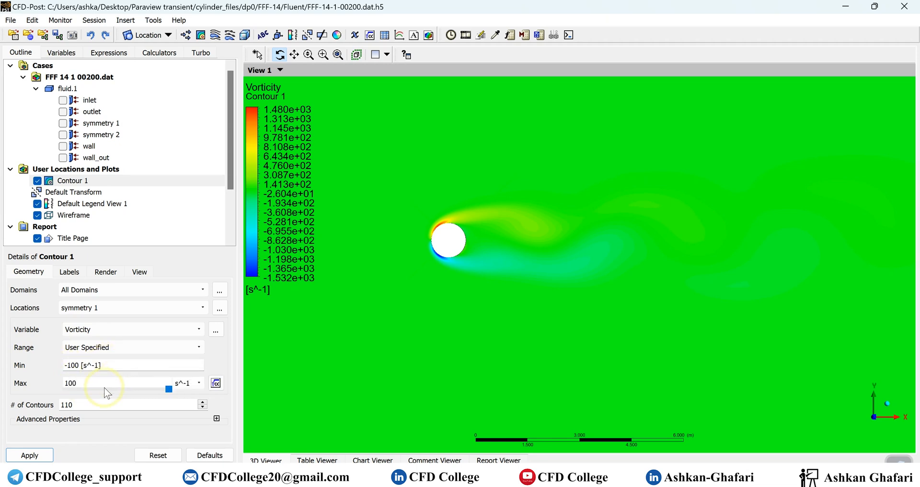
pyautogui.click(29, 455)
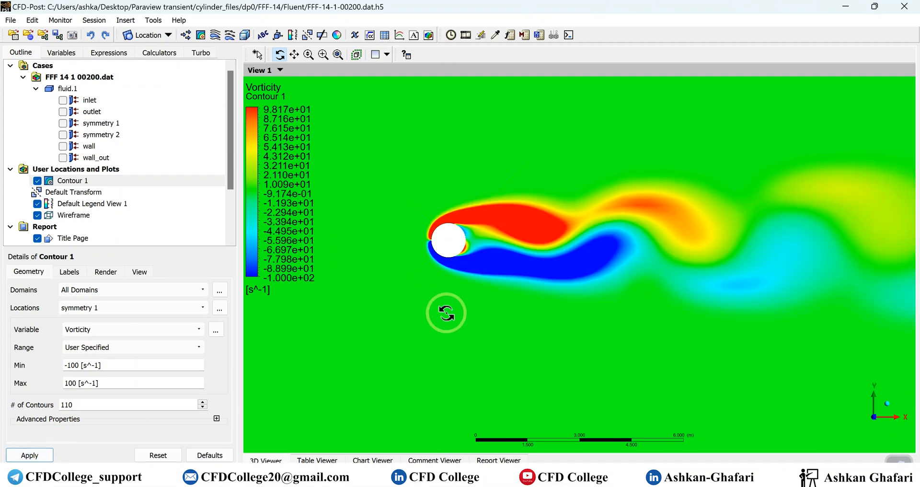
pyautogui.scroll(-3)
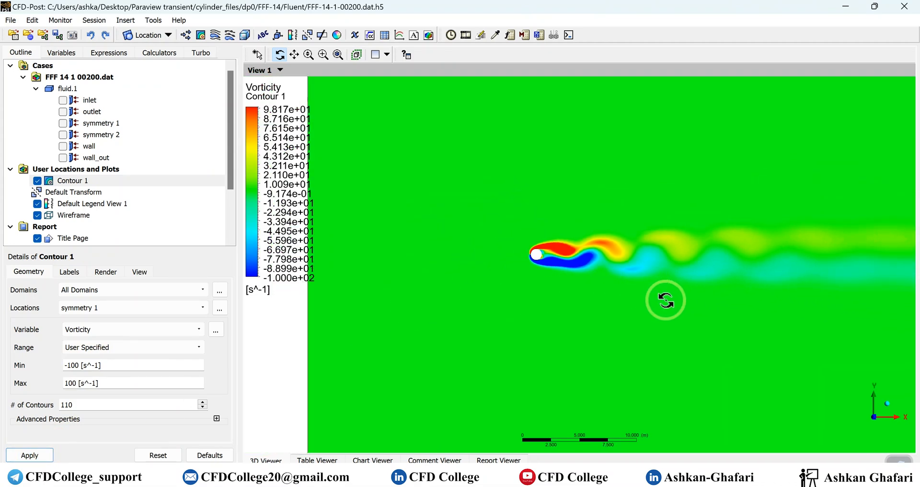
pyautogui.moveTo(665, 300); pyautogui.dragTo(594, 317)
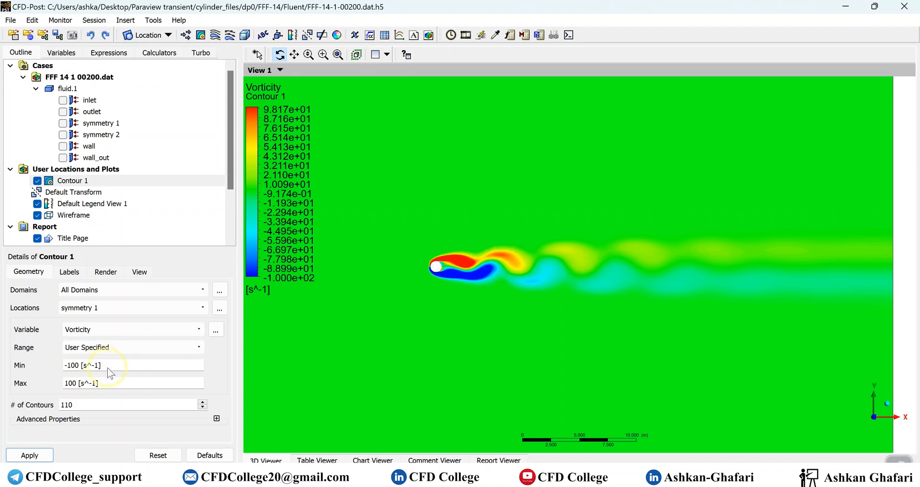
pyautogui.moveTo(41, 394)
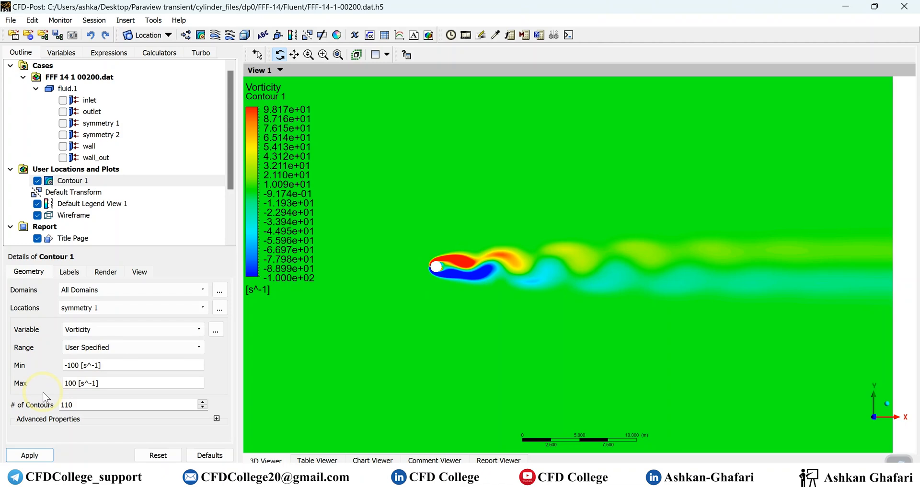
# Give Contour 1 the Divergent Cool to Warm colour map with a −50 to 50 range.
pyautogui.click(216, 419)
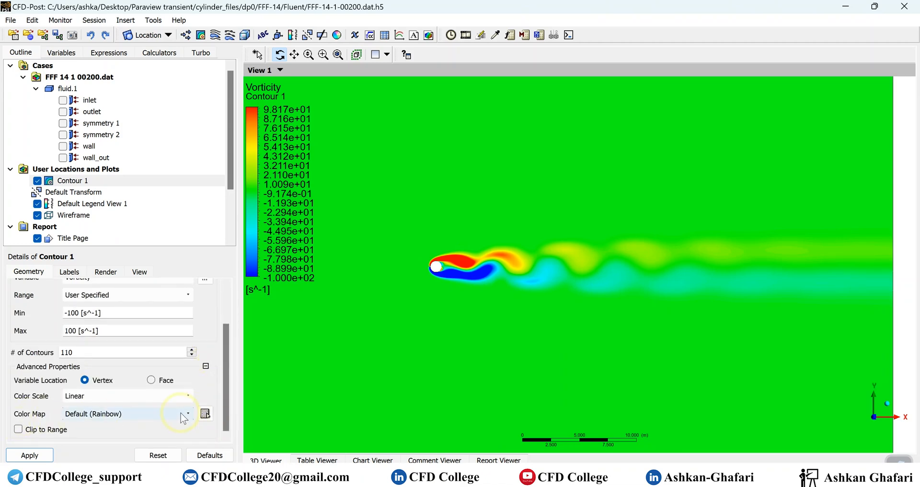
pyautogui.click(204, 413)
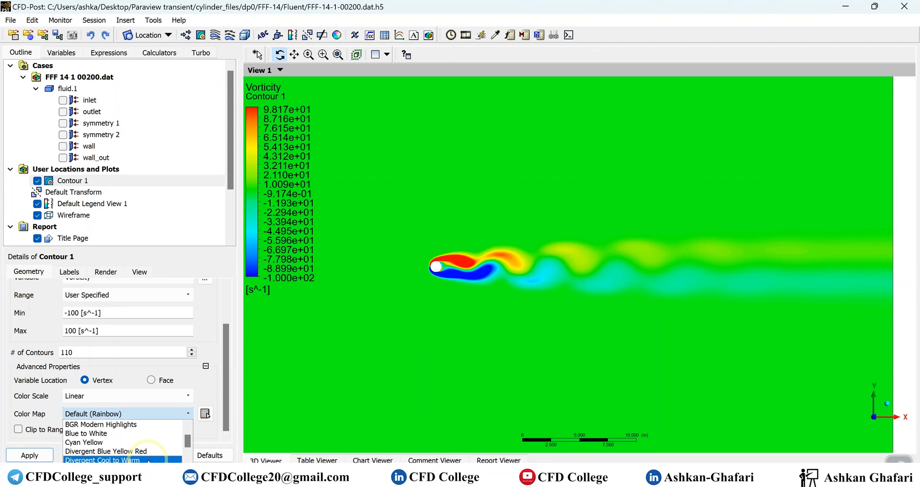
pyautogui.click(101, 460)
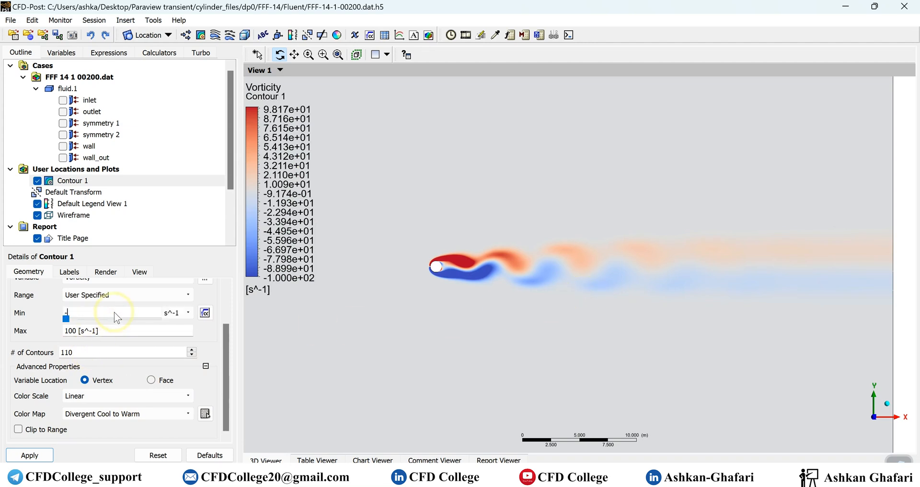
pyautogui.click(29, 456)
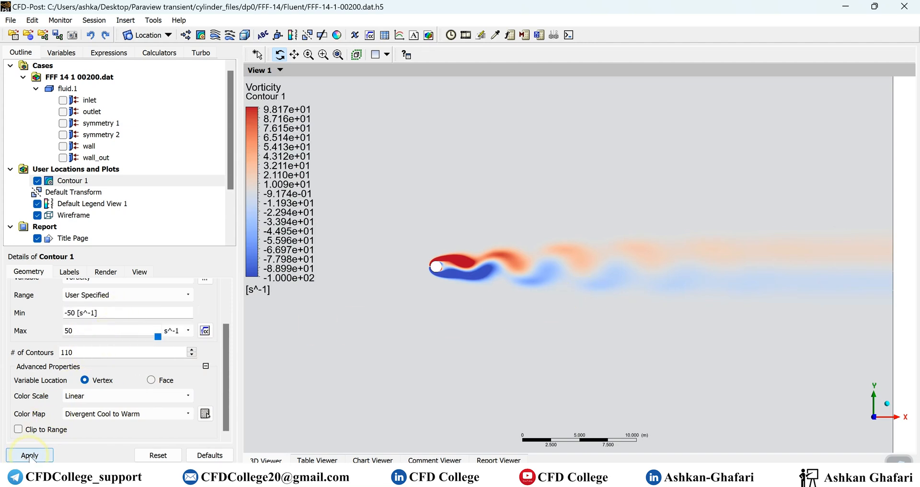
pyautogui.click(30, 456)
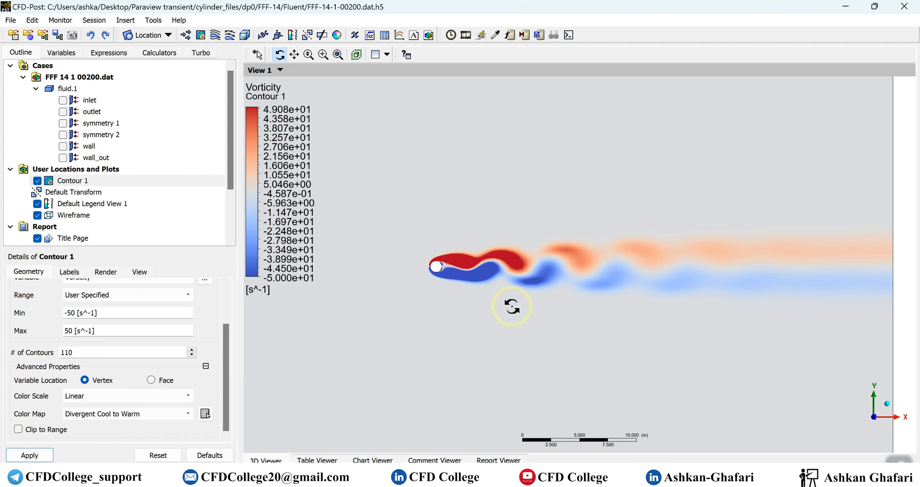
pyautogui.moveTo(522, 297)
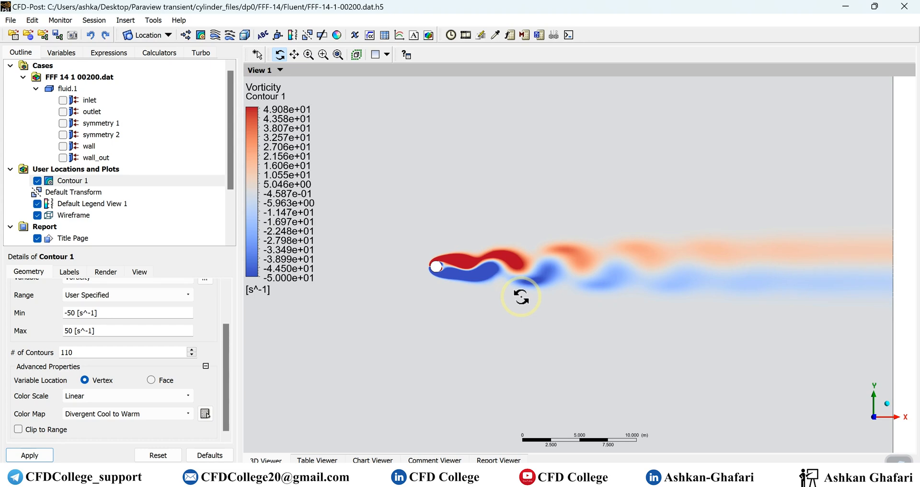
# Inspect the Time expression and Vorticity, then read Velocity's 0 to 124.521 m s^-1 range.
pyautogui.click(109, 52)
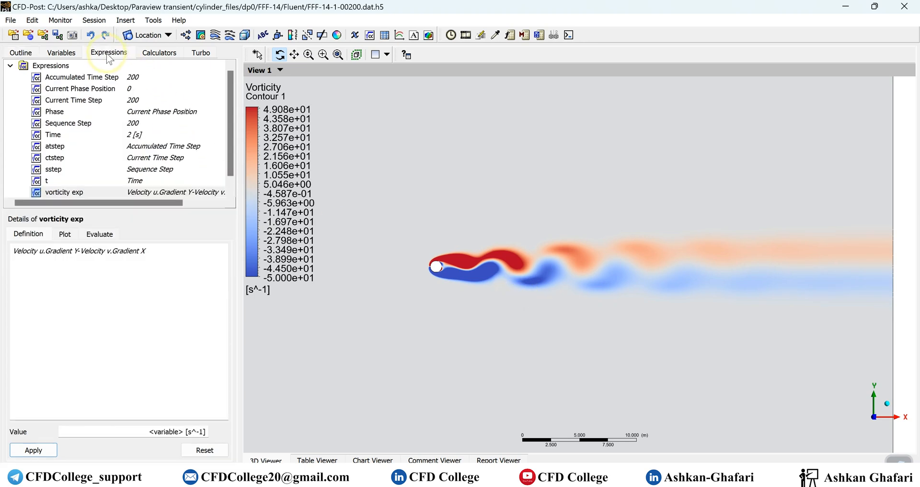
pyautogui.click(52, 135)
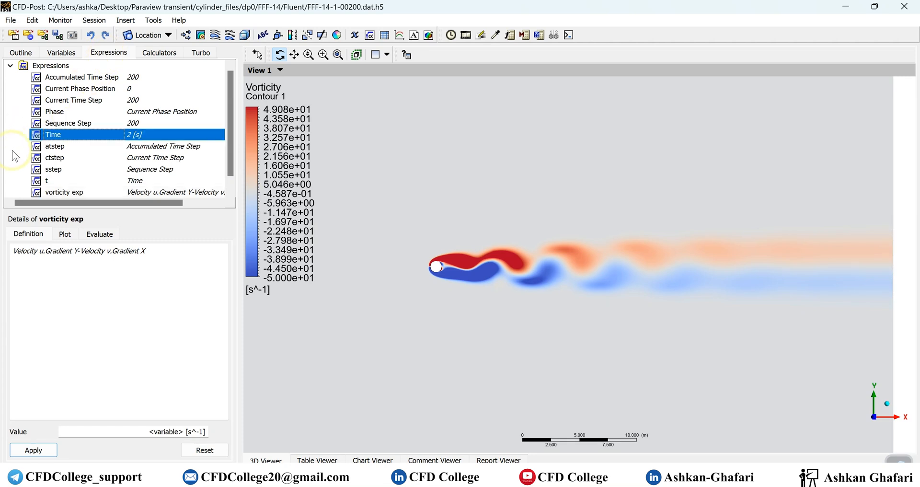
pyautogui.moveTo(12, 165)
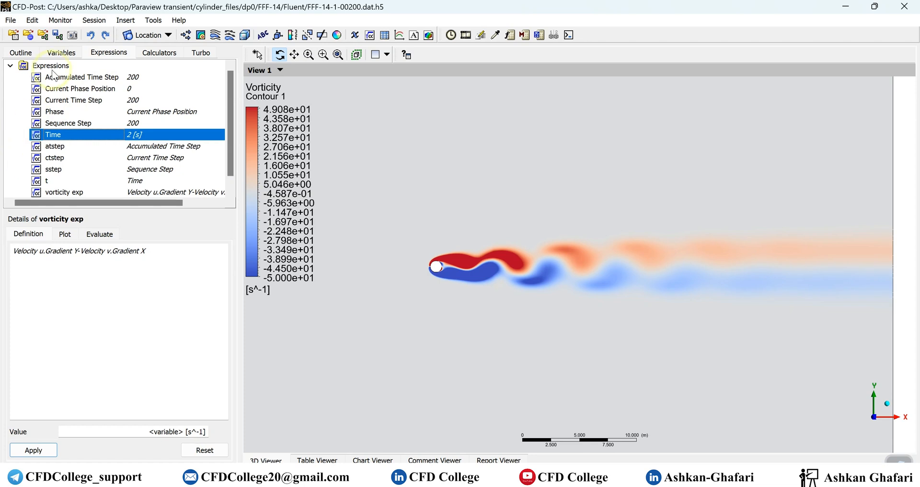
pyautogui.click(61, 52)
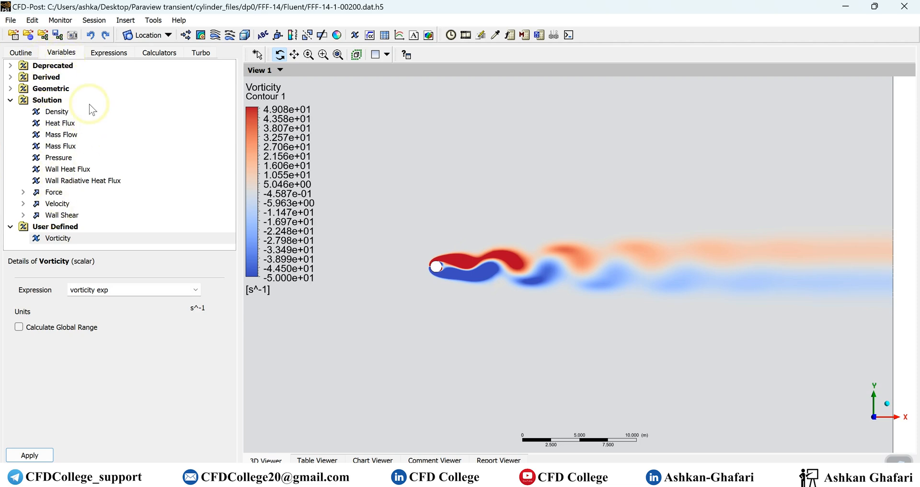
pyautogui.click(12, 88)
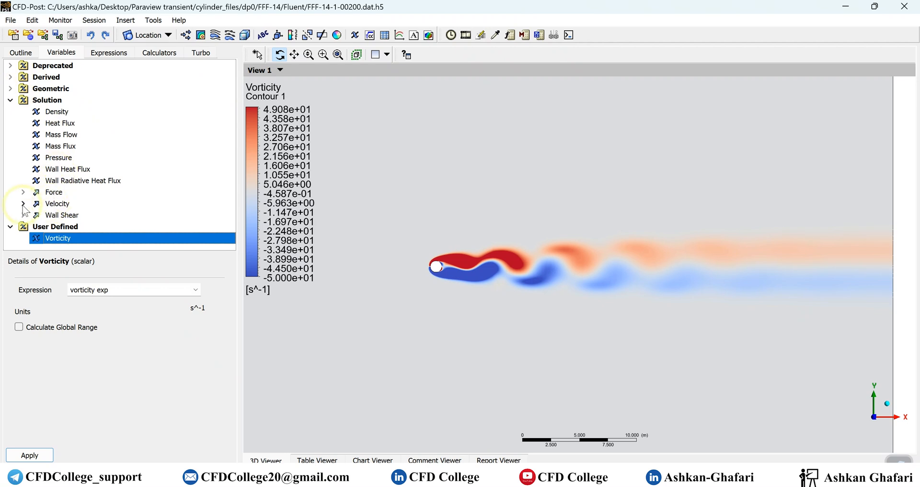
pyautogui.click(57, 204)
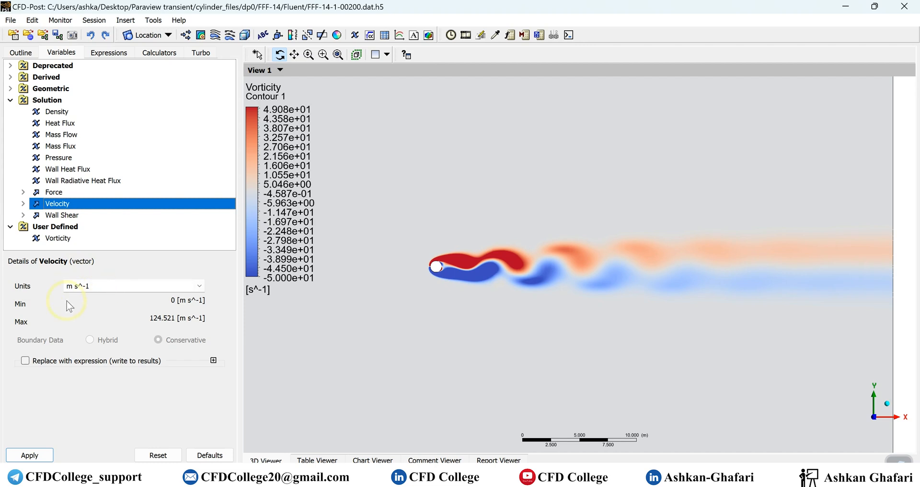
pyautogui.moveTo(15, 203)
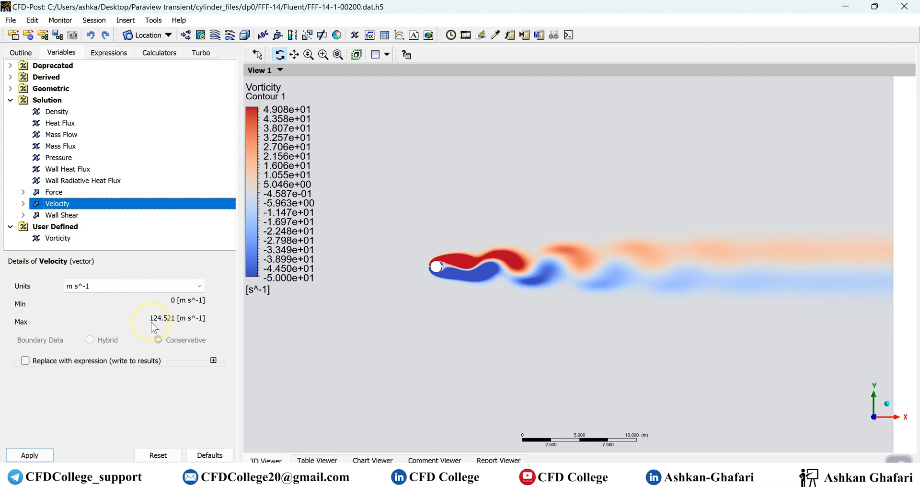
pyautogui.moveTo(163, 326)
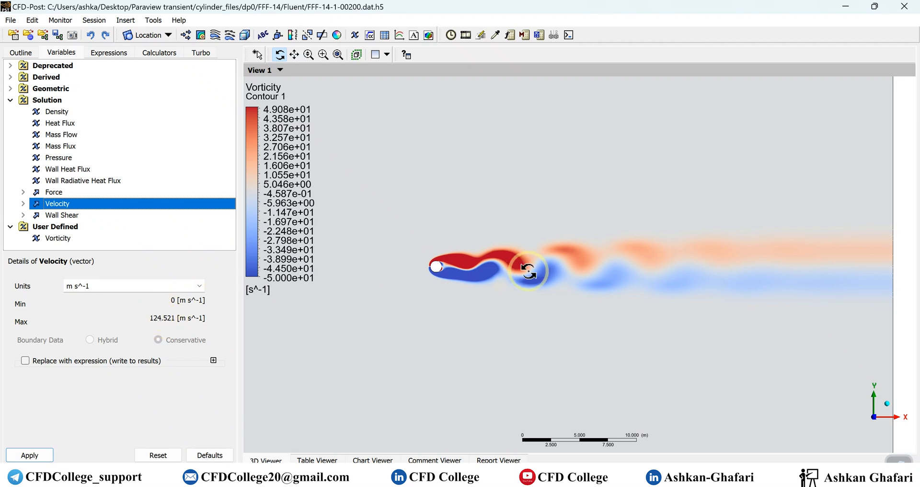
pyautogui.moveTo(432, 324)
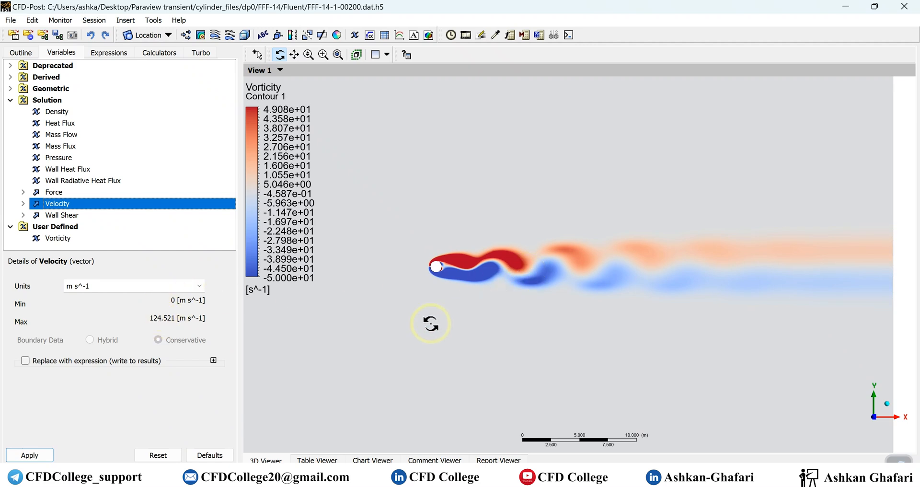
pyautogui.moveTo(106, 334)
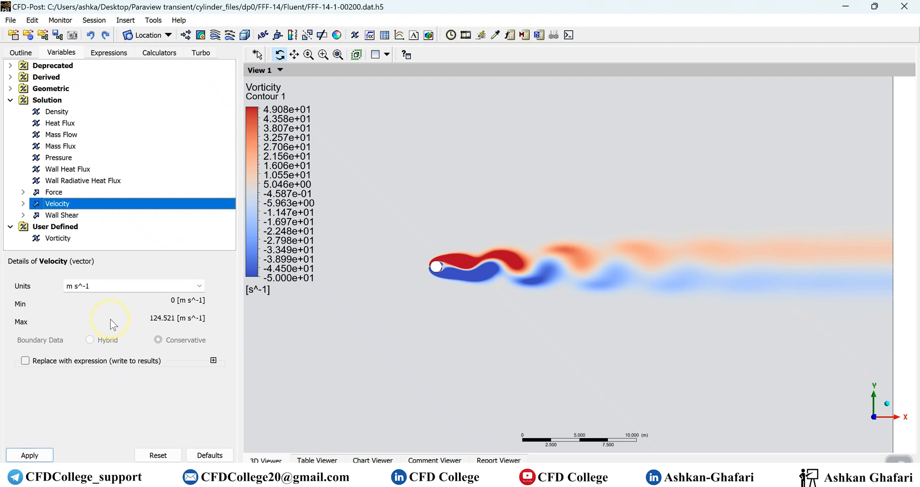
pyautogui.moveTo(116, 323)
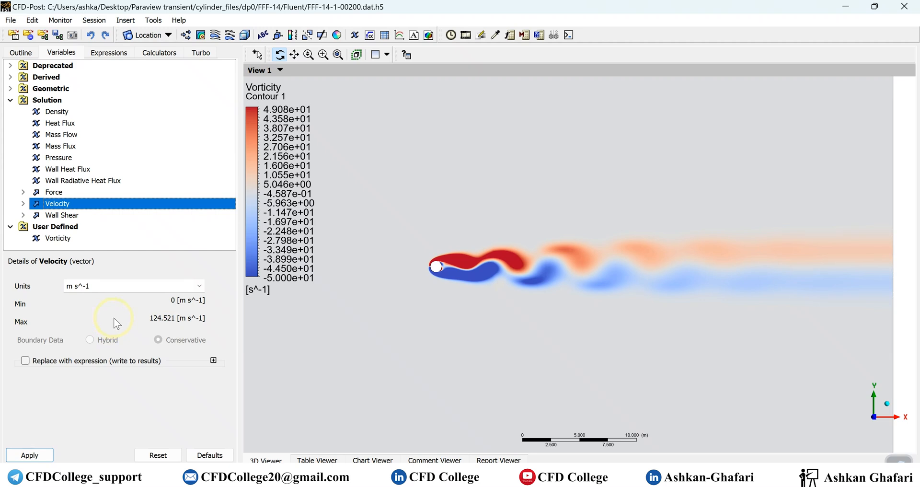
pyautogui.moveTo(174, 323)
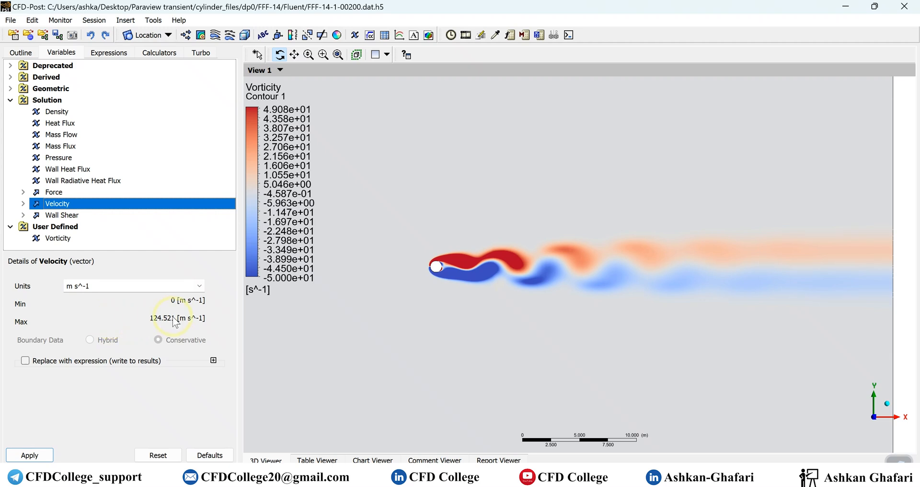
pyautogui.moveTo(57, 99)
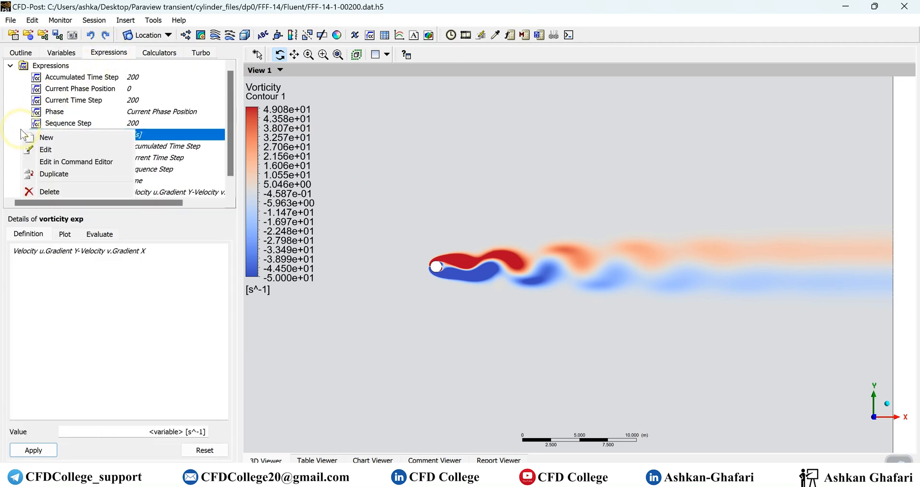
# Create a new expression named 'non d velocity'.
pyautogui.click(45, 137)
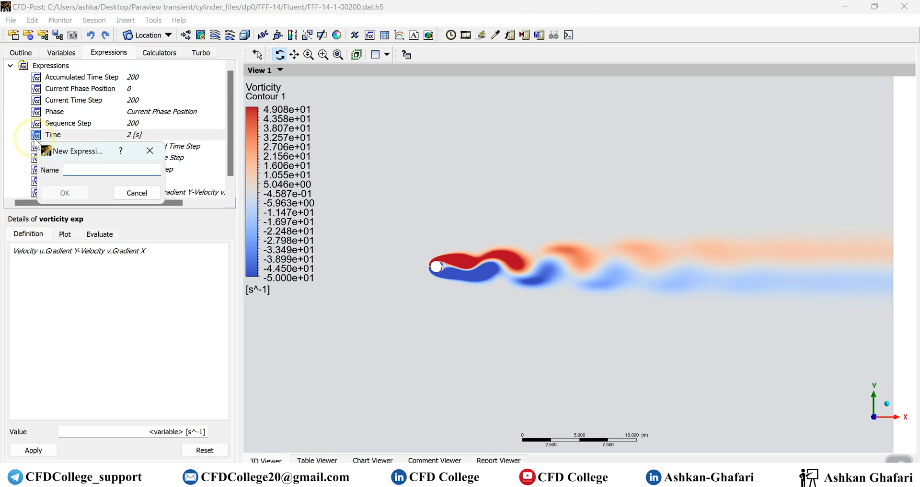
pyautogui.write('non d')
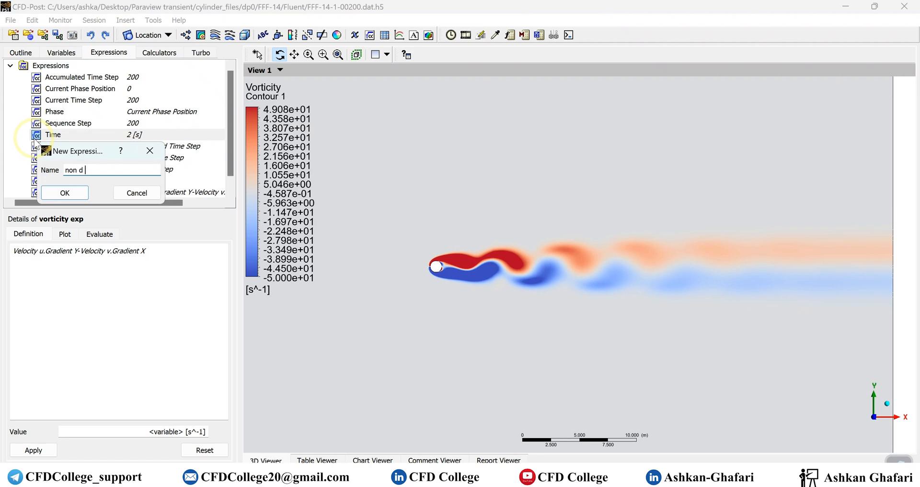
pyautogui.write('velocit')
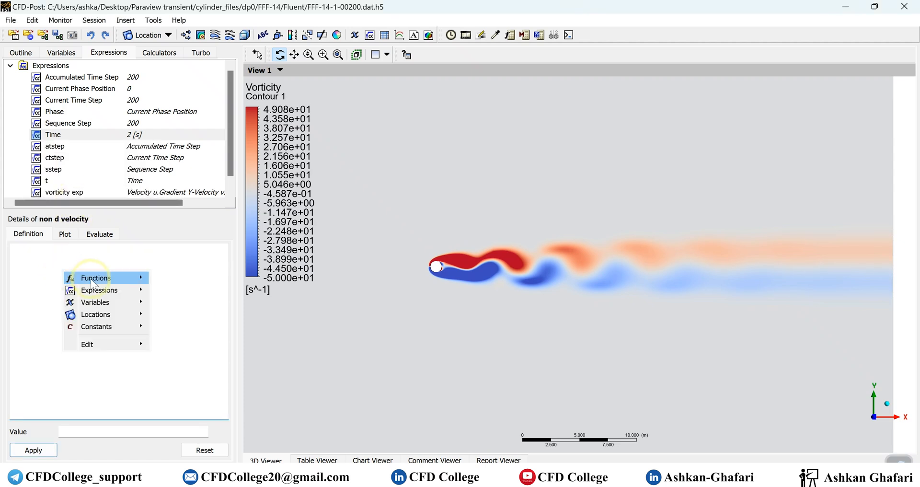
# Insert the Velocity variable from the function browser into the non d velocity definition.
pyautogui.click(95, 302)
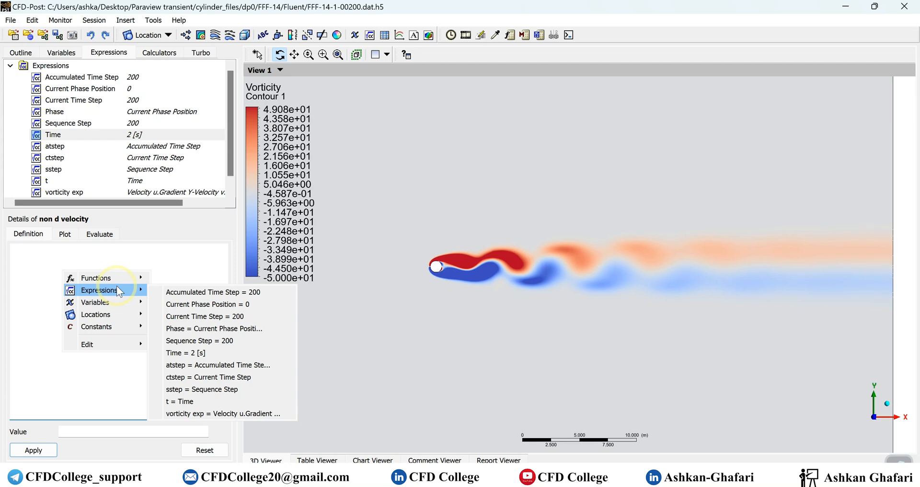
pyautogui.moveTo(96, 278)
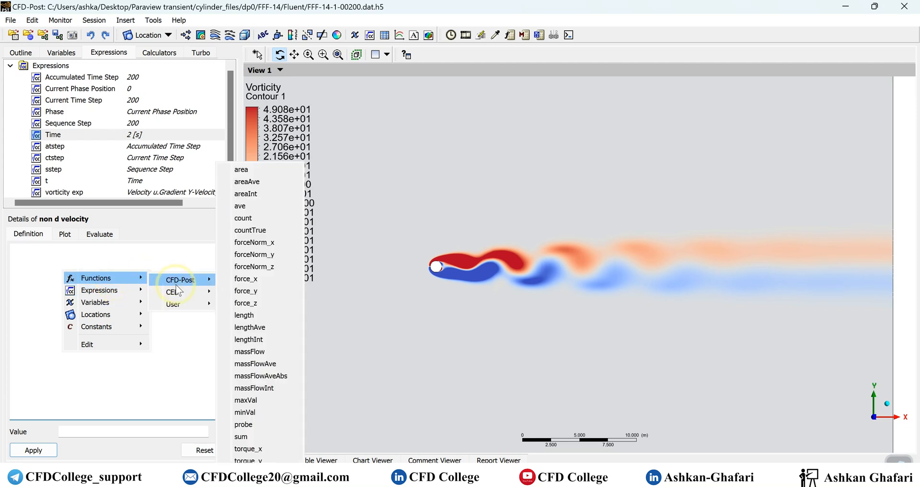
pyautogui.moveTo(193, 284)
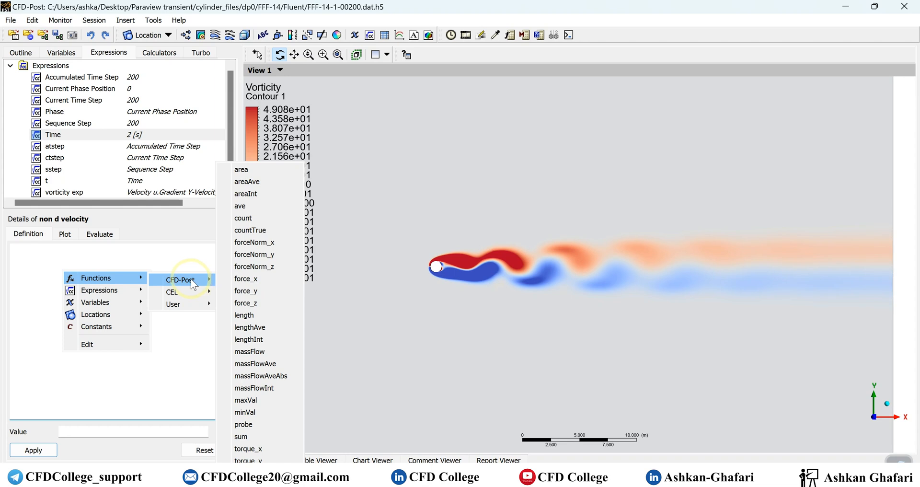
pyautogui.click(95, 302)
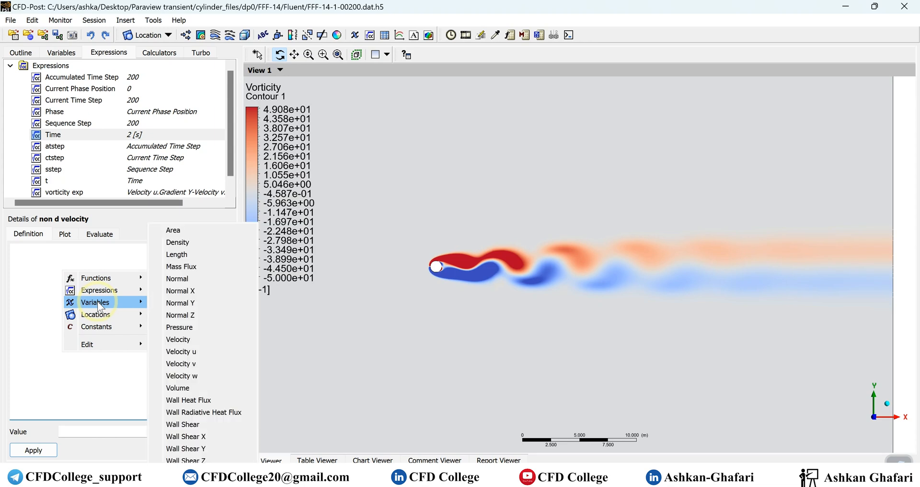
pyautogui.moveTo(115, 314)
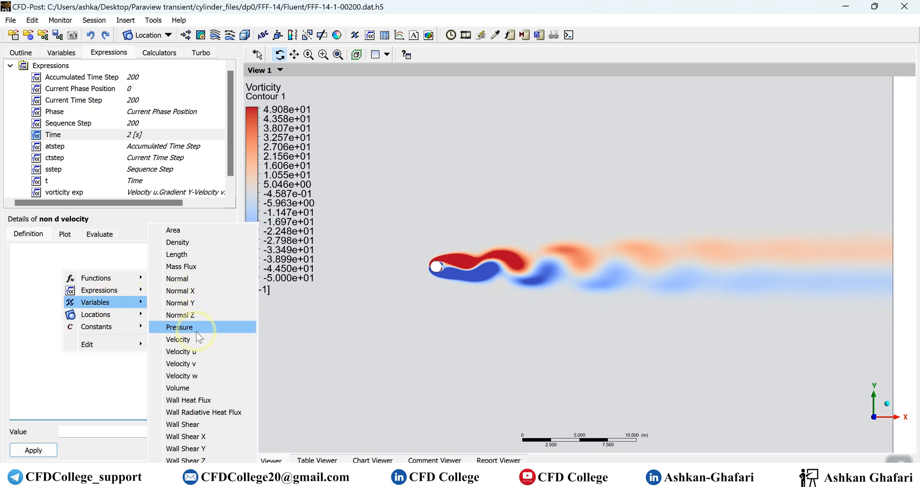
pyautogui.moveTo(199, 339)
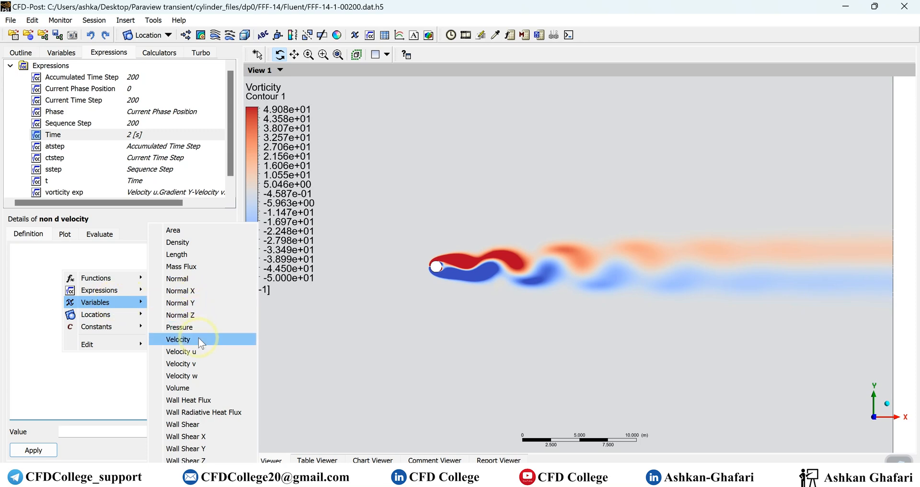
pyautogui.click(178, 339)
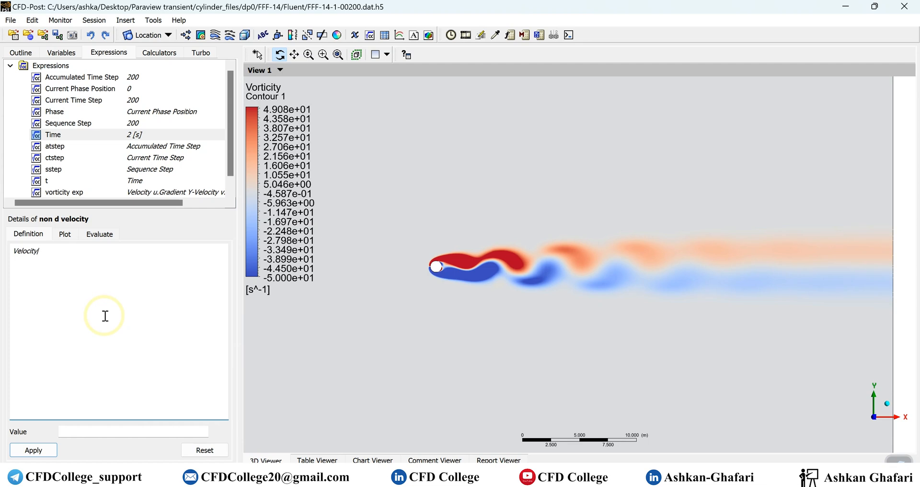
# Complete the definition as Velocity/125 [m s^-1] and apply it.
pyautogui.write('125')
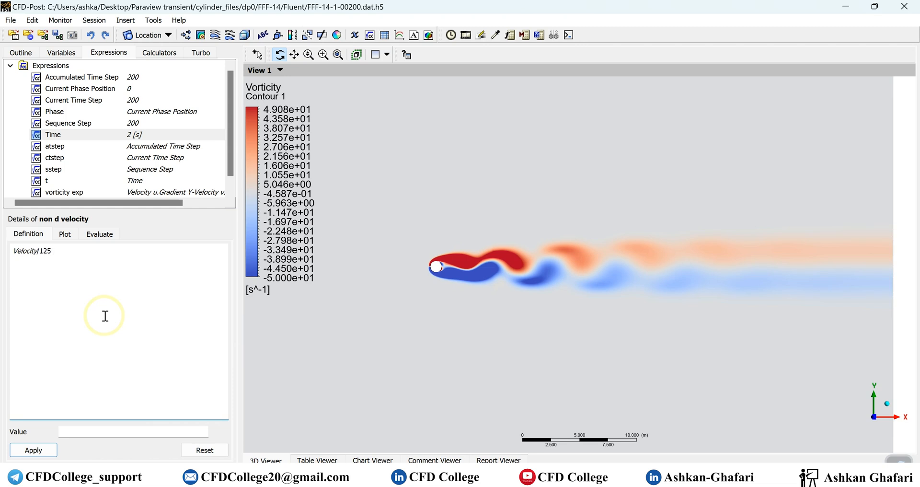
pyautogui.write('[')
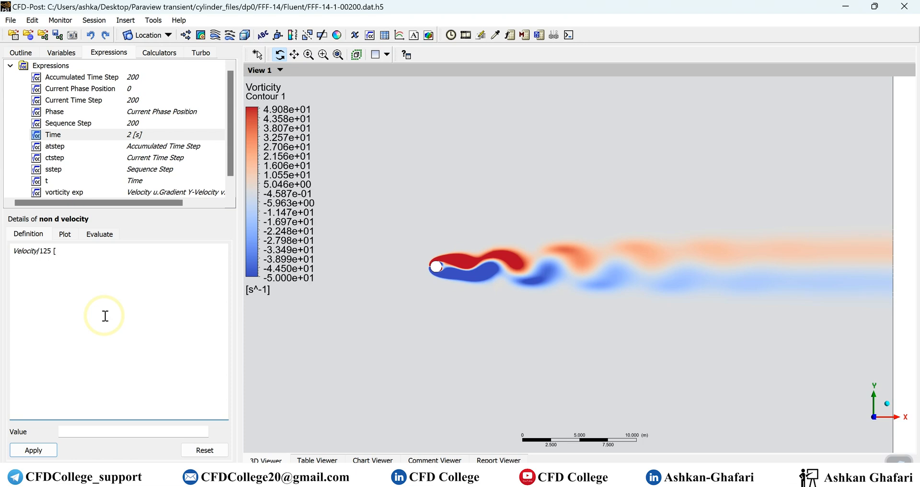
pyautogui.write('m')
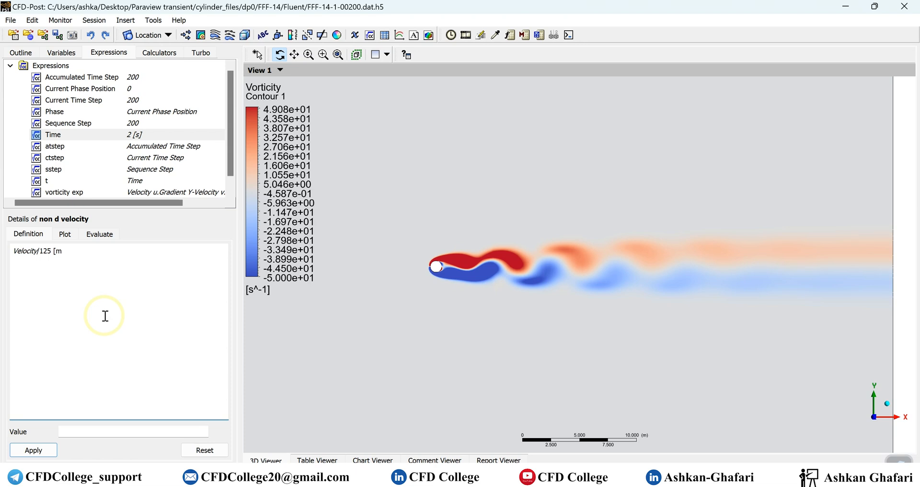
pyautogui.write('s')
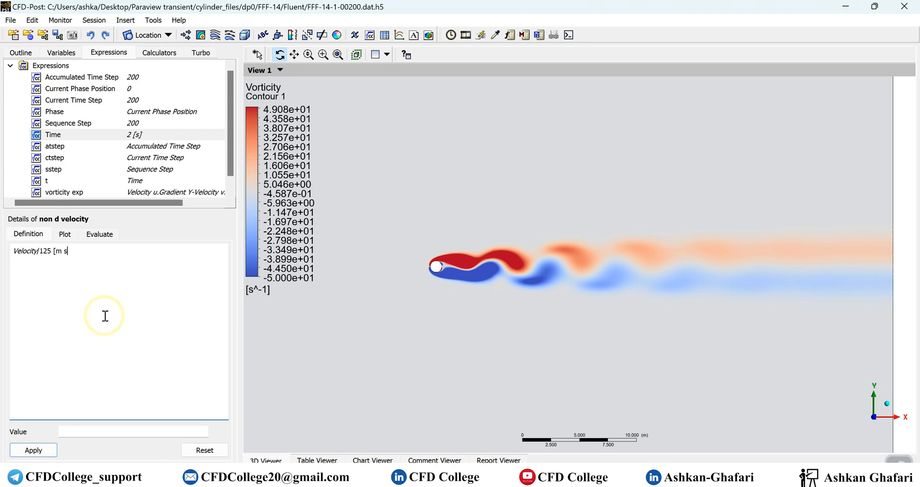
pyautogui.write('^')
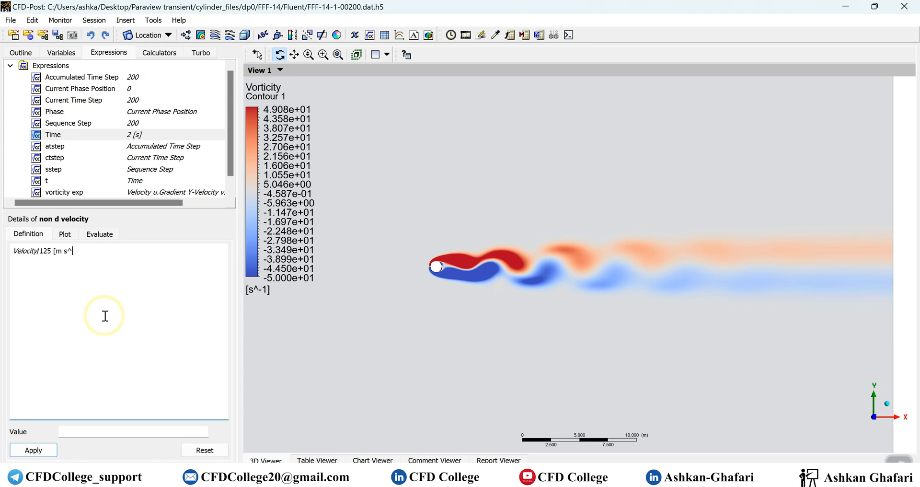
pyautogui.write('-1')
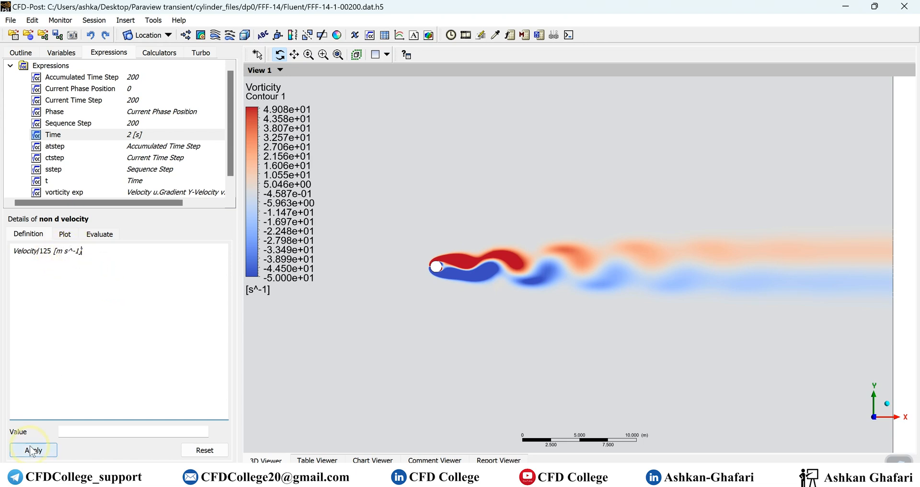
pyautogui.click(23, 458)
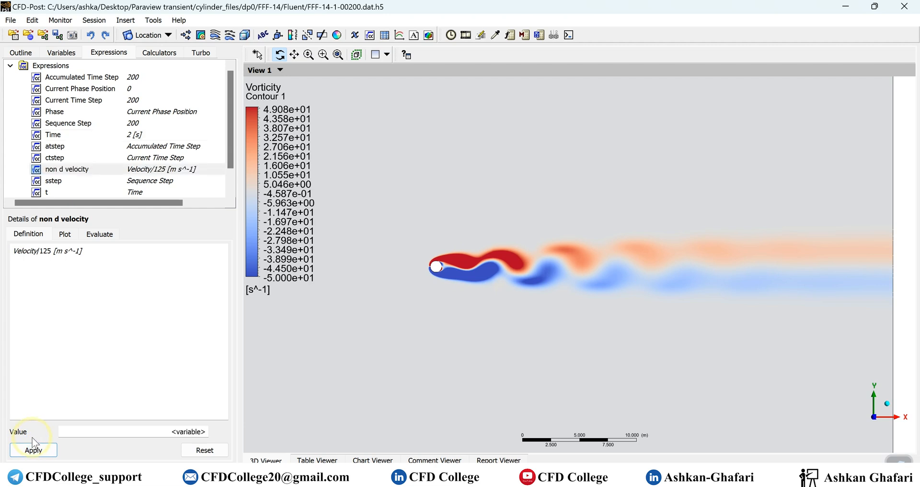
pyautogui.moveTo(61, 103)
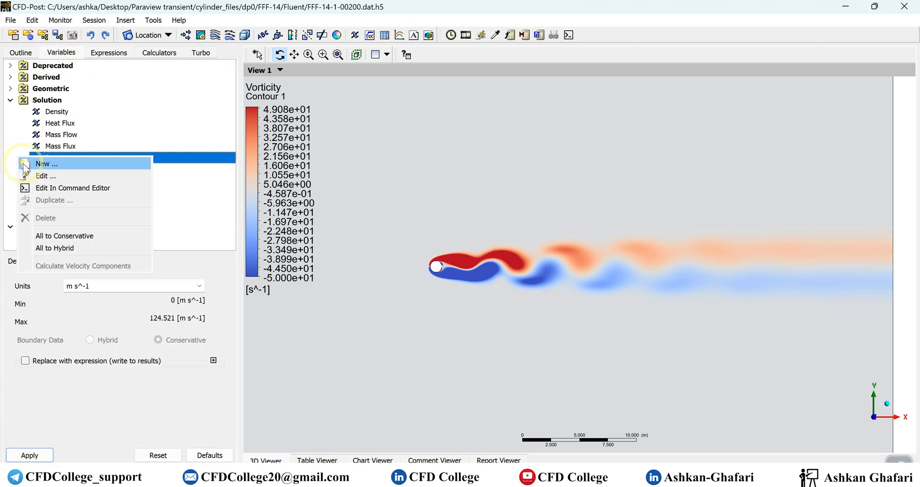
# Add a new user variable named 'non dim velocity'.
pyautogui.click(46, 163)
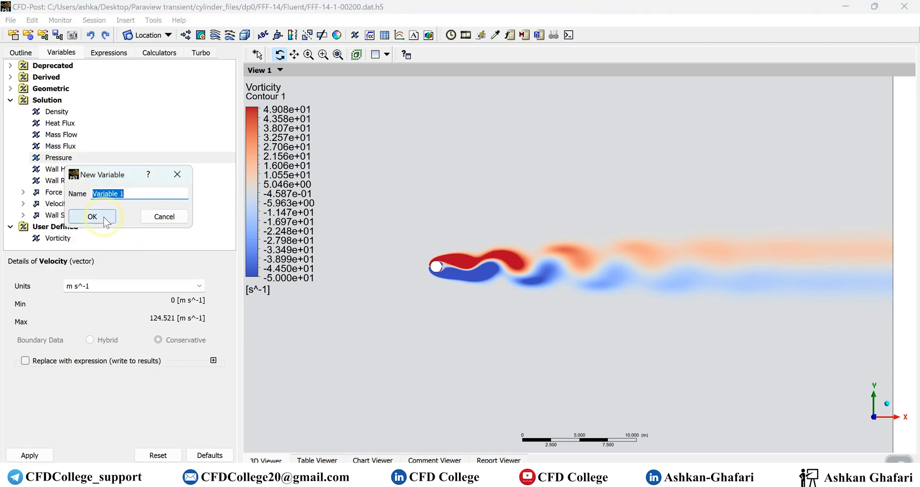
pyautogui.write('non')
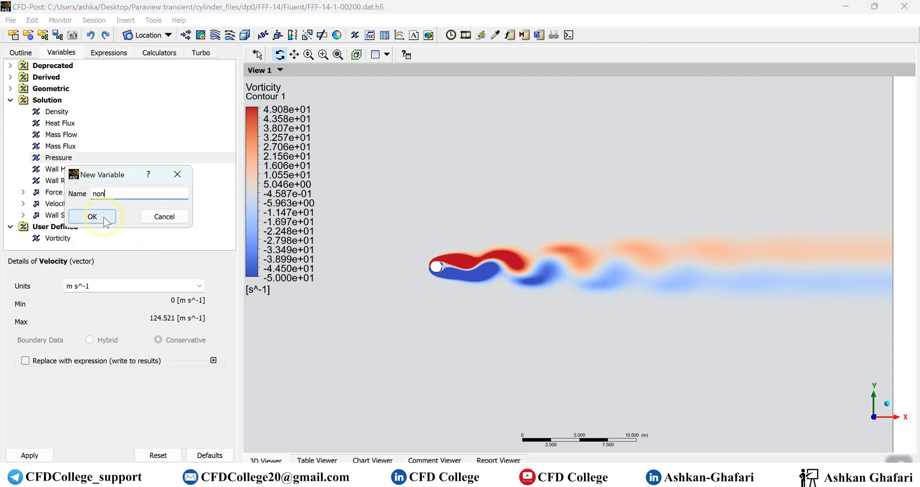
pyautogui.write('d')
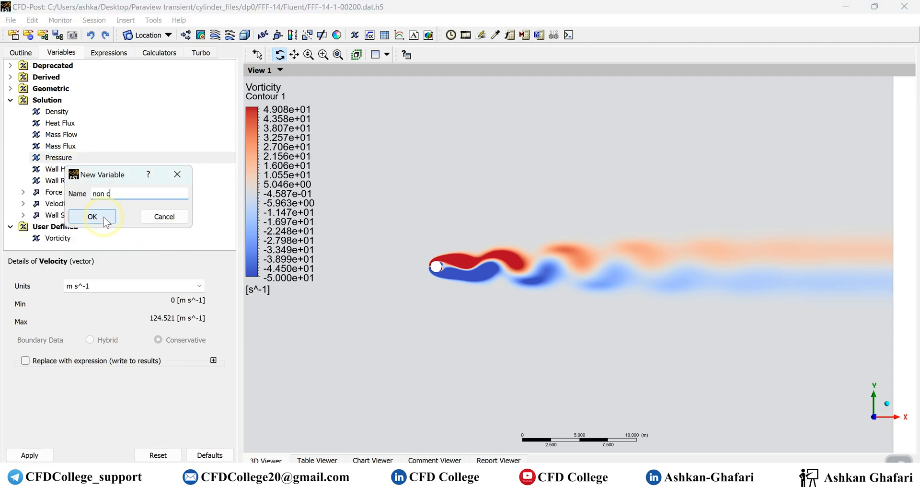
pyautogui.press('BackSpace')
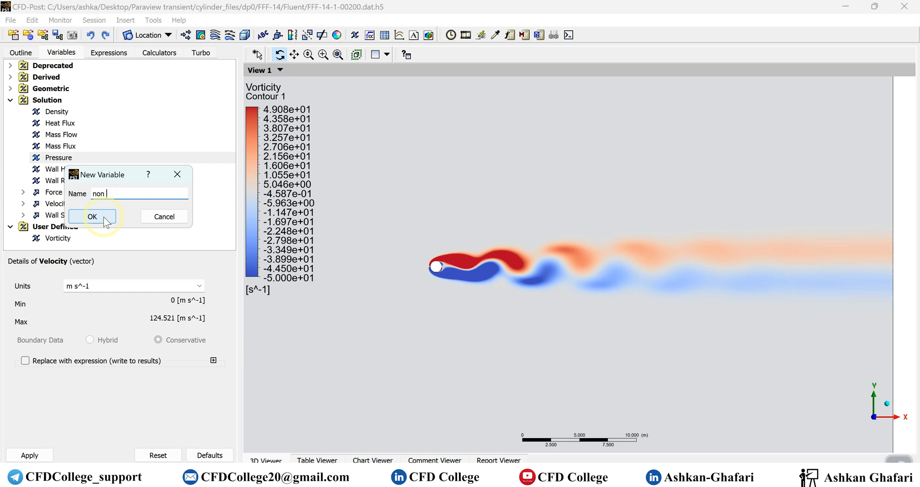
pyautogui.write('dim')
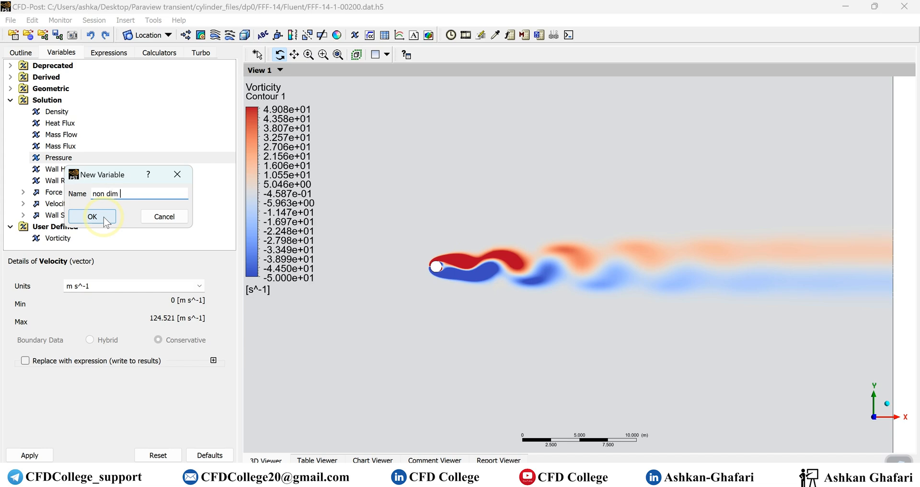
pyautogui.write('veloci')
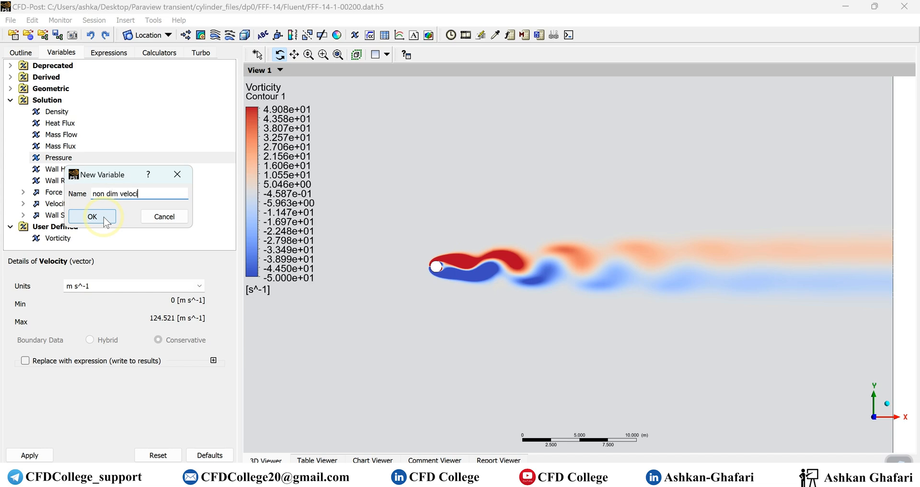
pyautogui.click(92, 217)
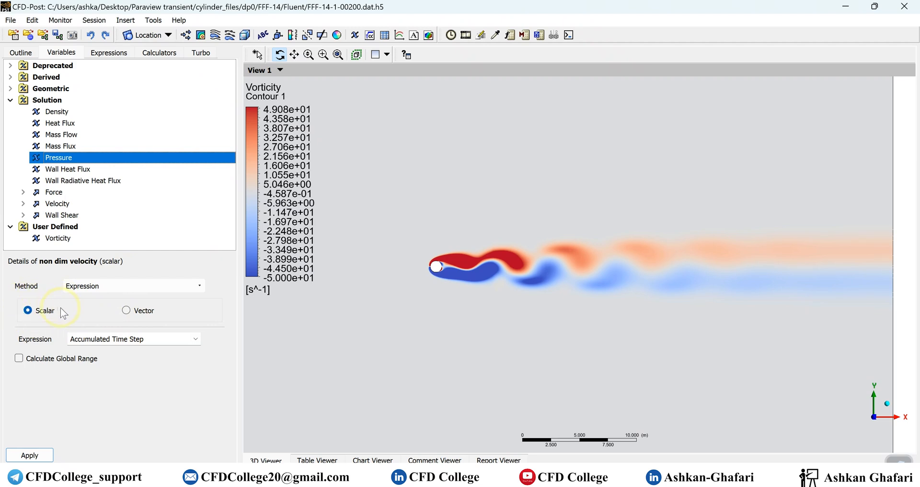
pyautogui.moveTo(115, 326)
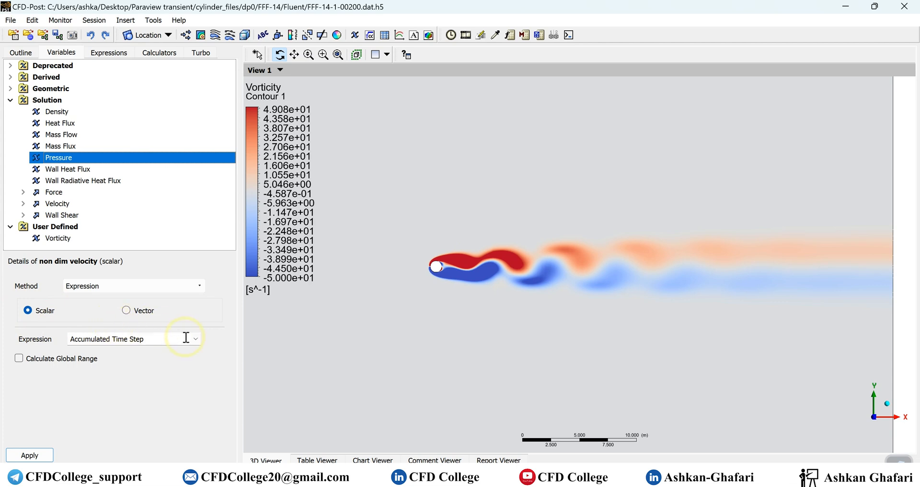
# Link the non dim velocity variable to the 'non d velocity' expression and apply.
pyautogui.click(195, 339)
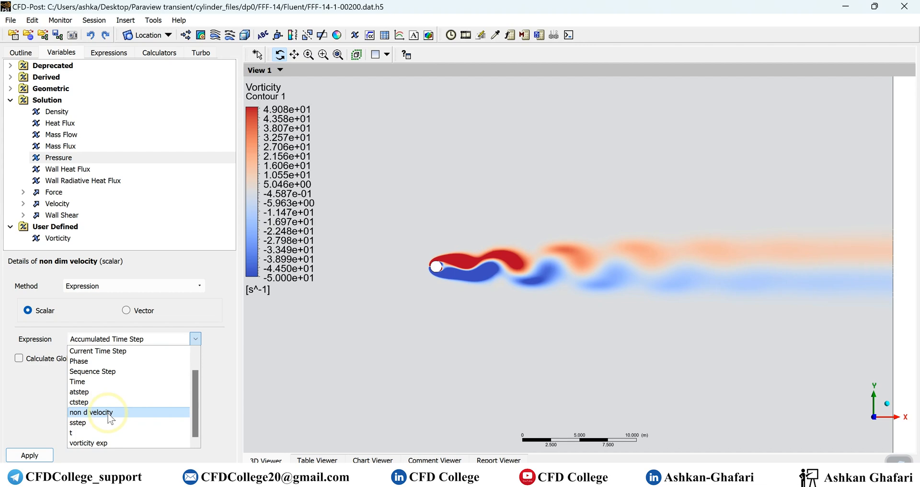
pyautogui.click(91, 412)
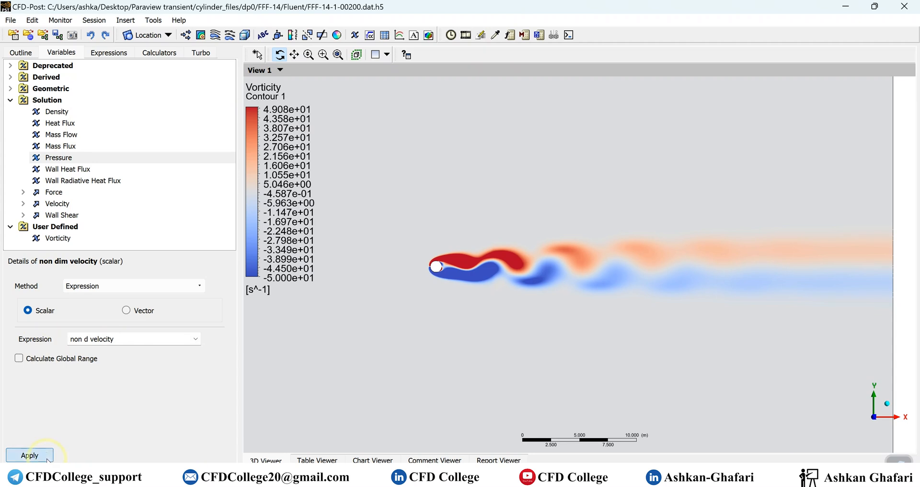
pyautogui.click(20, 52)
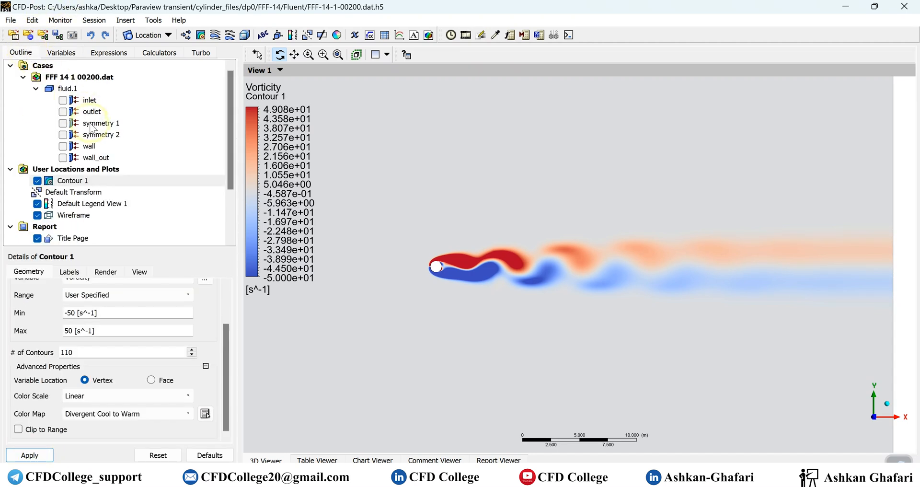
# Set symmetry 1 colour mode to Variable, using non dim velocity with the rainbow map.
pyautogui.click(98, 123)
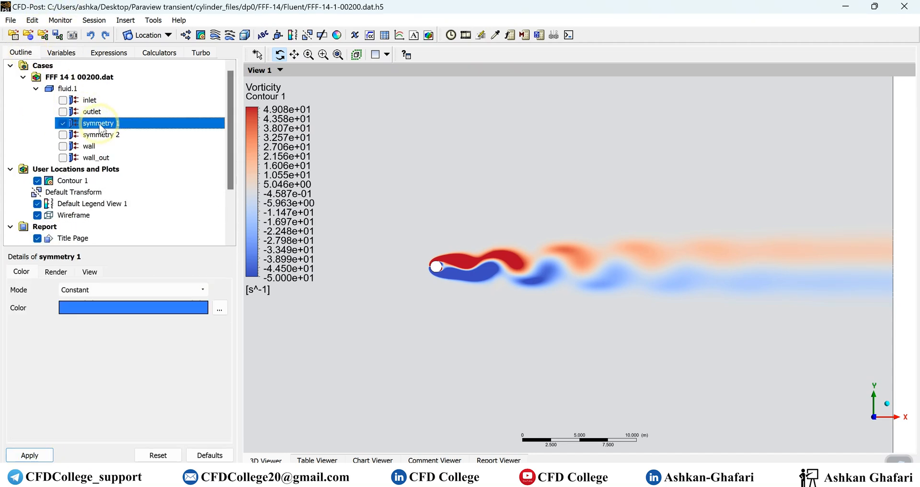
pyautogui.click(55, 272)
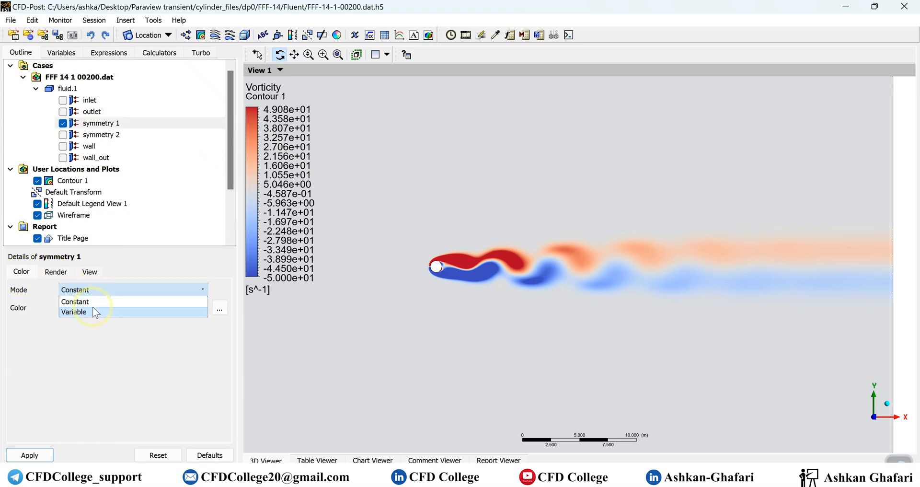
pyautogui.click(74, 312)
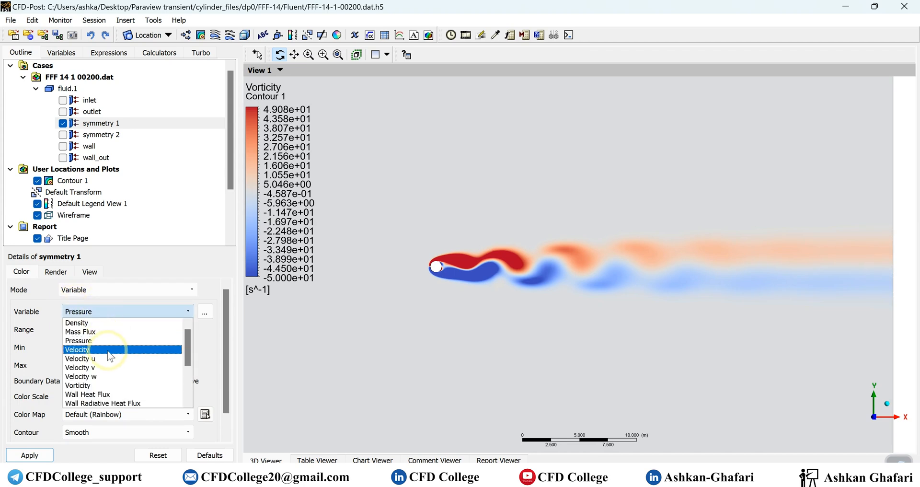
pyautogui.scroll(-3)
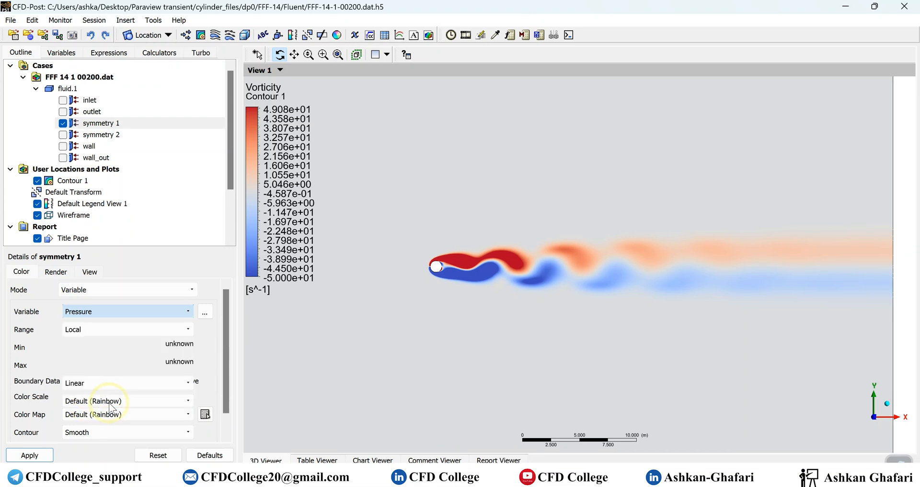
pyautogui.click(28, 455)
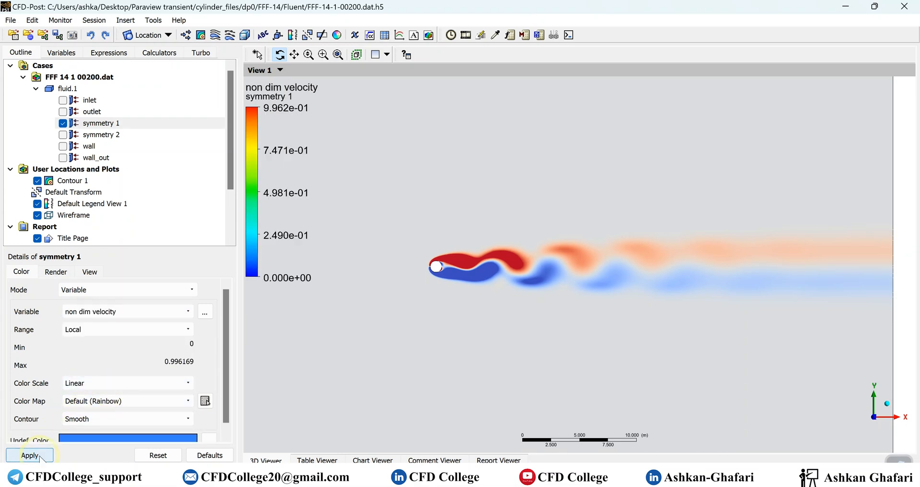
pyautogui.click(101, 123)
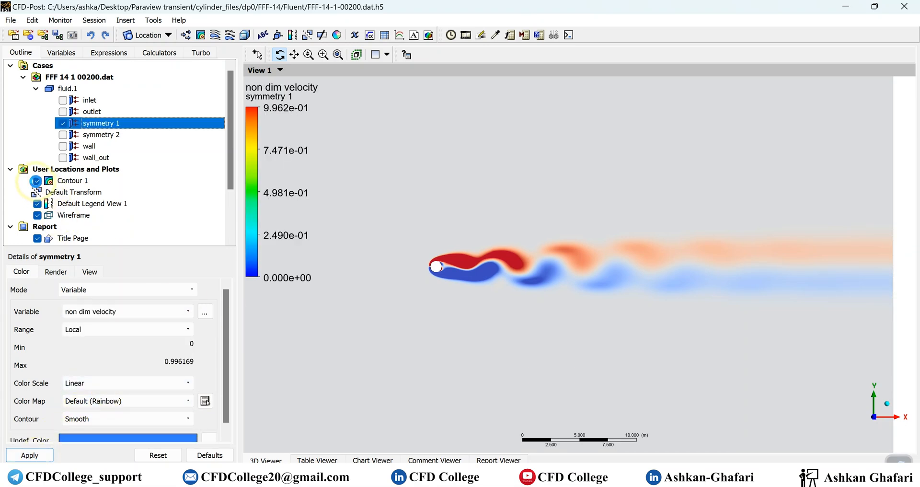
# Uncheck Contour 1 to hide the vorticity contour.
pyautogui.click(38, 181)
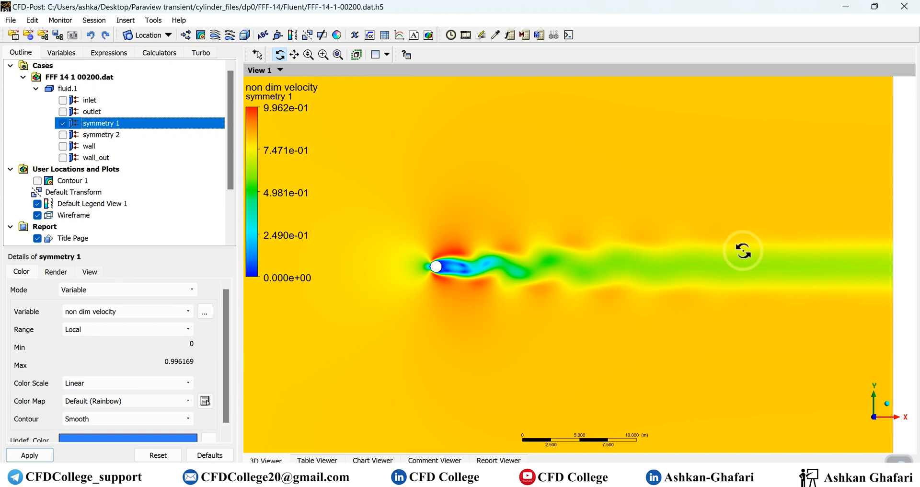
pyautogui.moveTo(194, 346)
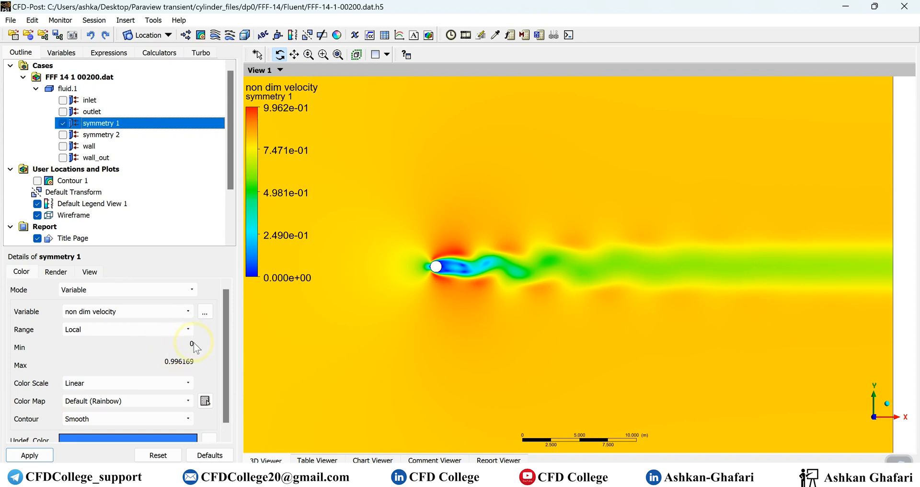
pyautogui.moveTo(173, 372)
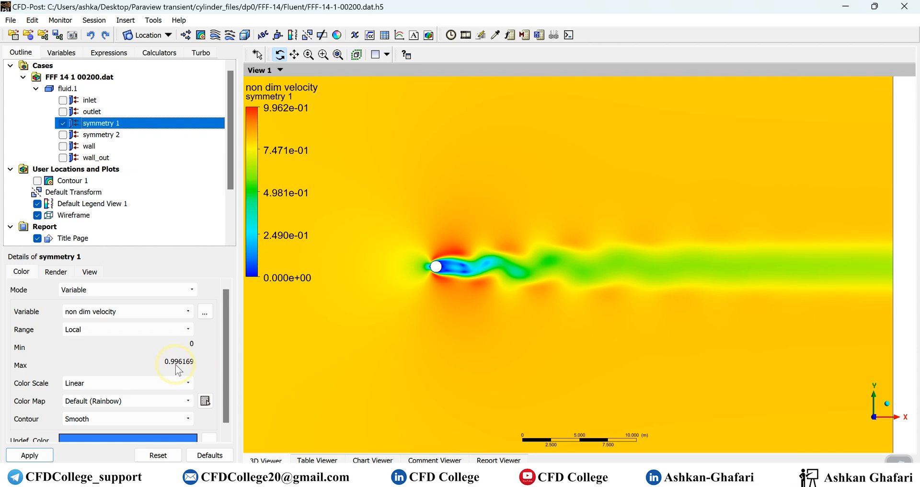
pyautogui.moveTo(172, 365)
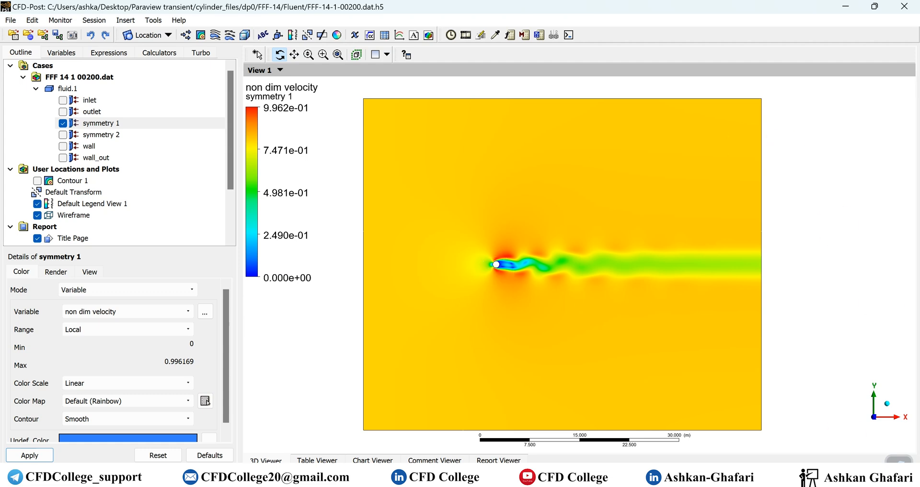
pyautogui.moveTo(220, 205)
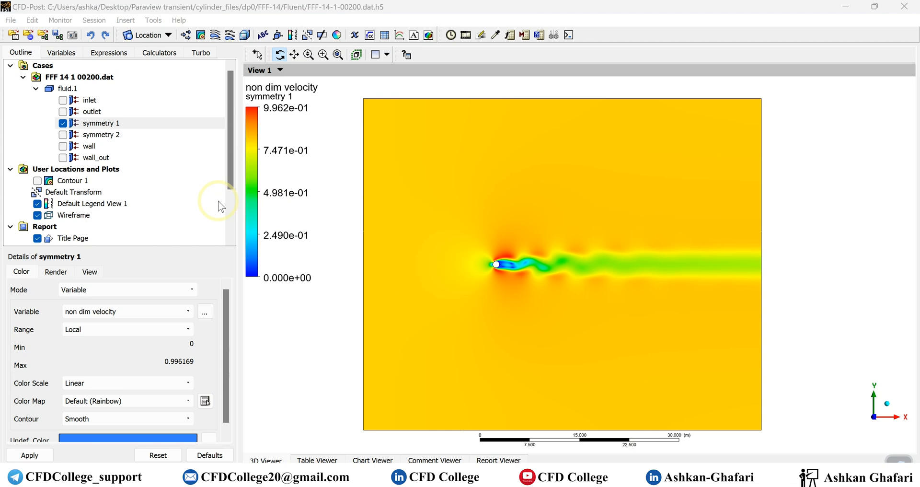
# Browse Pressure's unit options keeping Pa, then view Velocity's details (0–124.521 m/s).
pyautogui.click(61, 52)
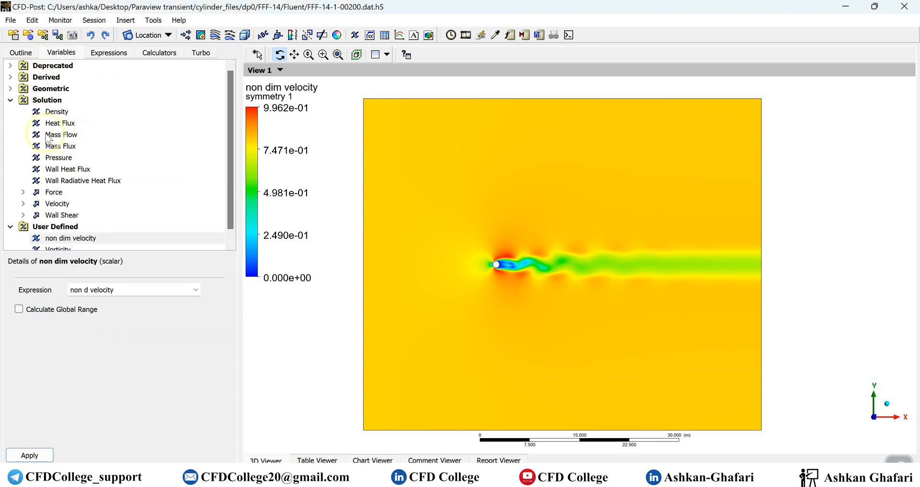
pyautogui.moveTo(62, 169)
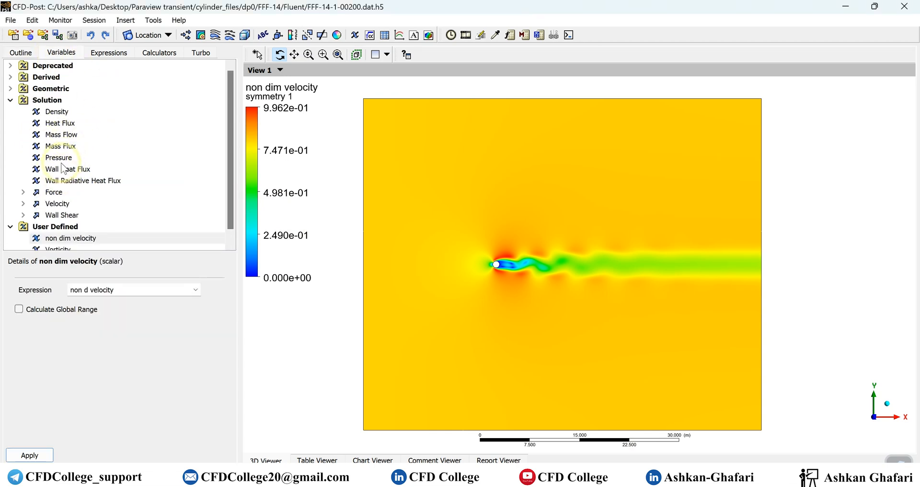
pyautogui.click(58, 158)
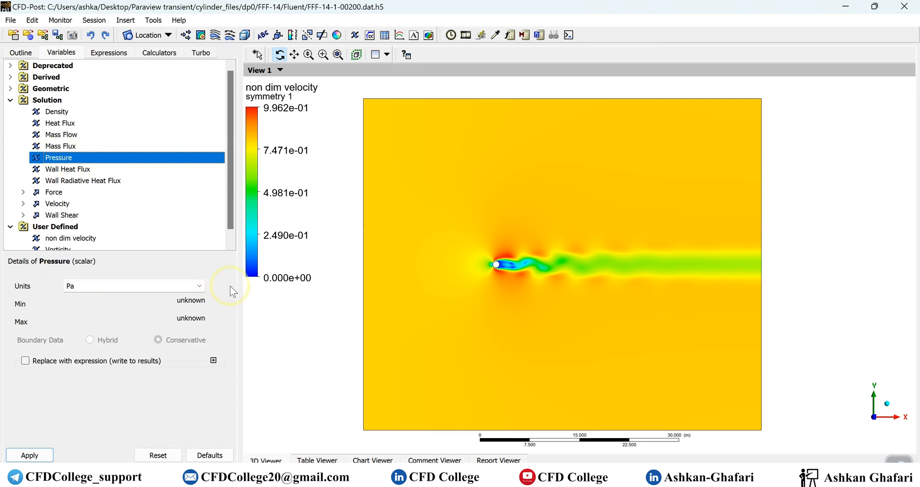
pyautogui.moveTo(218, 288)
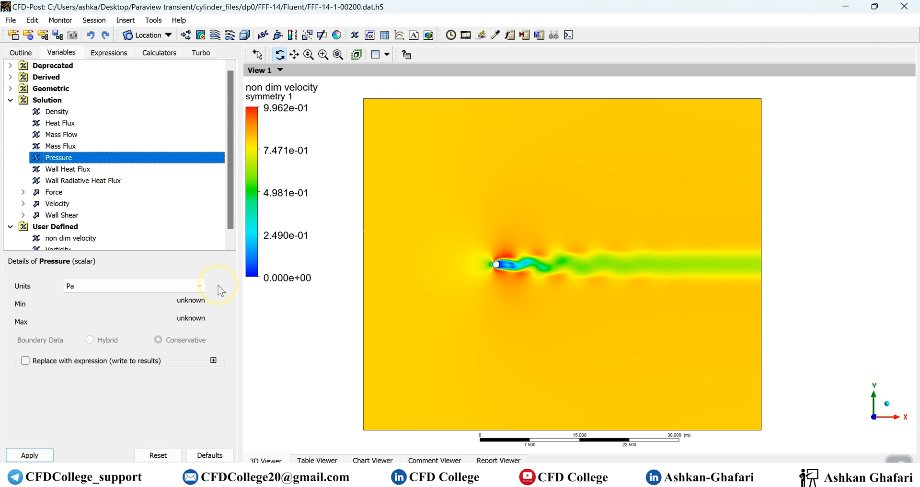
pyautogui.moveTo(220, 290)
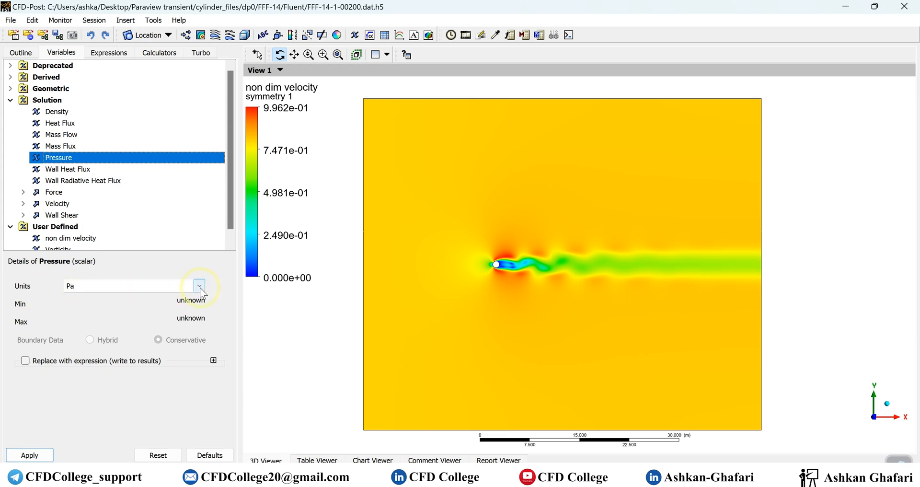
pyautogui.click(198, 285)
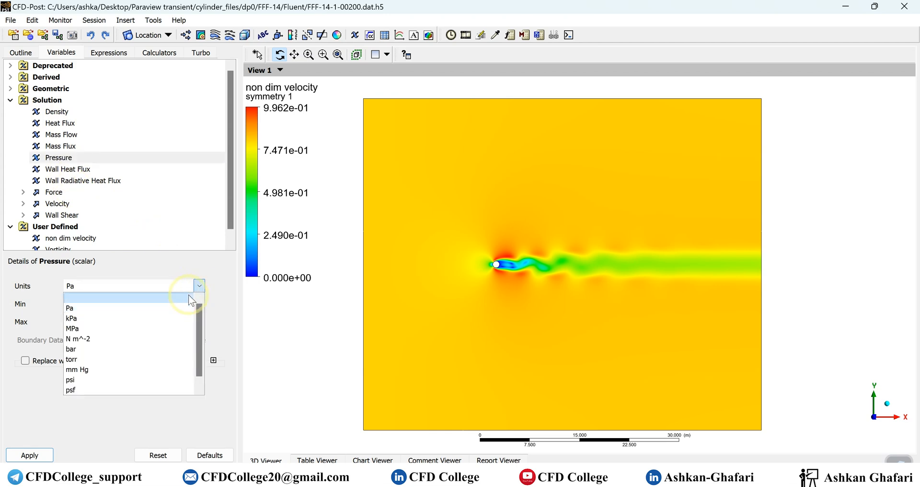
pyautogui.moveTo(126, 319)
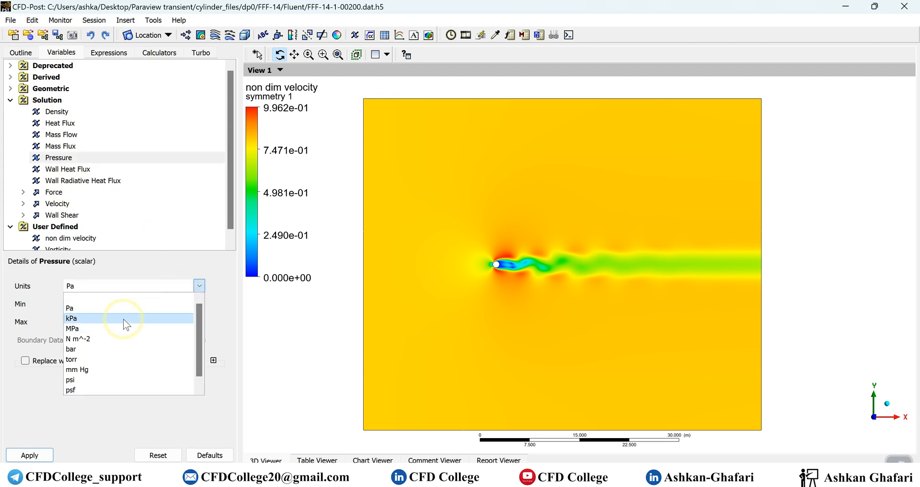
pyautogui.moveTo(127, 381)
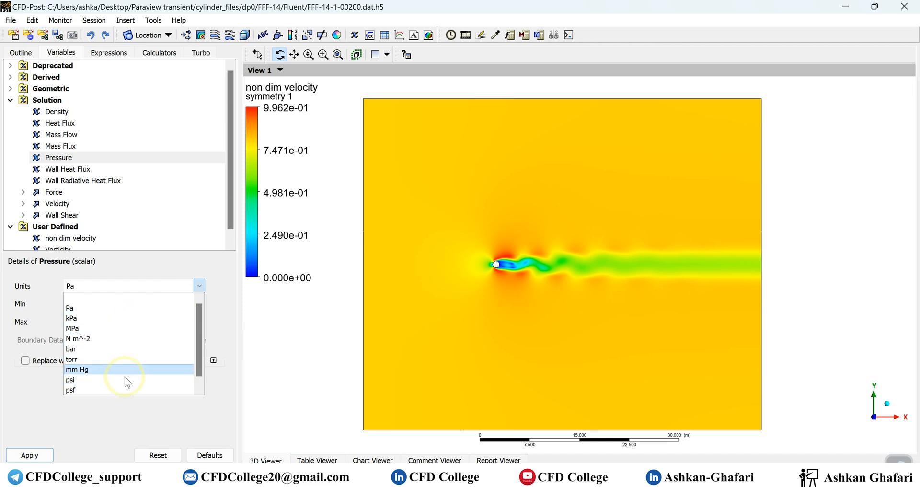
pyautogui.moveTo(119, 309)
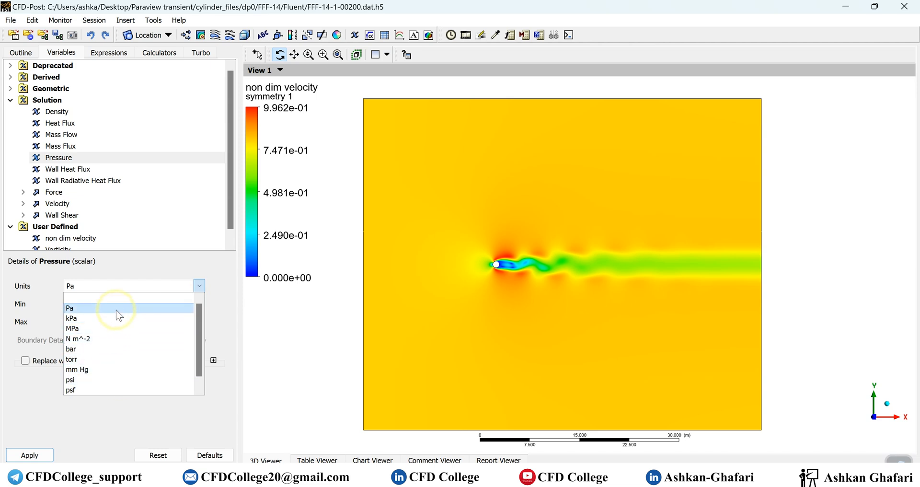
pyautogui.moveTo(72, 308)
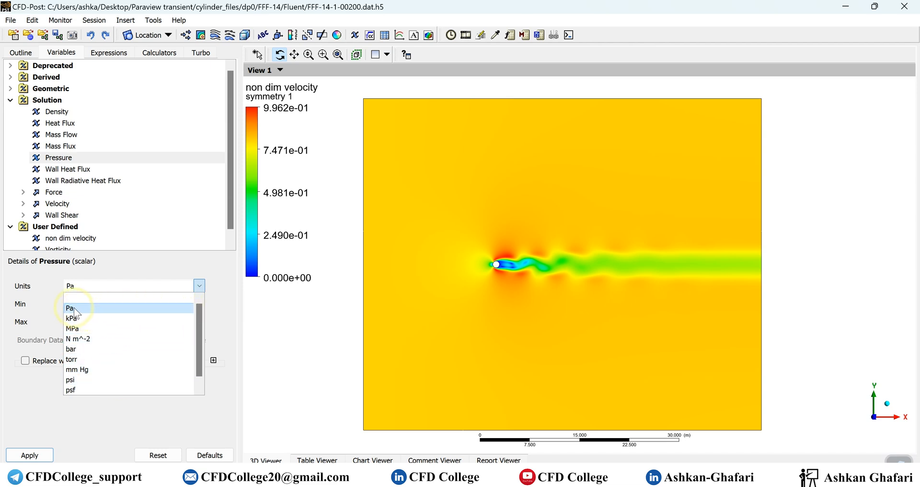
pyautogui.click(70, 308)
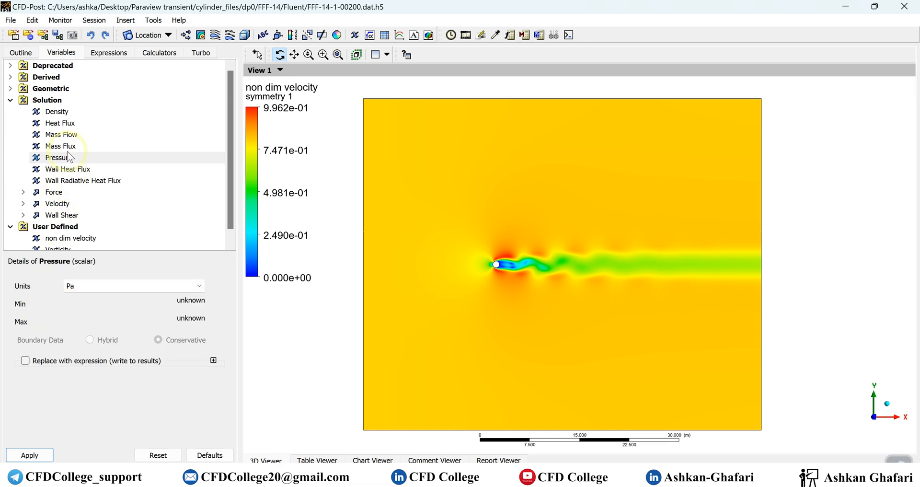
pyautogui.click(57, 203)
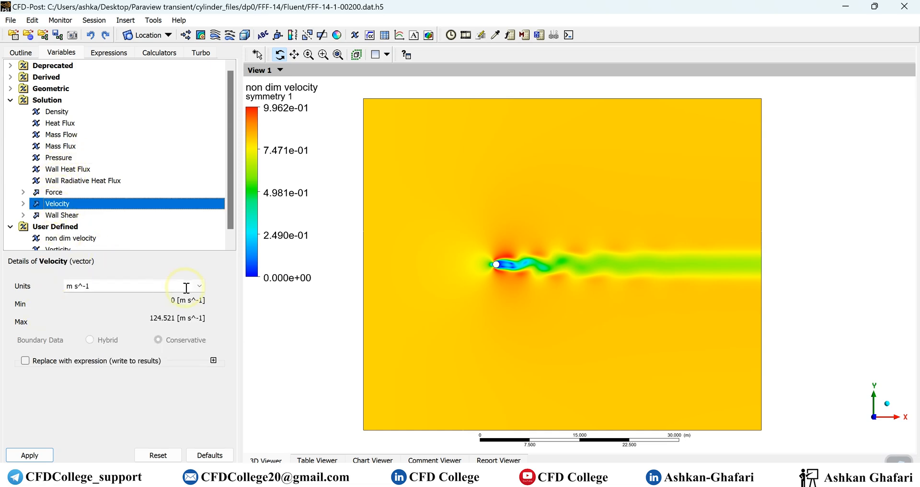
pyautogui.moveTo(196, 296)
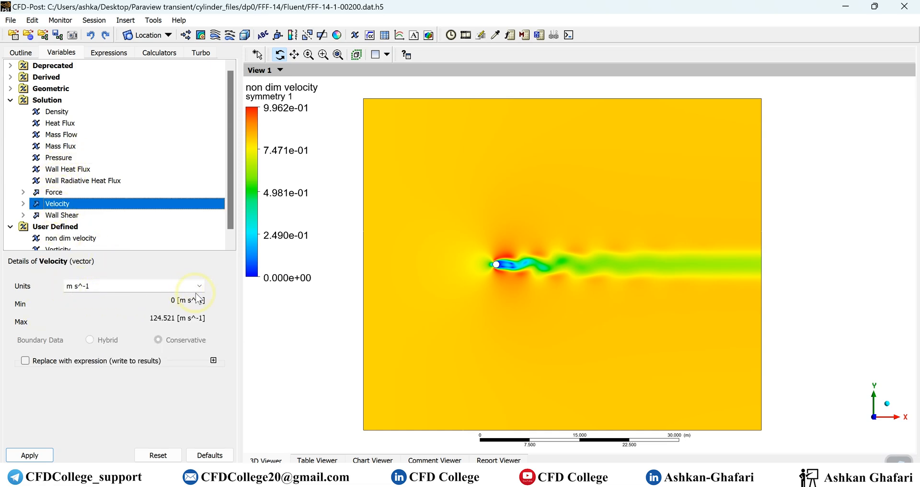
# Switch the Velocity variable's units from m s^-1 to cm s^-1.
pyautogui.click(199, 286)
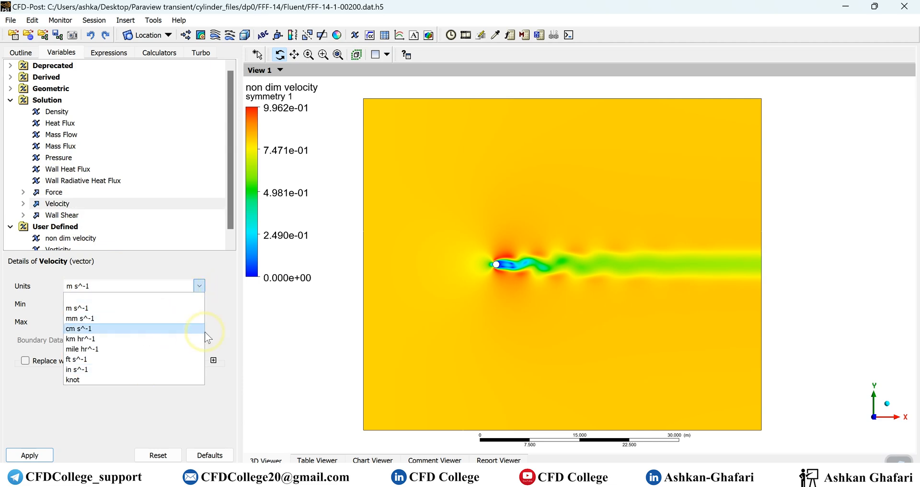
pyautogui.click(81, 328)
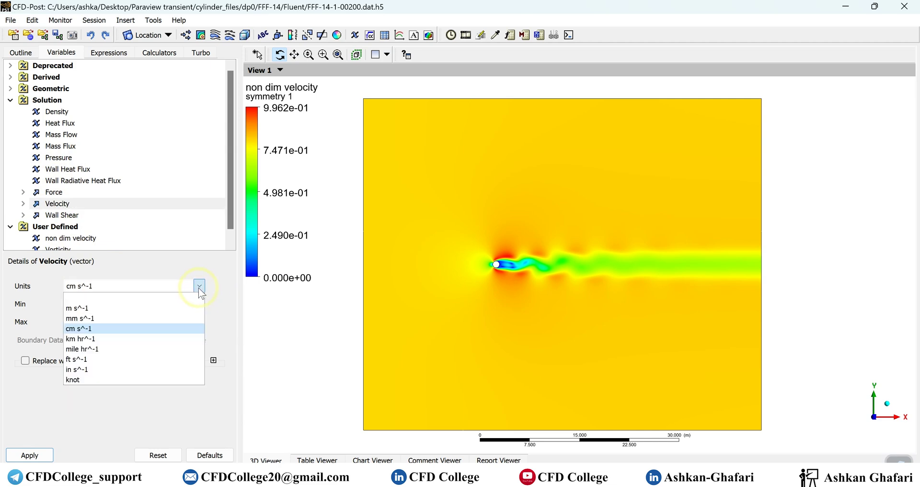
pyautogui.click(75, 308)
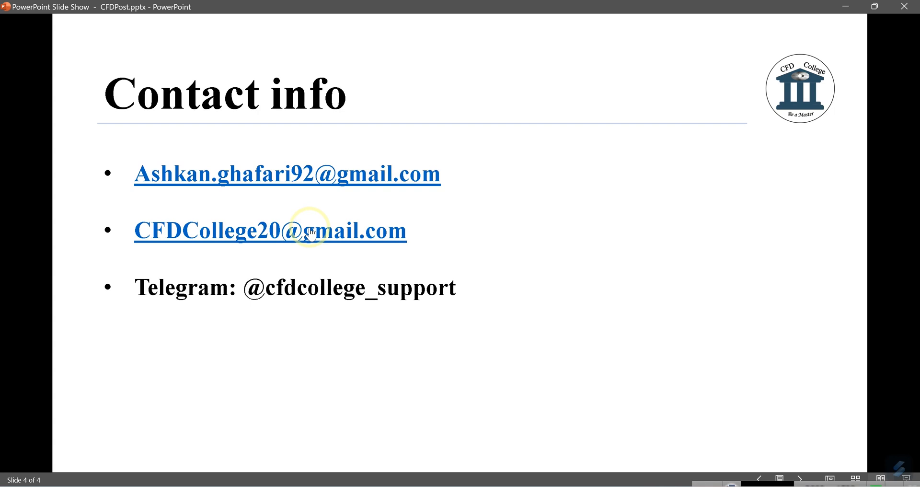
pyautogui.moveTo(570, 234)
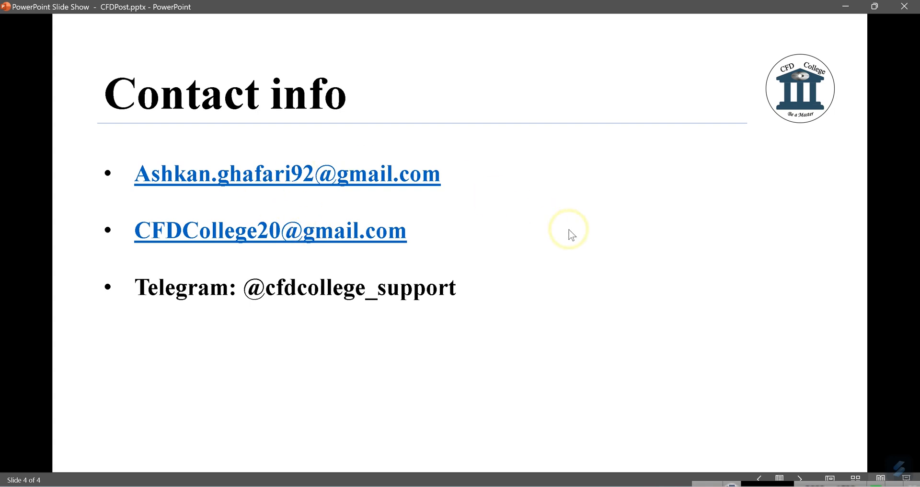